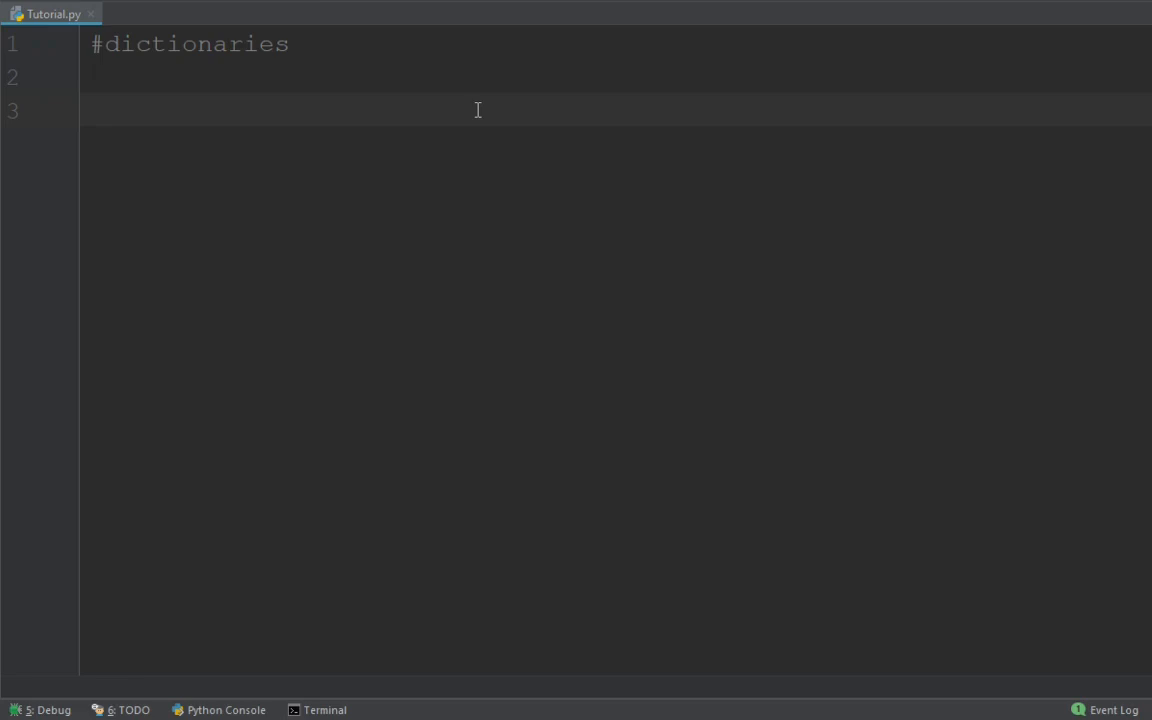
# - Start the thisdict dictionary with a "brand": "Ford" entry
pyautogui.write('thisdic')
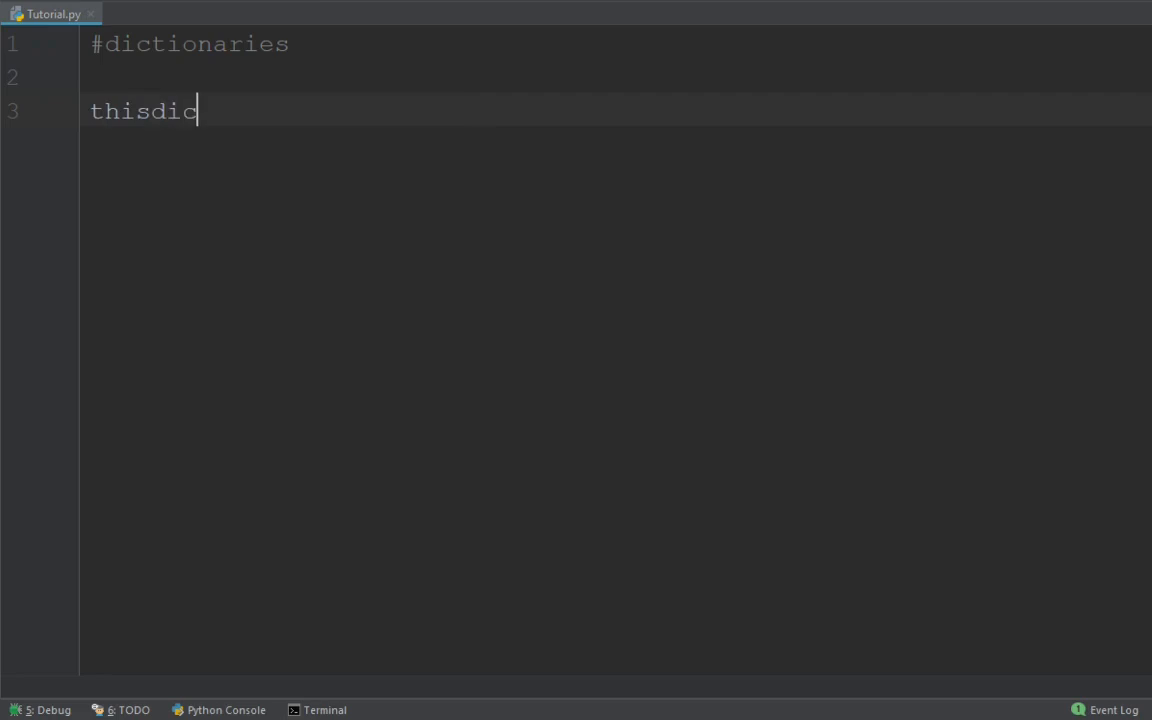
pyautogui.write('t=')
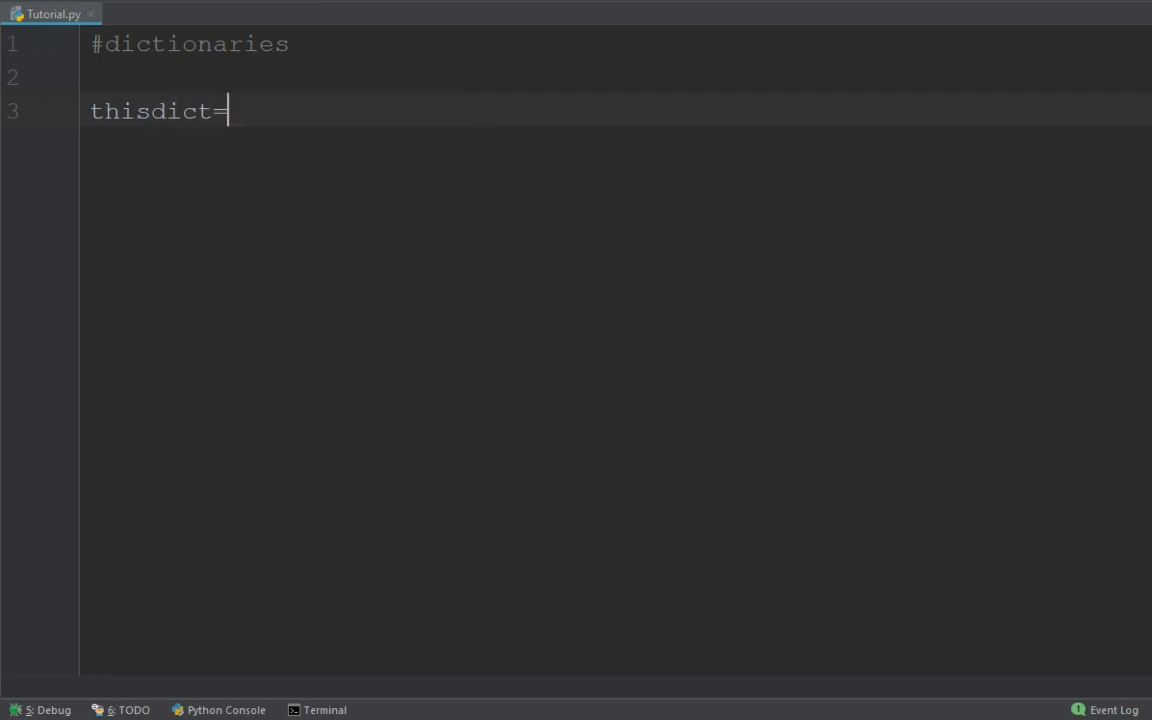
pyautogui.write('{')
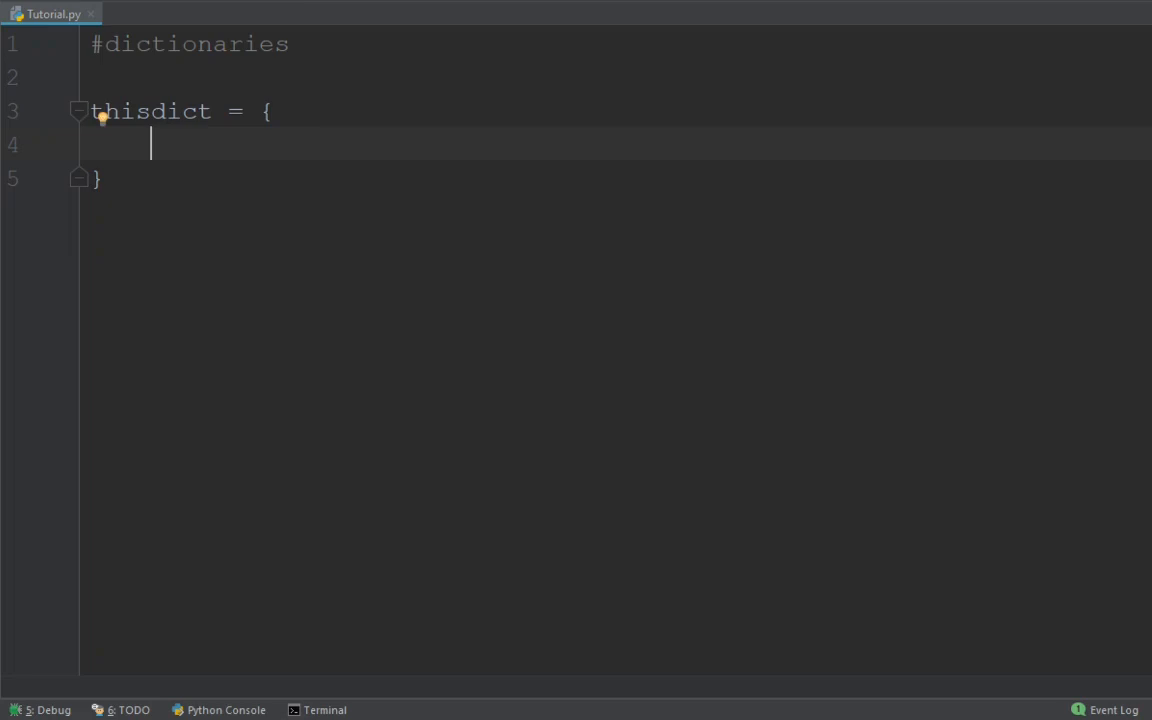
pyautogui.write('"')
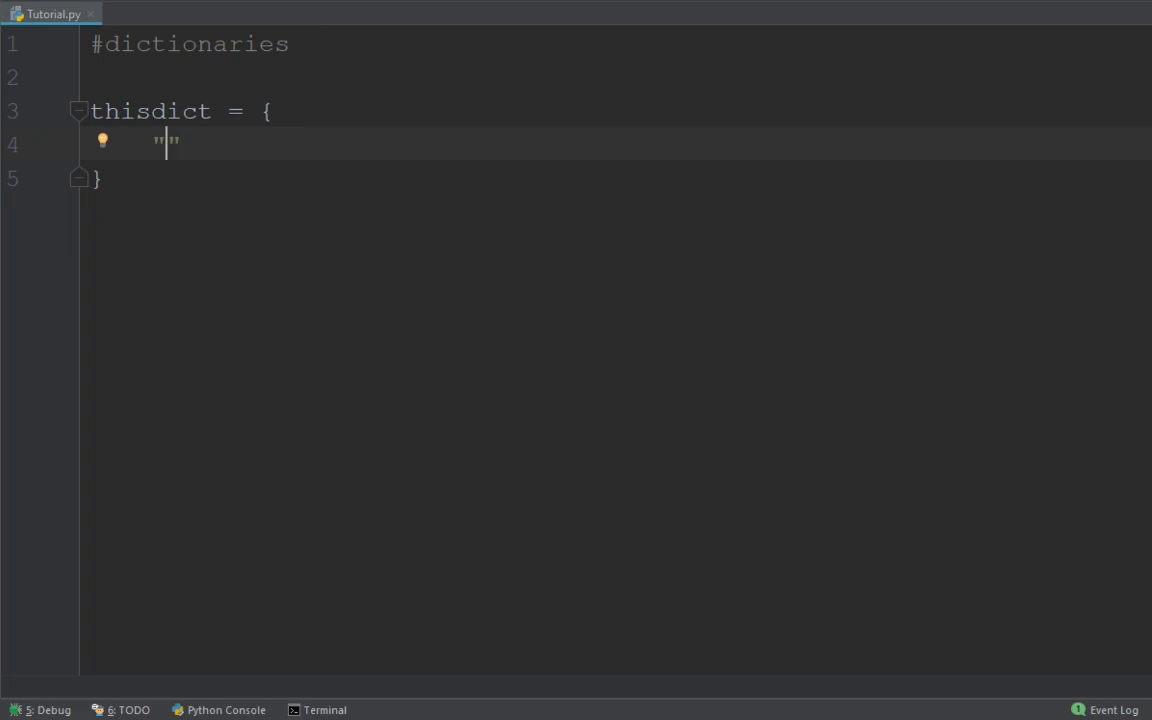
pyautogui.write('brand')
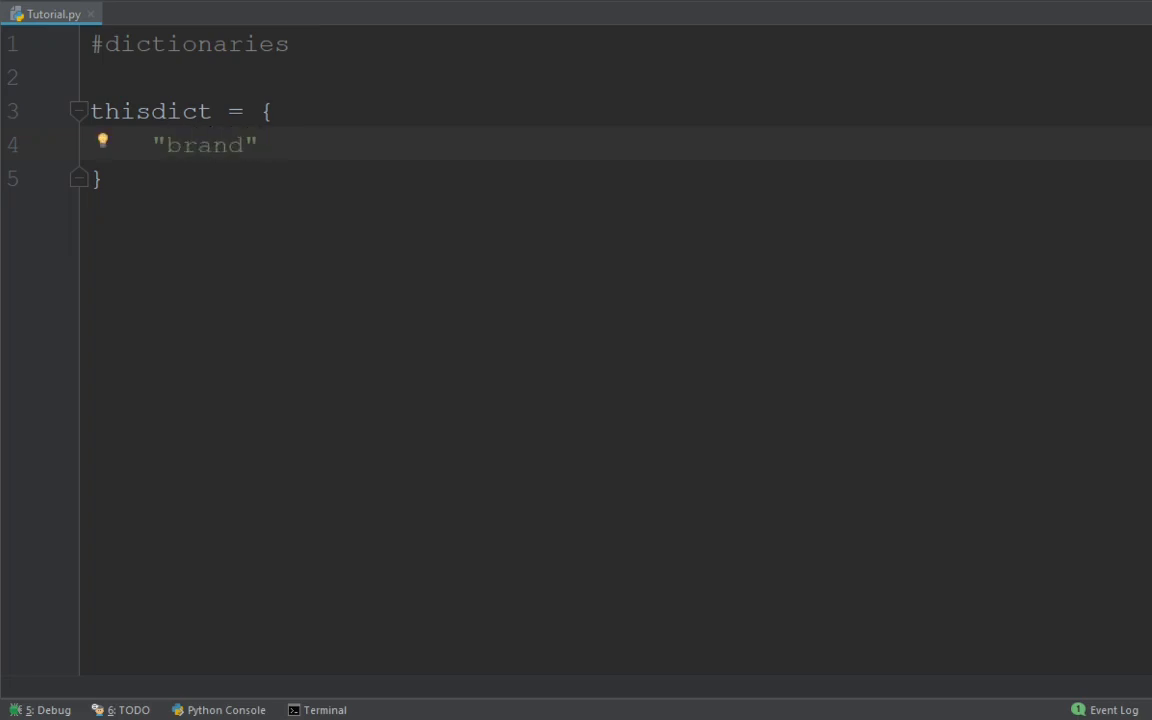
pyautogui.write(':""')
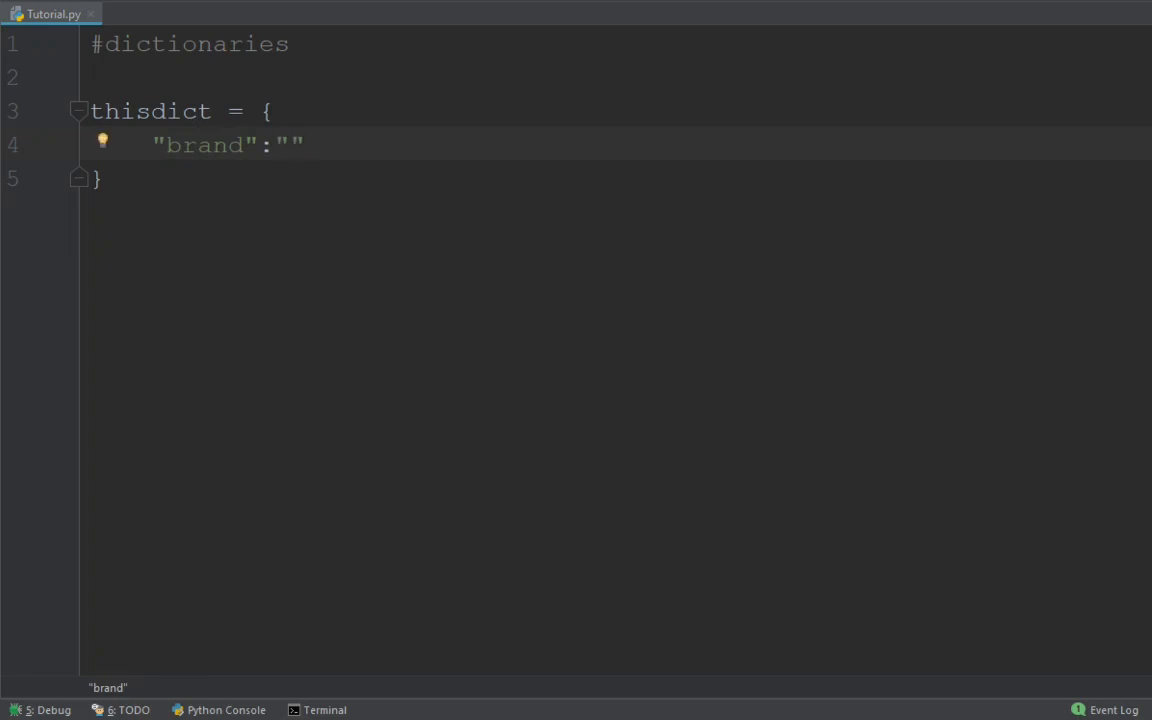
pyautogui.write('Ford')
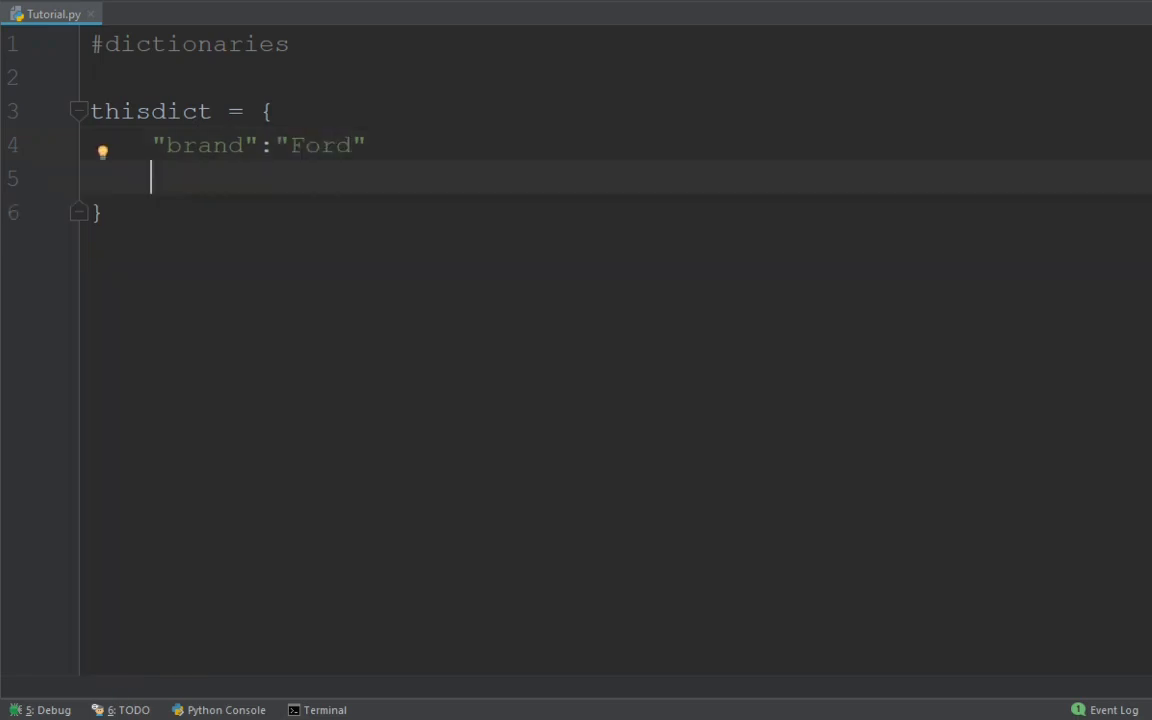
pyautogui.write('""')
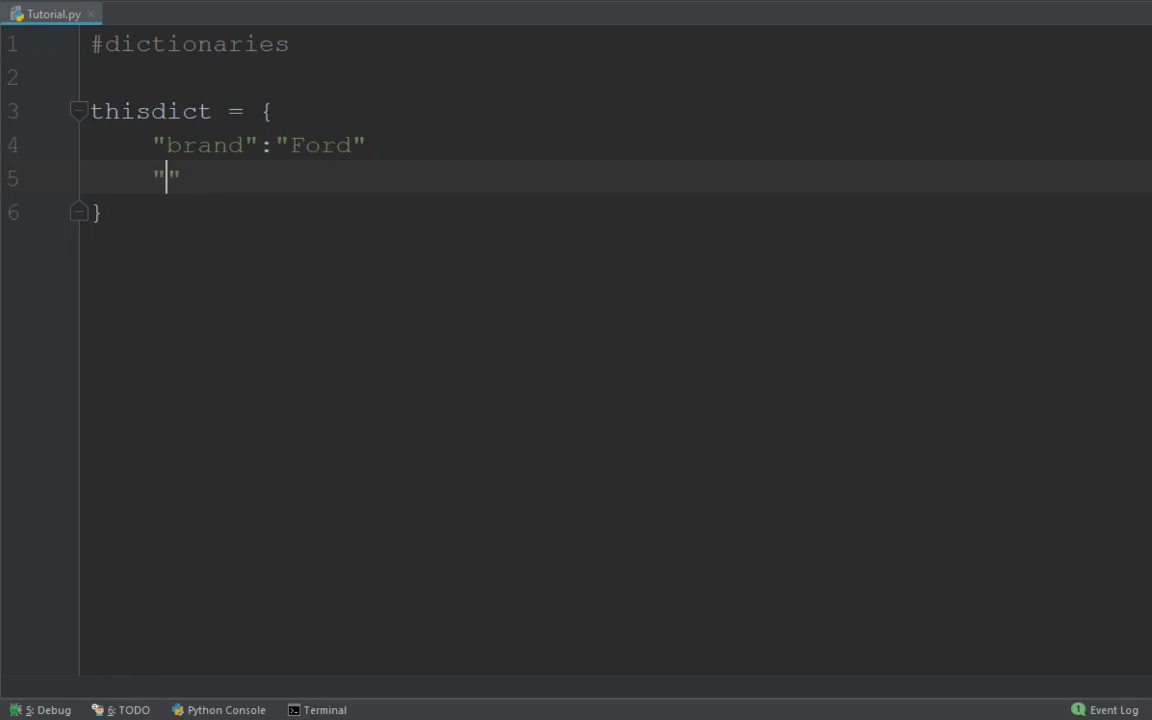
# - Add the "model": "Mustang" and "year": 2010 entries to thisdict
pyautogui.write('m')
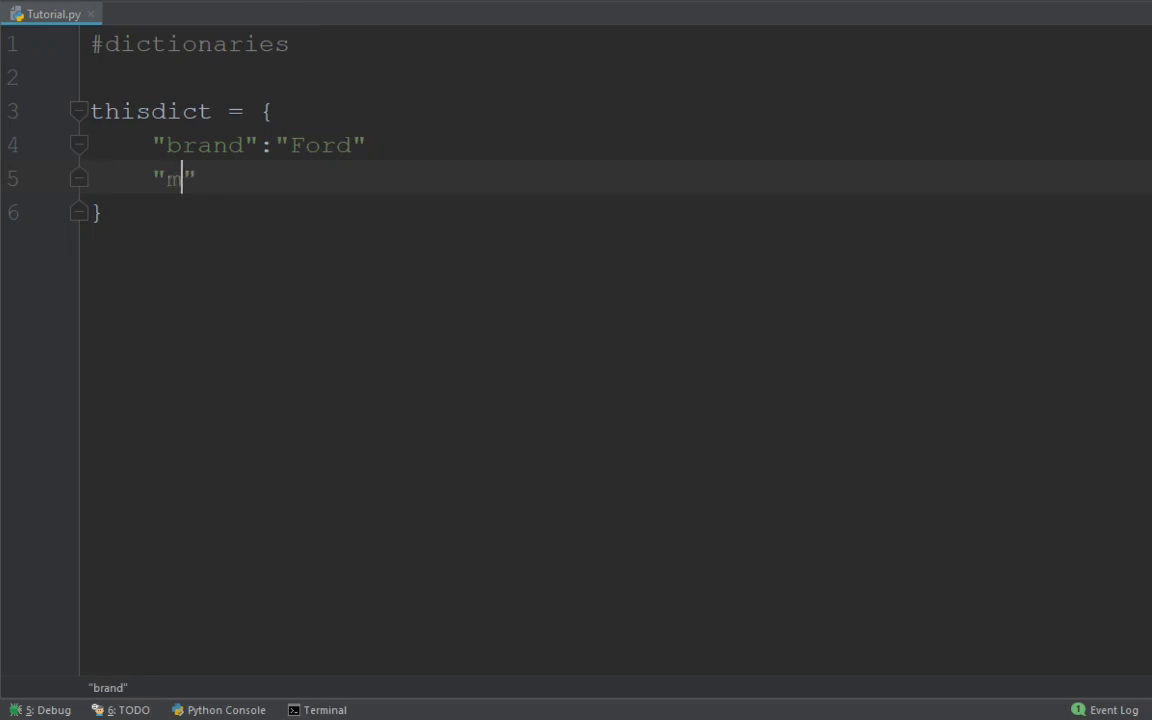
pyautogui.write('odel')
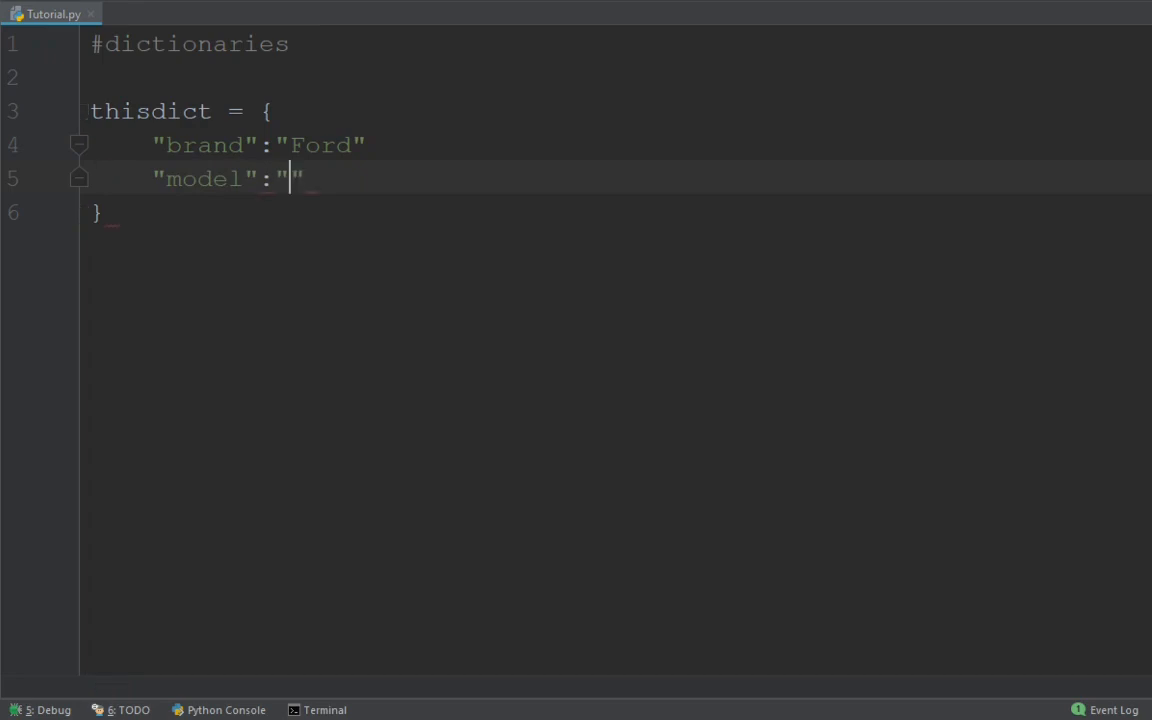
pyautogui.write('Mustang')
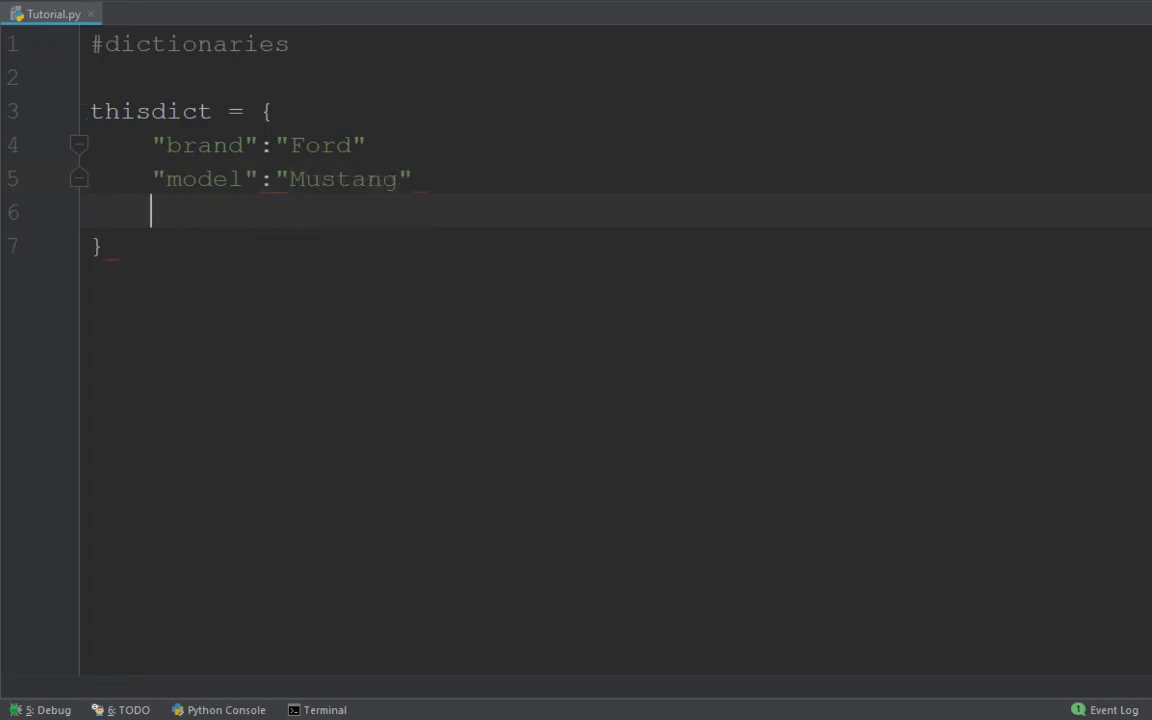
pyautogui.write('"')
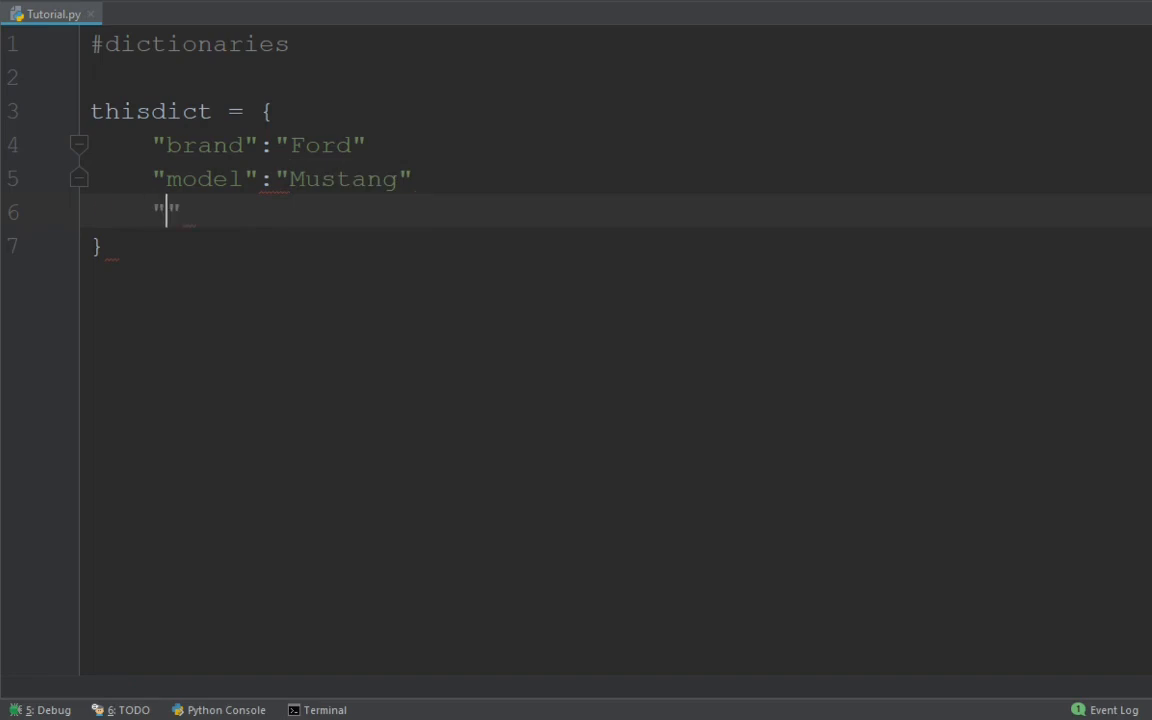
pyautogui.write('ye')
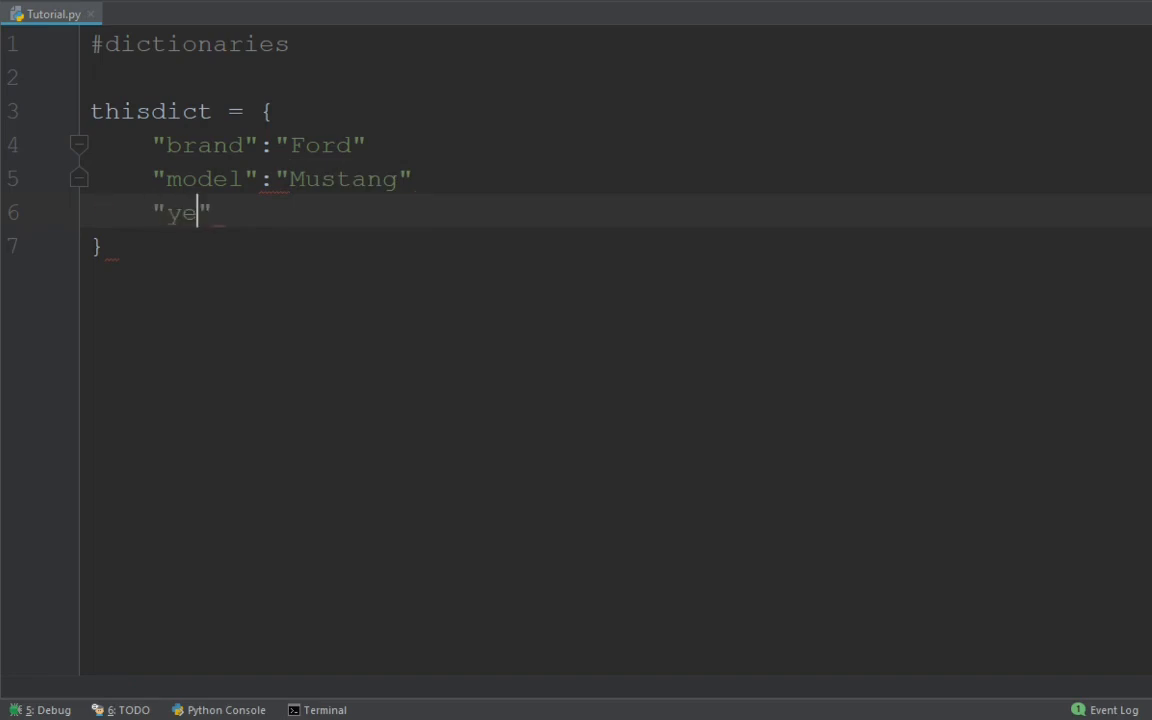
pyautogui.write('ar": "')
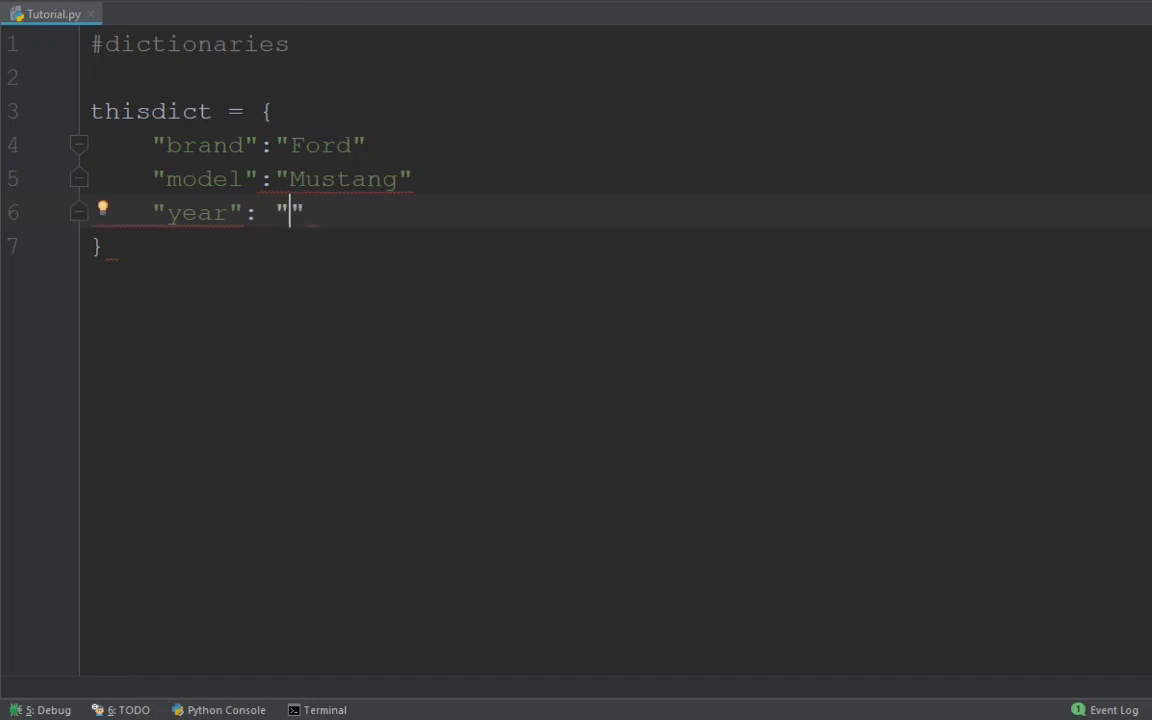
pyautogui.write('2010')
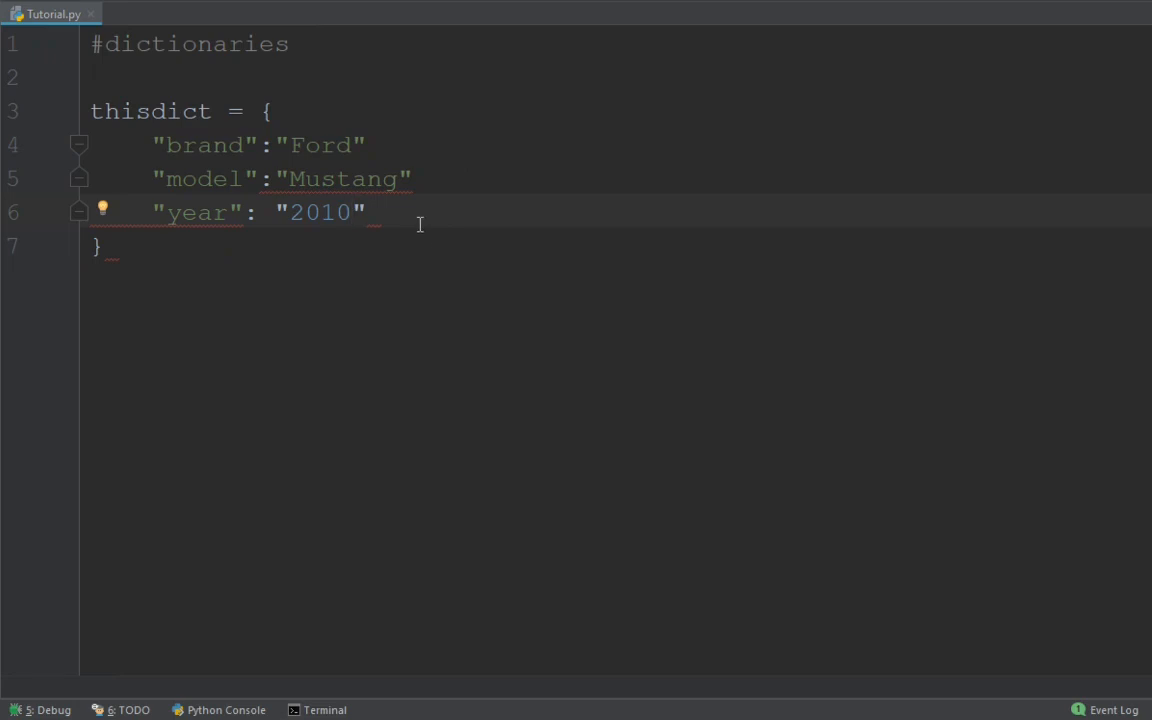
pyautogui.moveTo(378, 131)
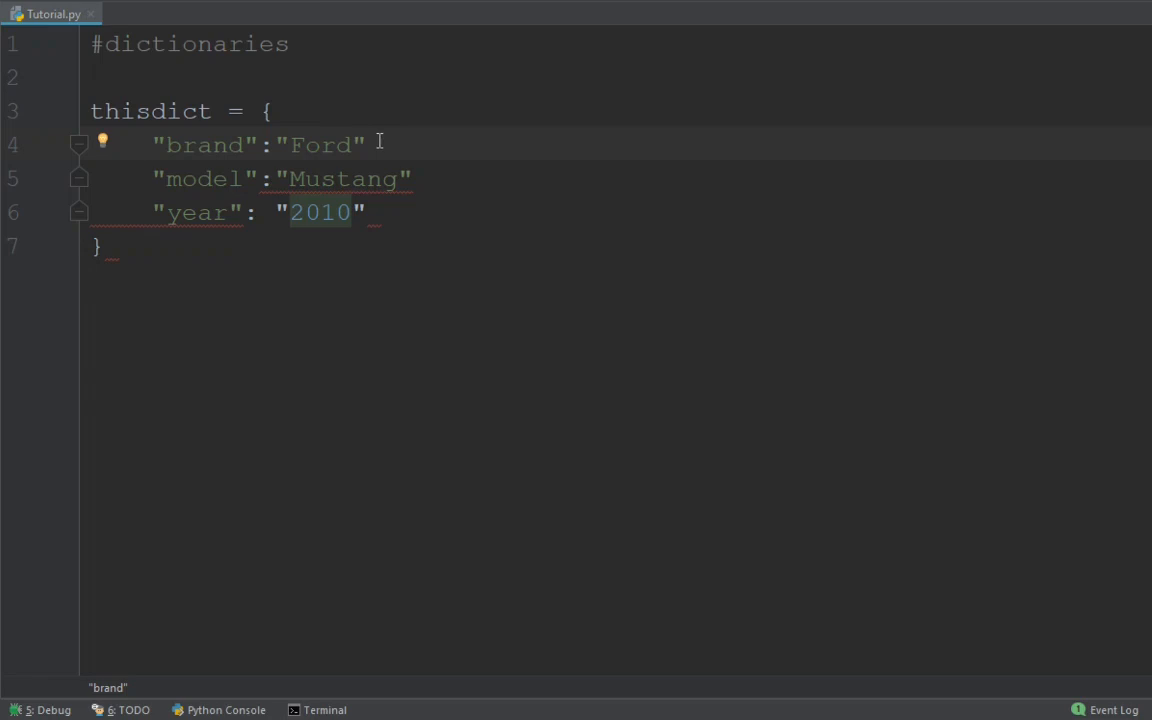
# - Add commas after the Ford and Mustang entries and open blank lines below the dictionary
pyautogui.click(155, 145)
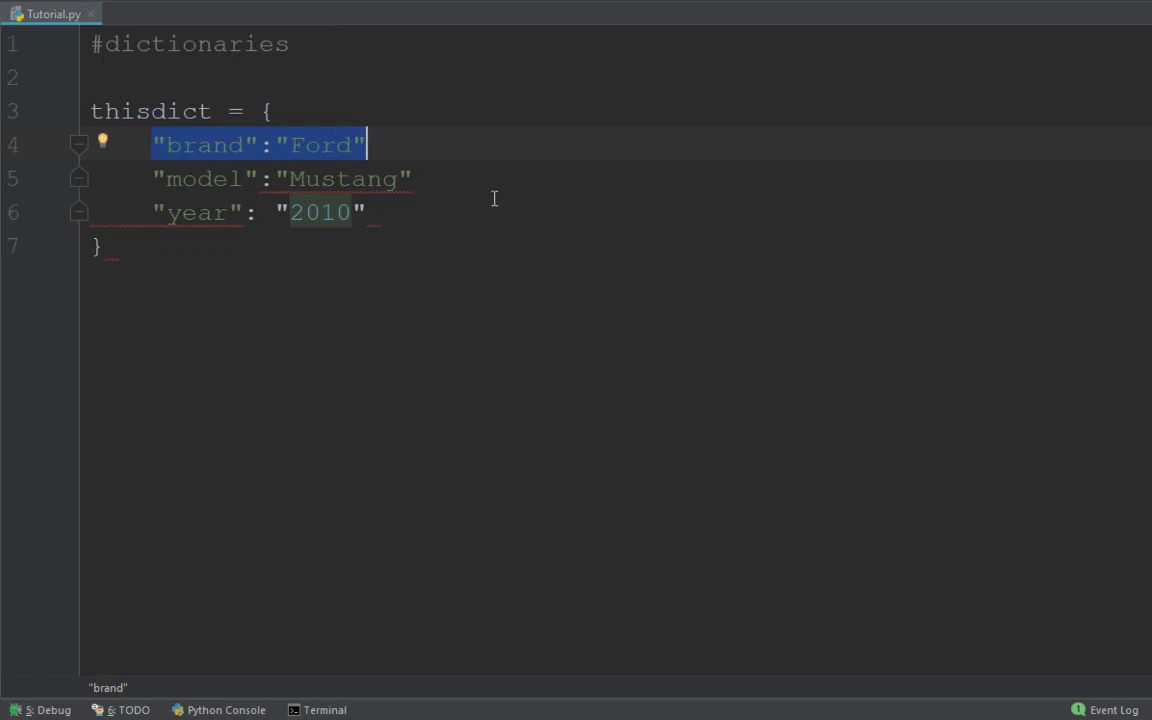
pyautogui.write(',')
pyautogui.click(282, 179)
pyautogui.write(',')
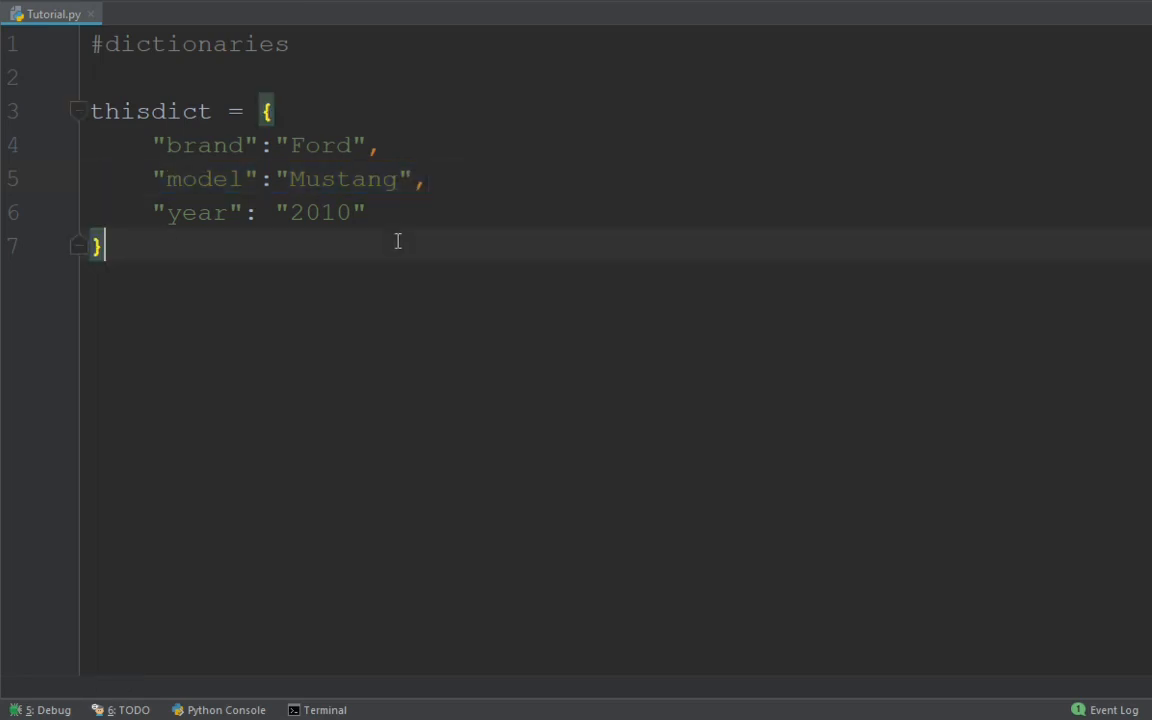
pyautogui.moveTo(288, 305)
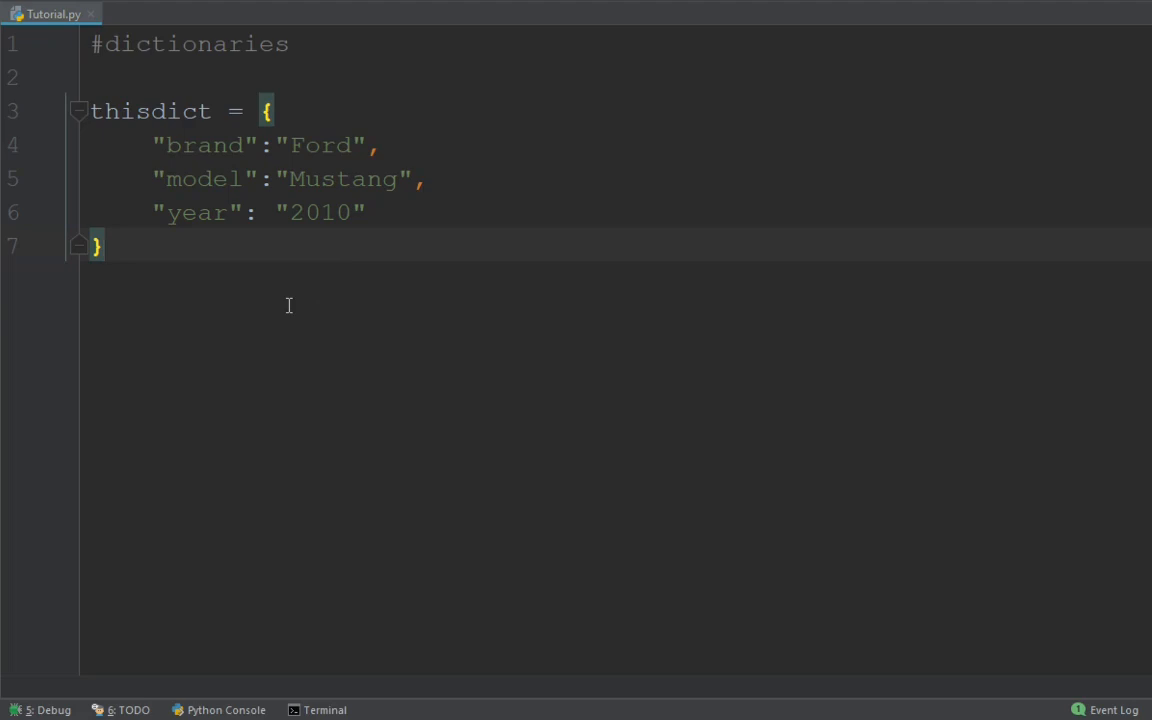
pyautogui.press('enter')
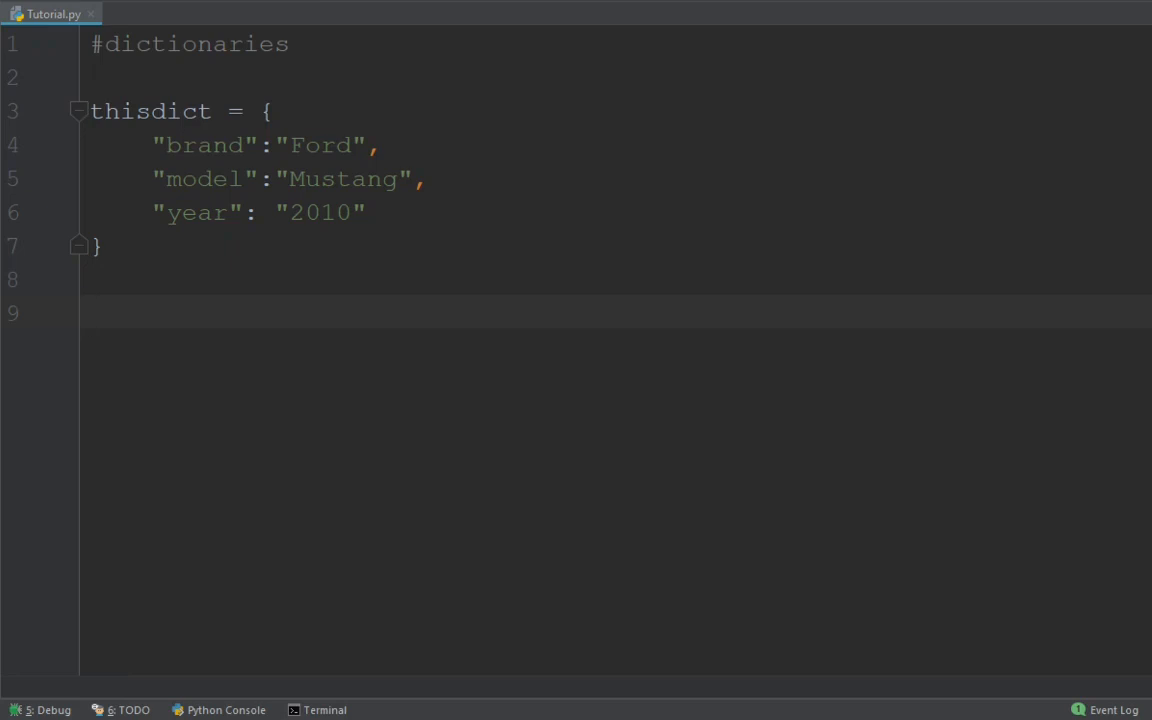
# - Write the print(thisdict) line below the dictionary
pyautogui.write('pr')
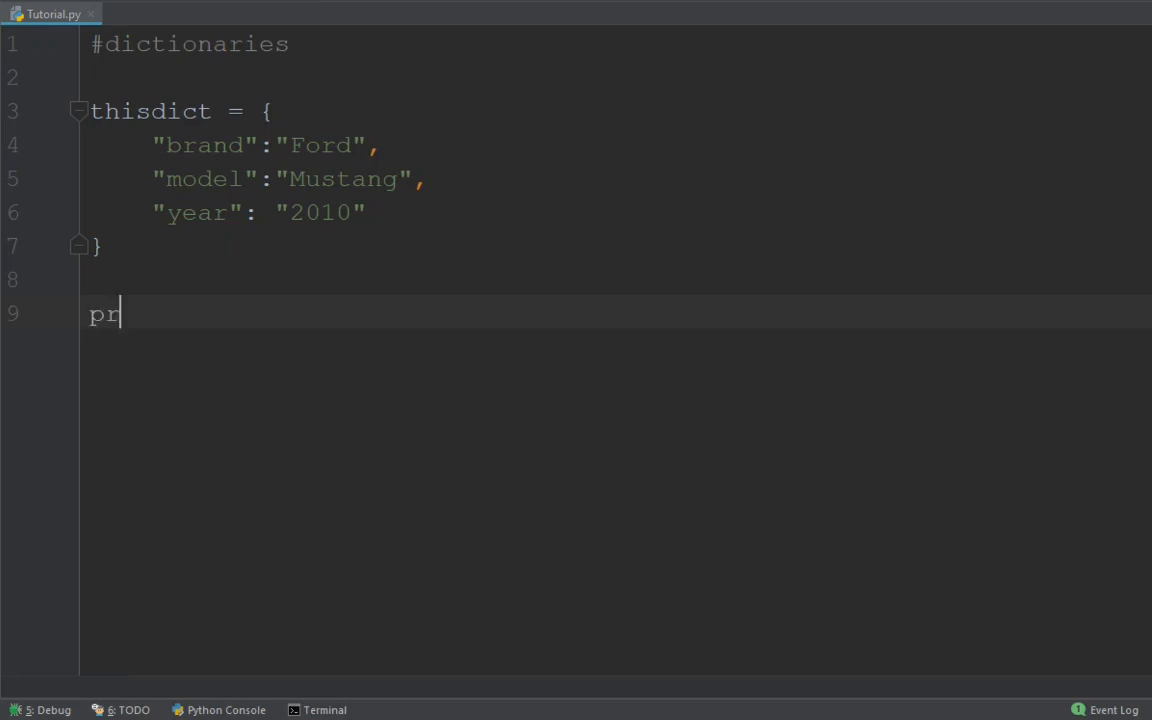
pyautogui.write('int (')
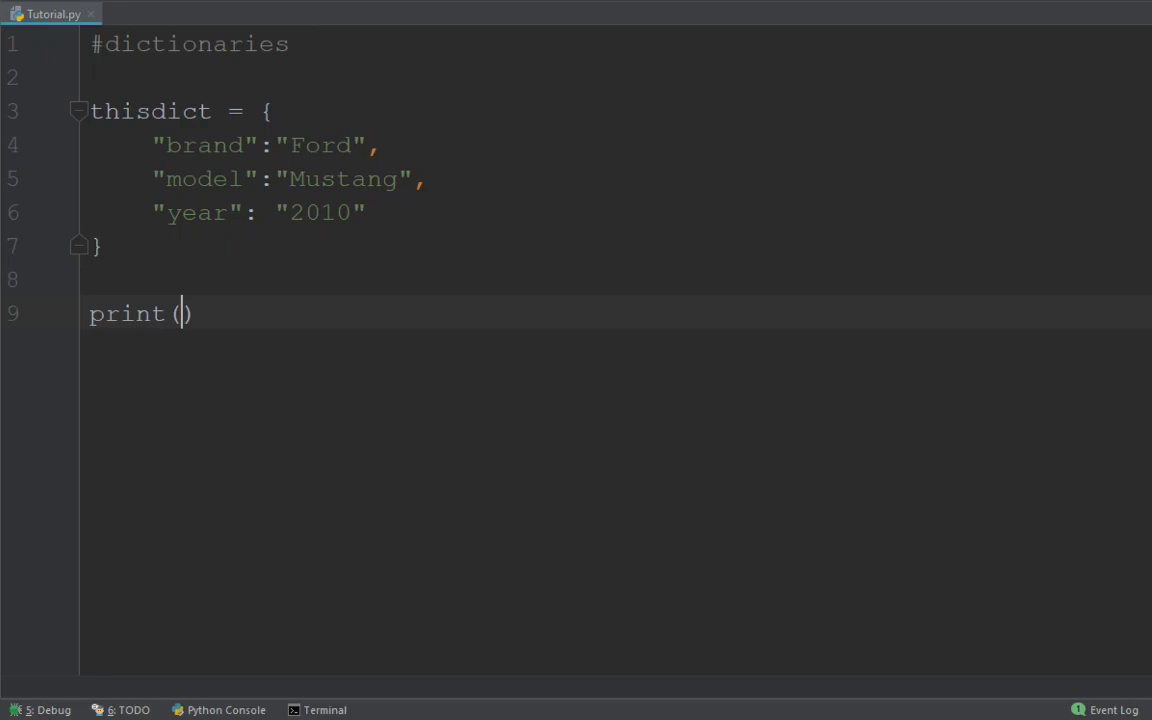
pyautogui.write('thi')
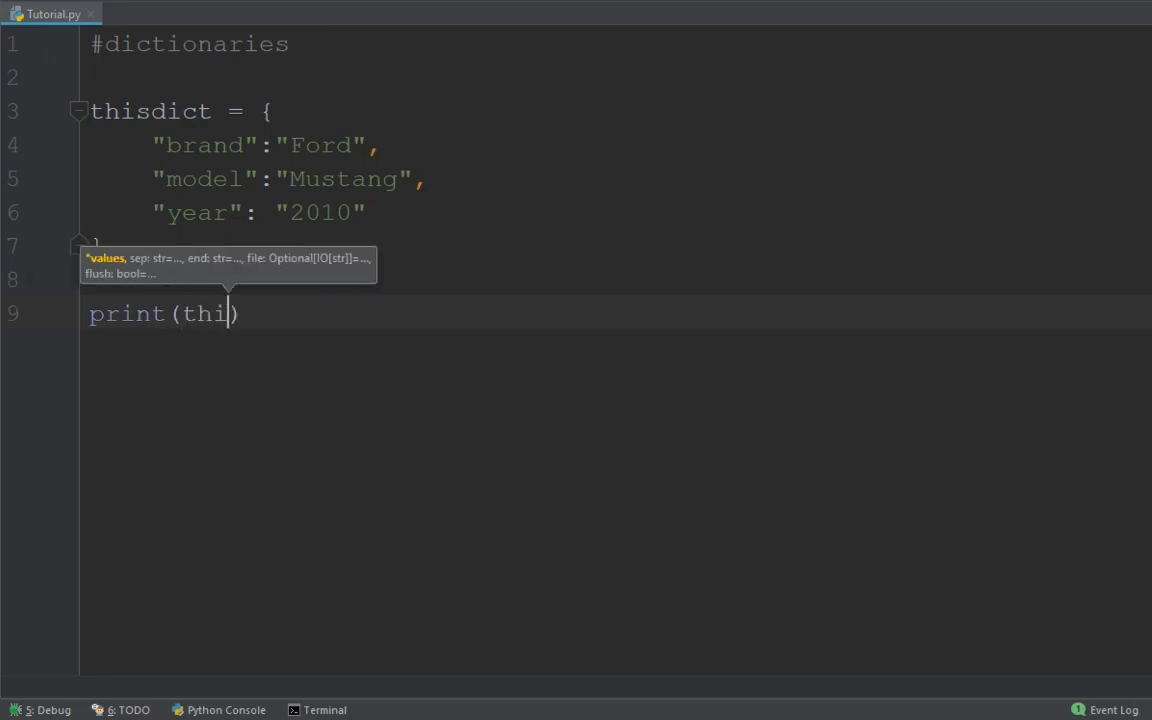
pyautogui.write('sdict')
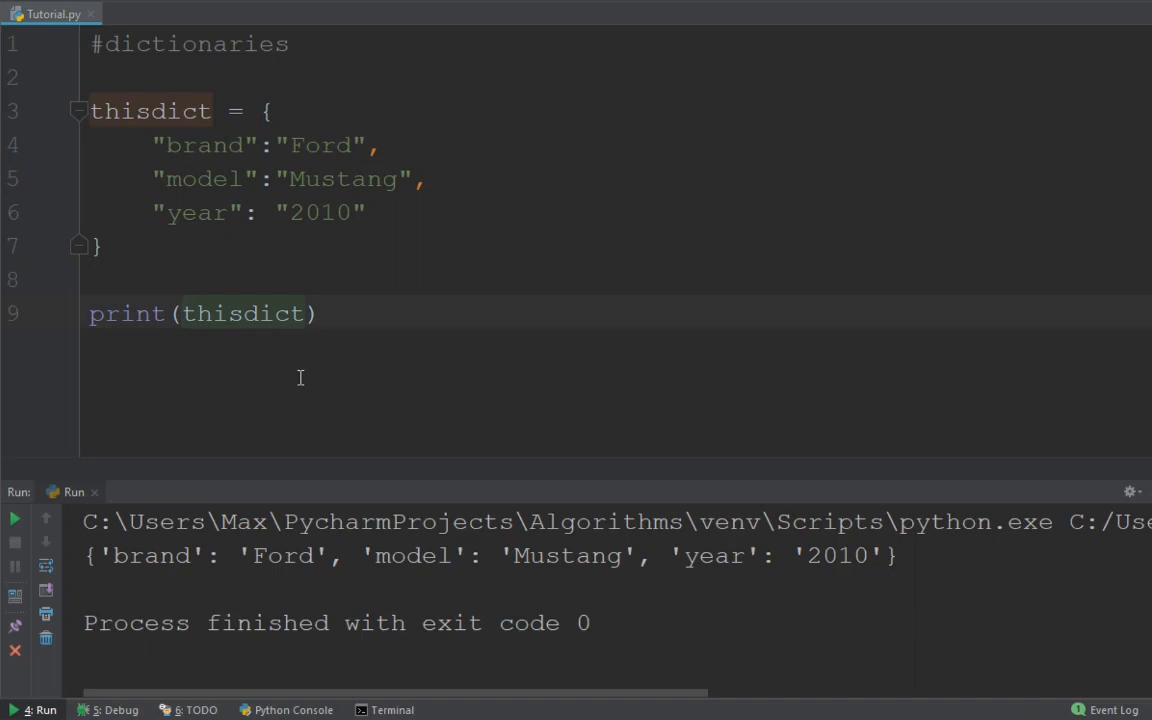
pyautogui.write('len(')
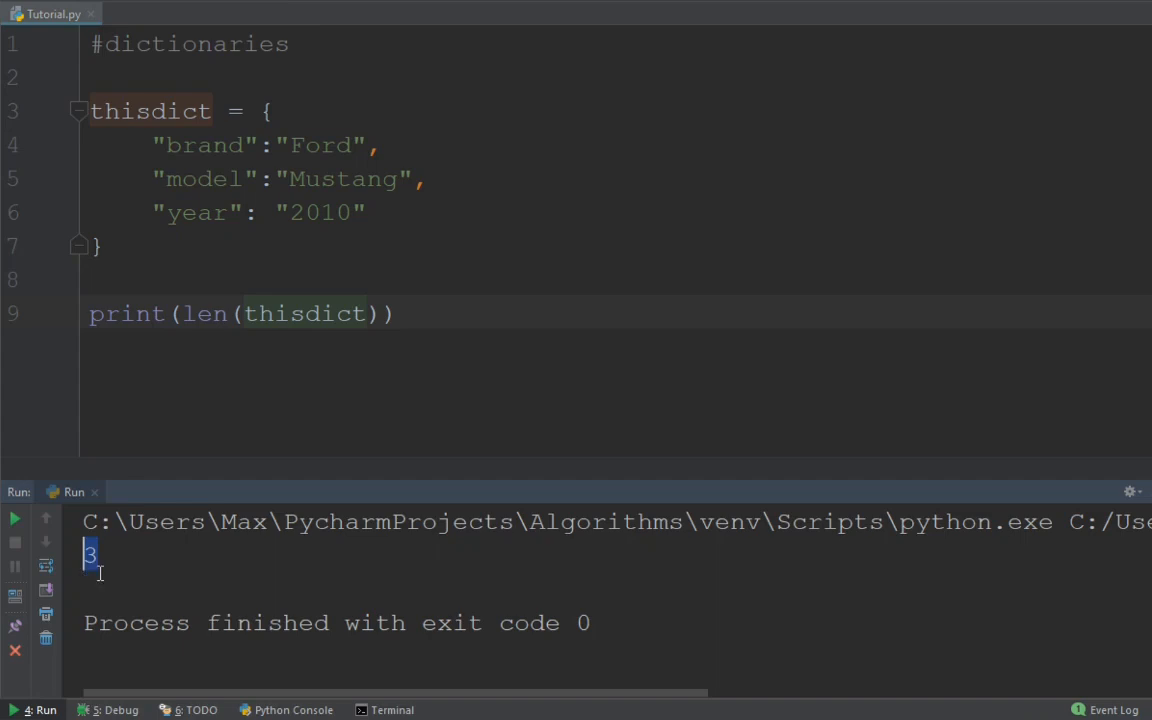
pyautogui.moveTo(108, 577)
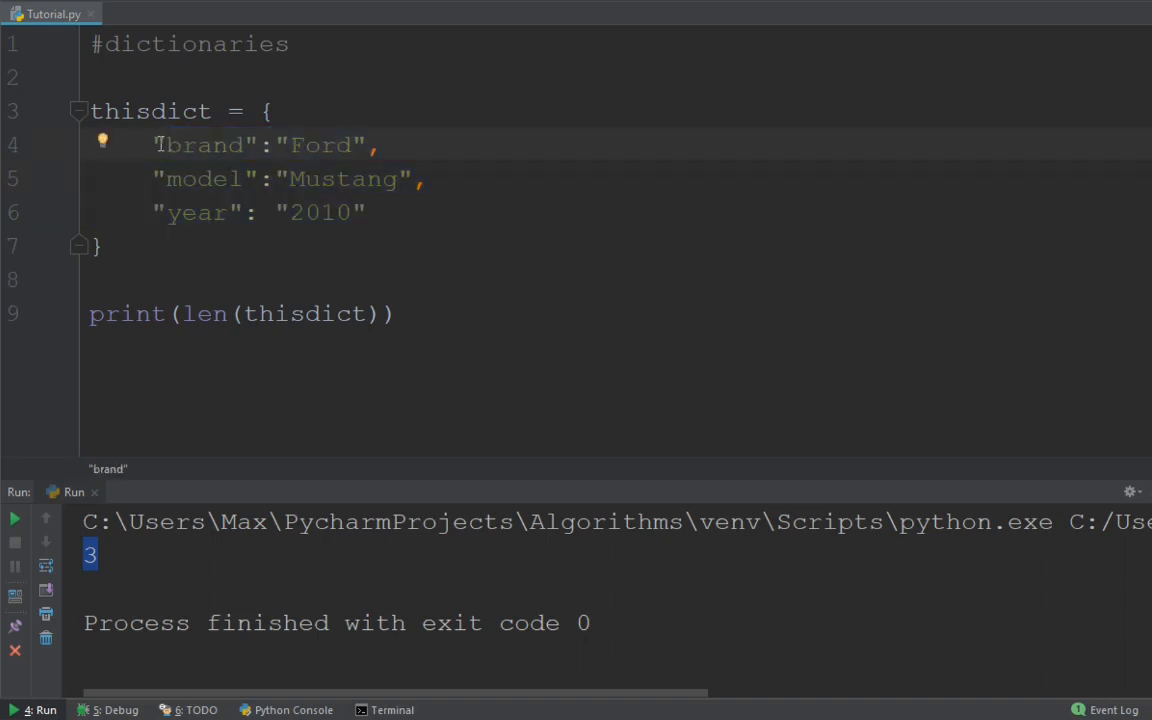
pyautogui.click(170, 179)
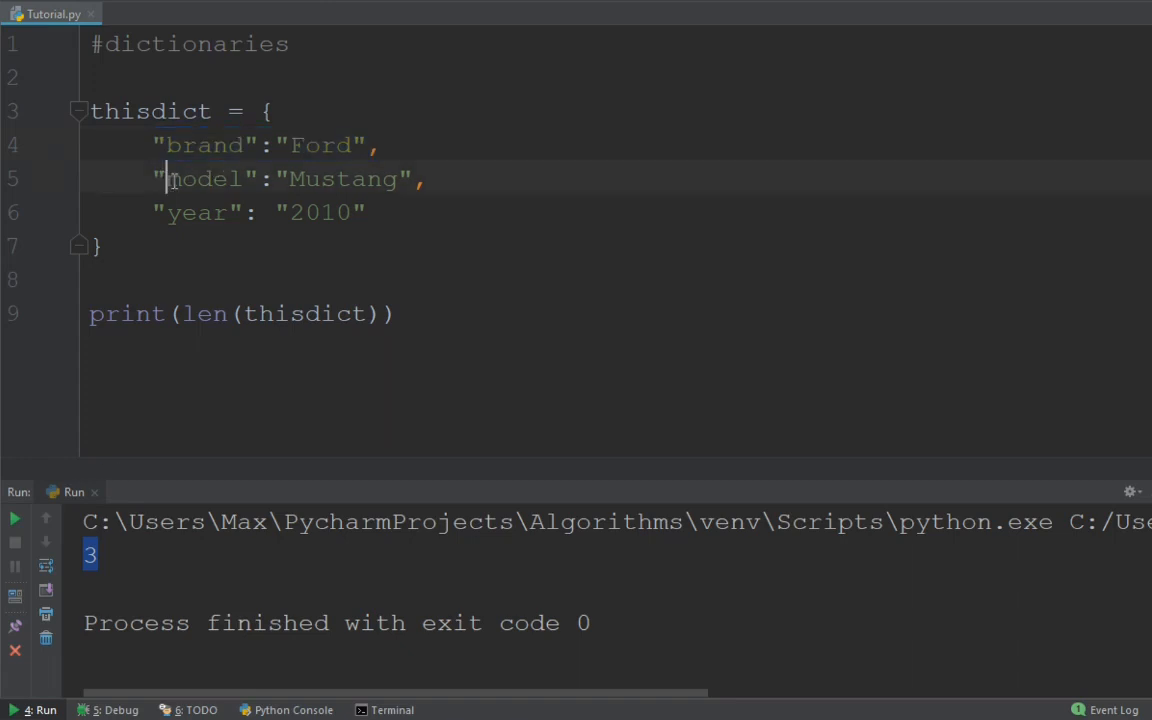
pyautogui.click(95, 245)
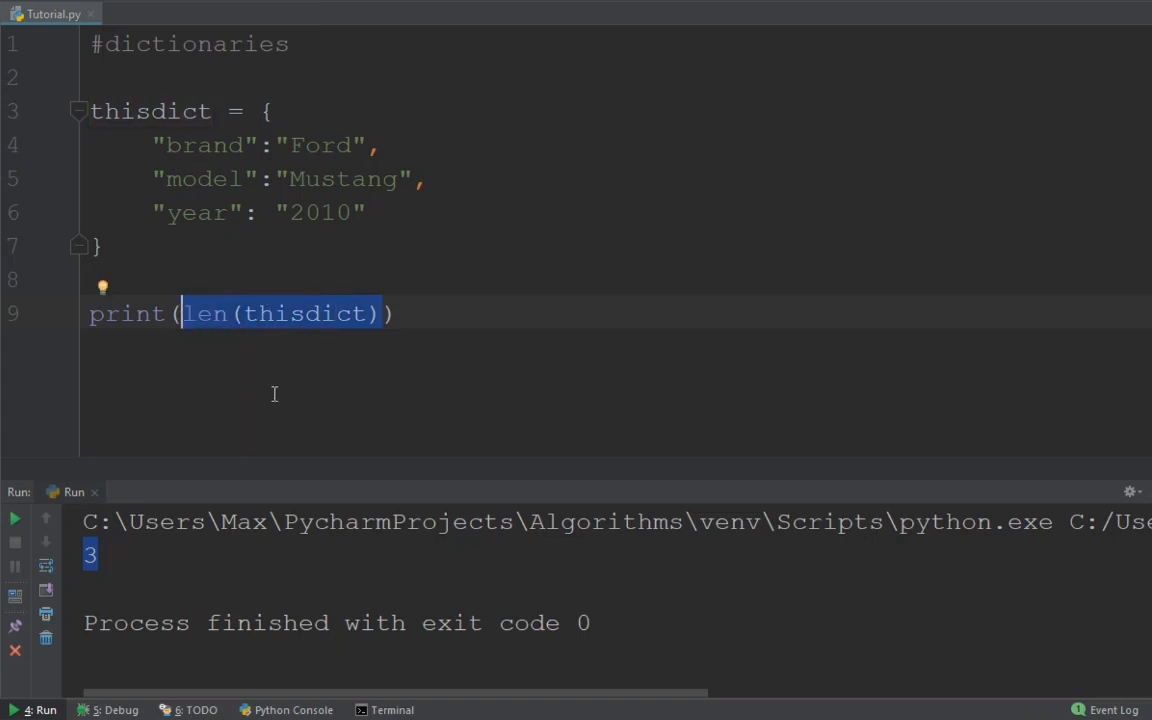
# - Change the print argument to thisdict["brand"], then replace the "brand" key with 0
pyautogui.write('t(t')
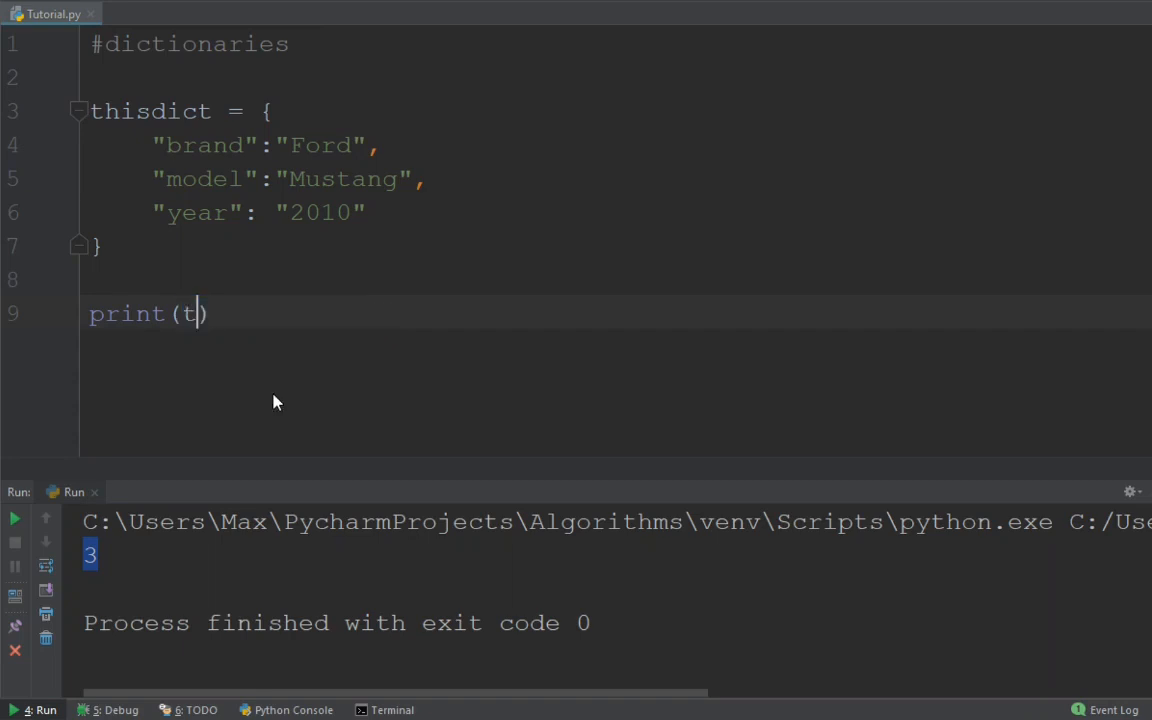
pyautogui.write('hisd')
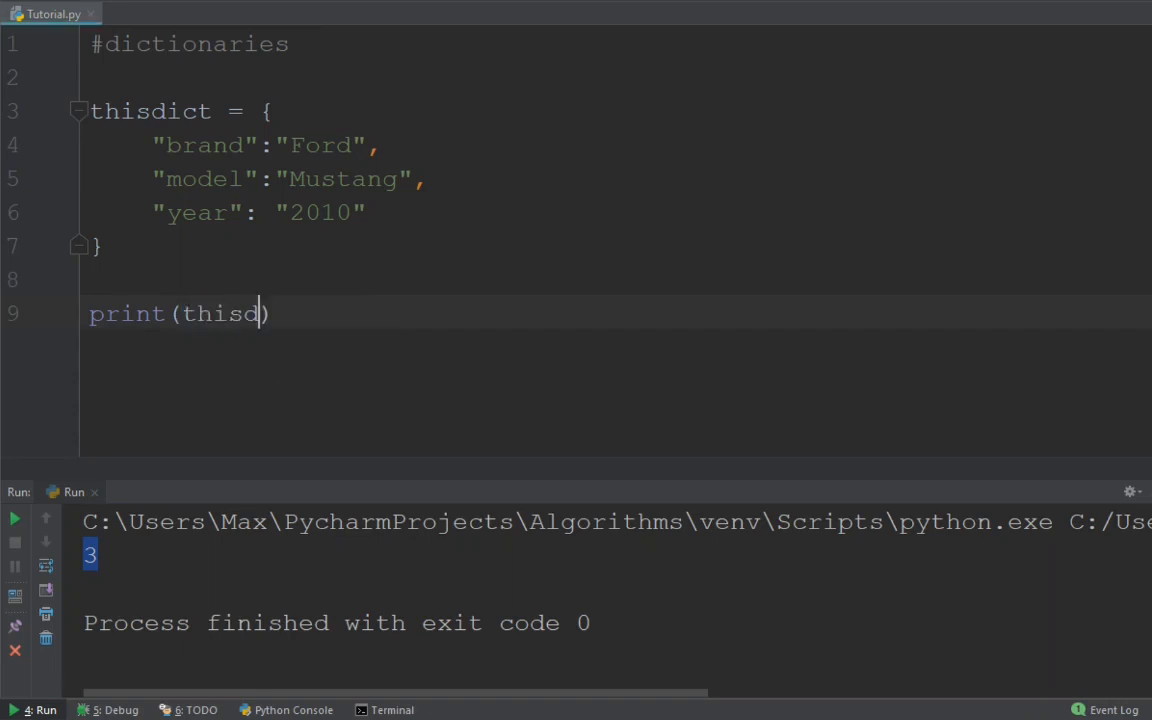
pyautogui.write('ict')
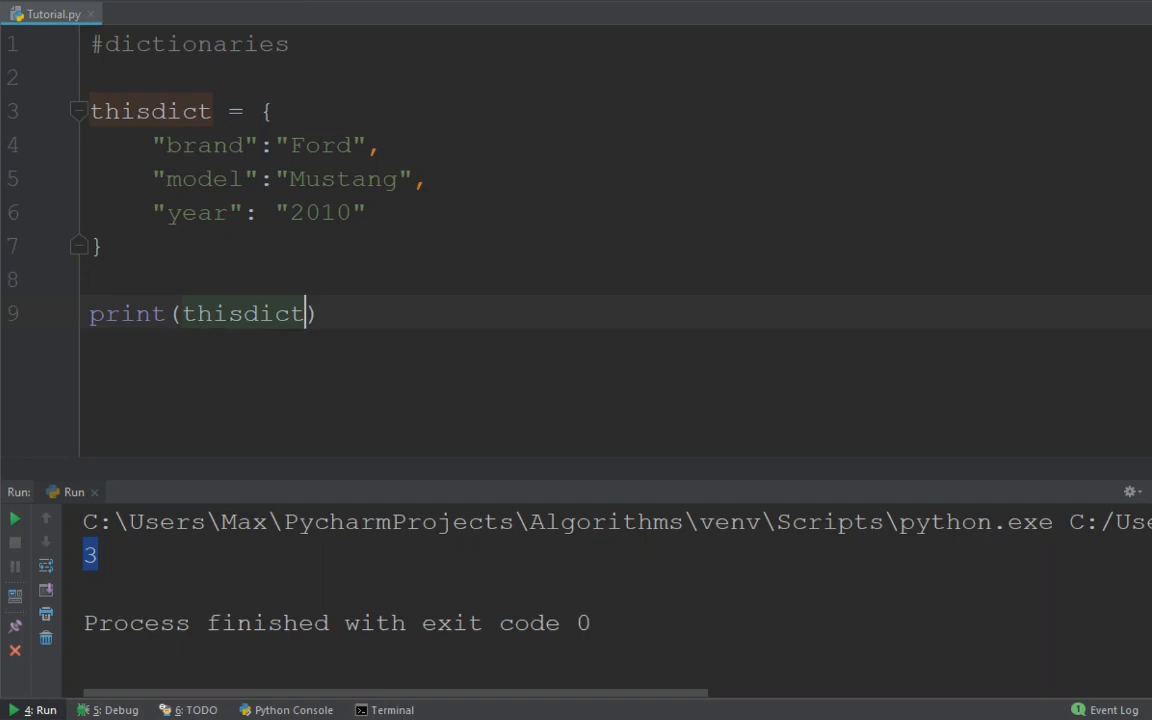
pyautogui.write('[')
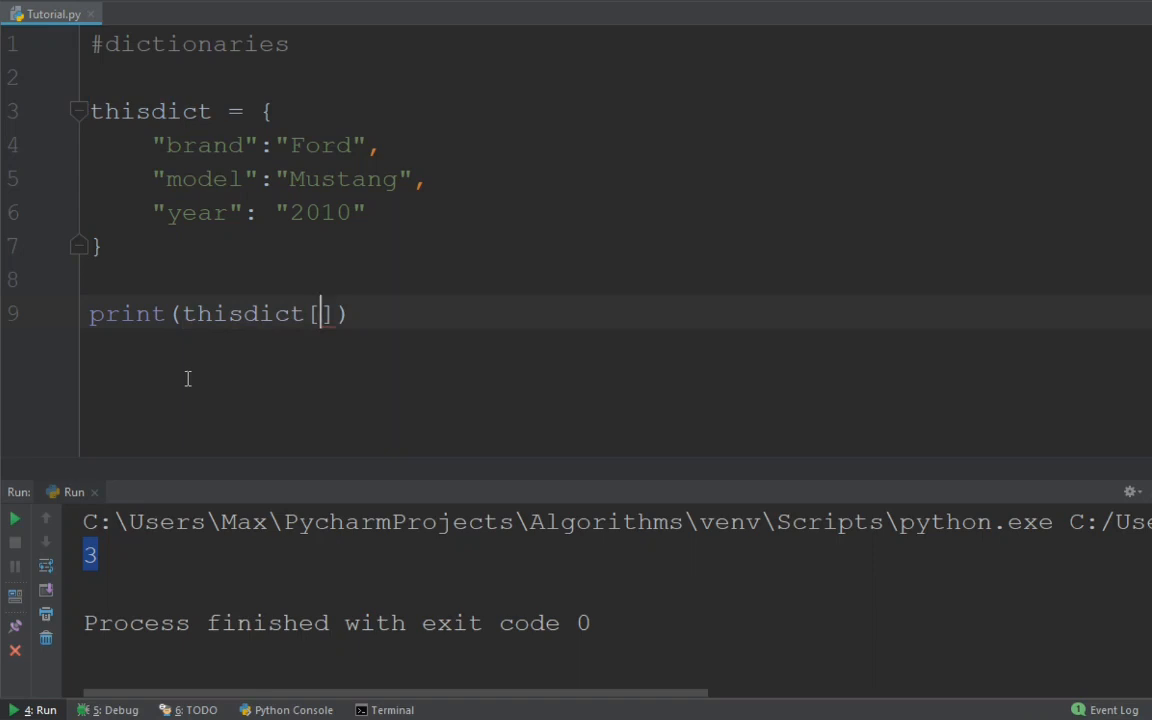
pyautogui.write('"')
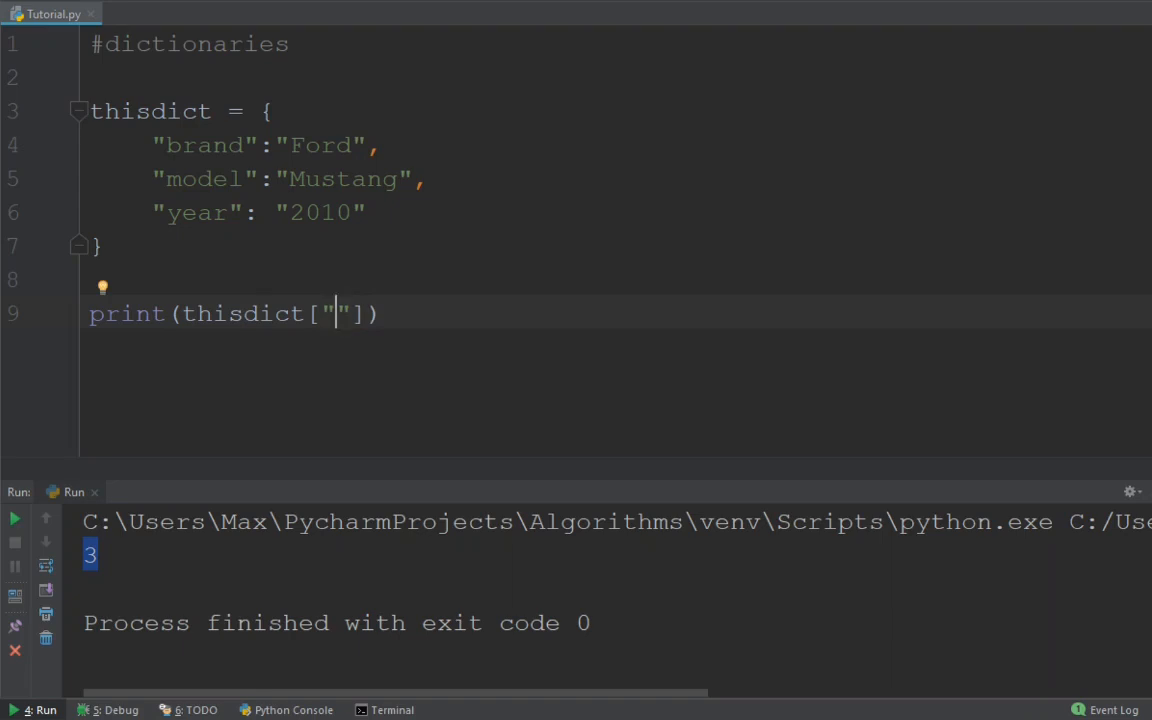
pyautogui.write('b')
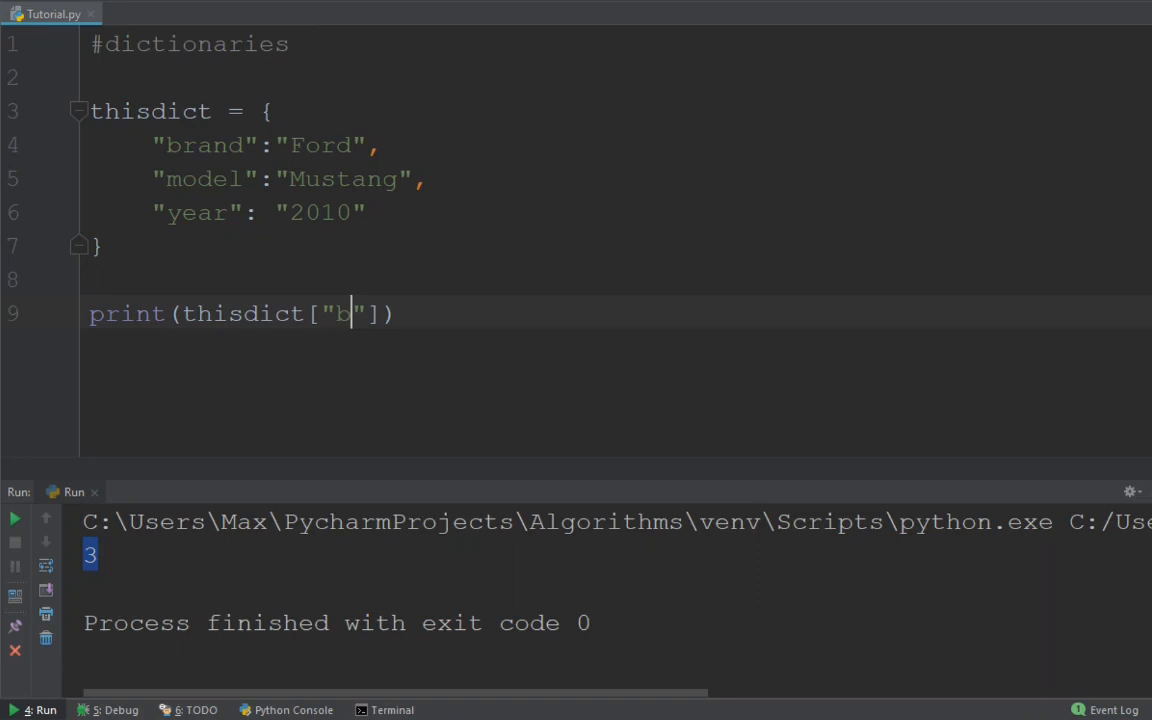
pyautogui.write('rand')
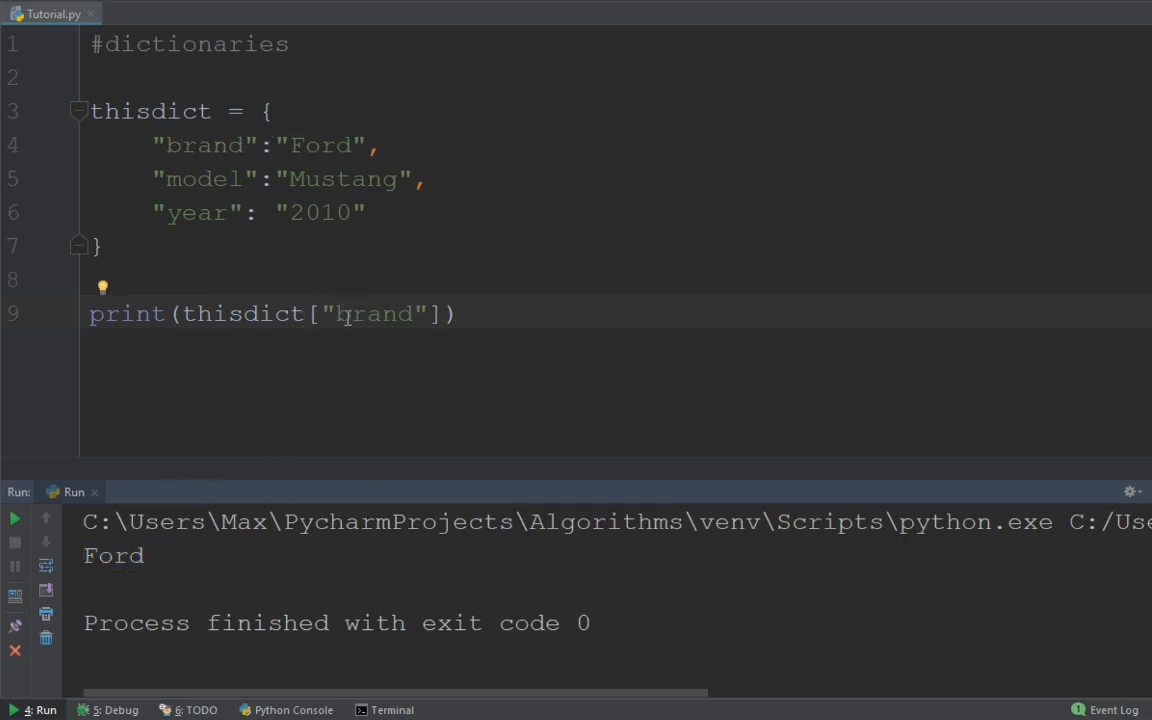
pyautogui.doubleClick(375, 313)
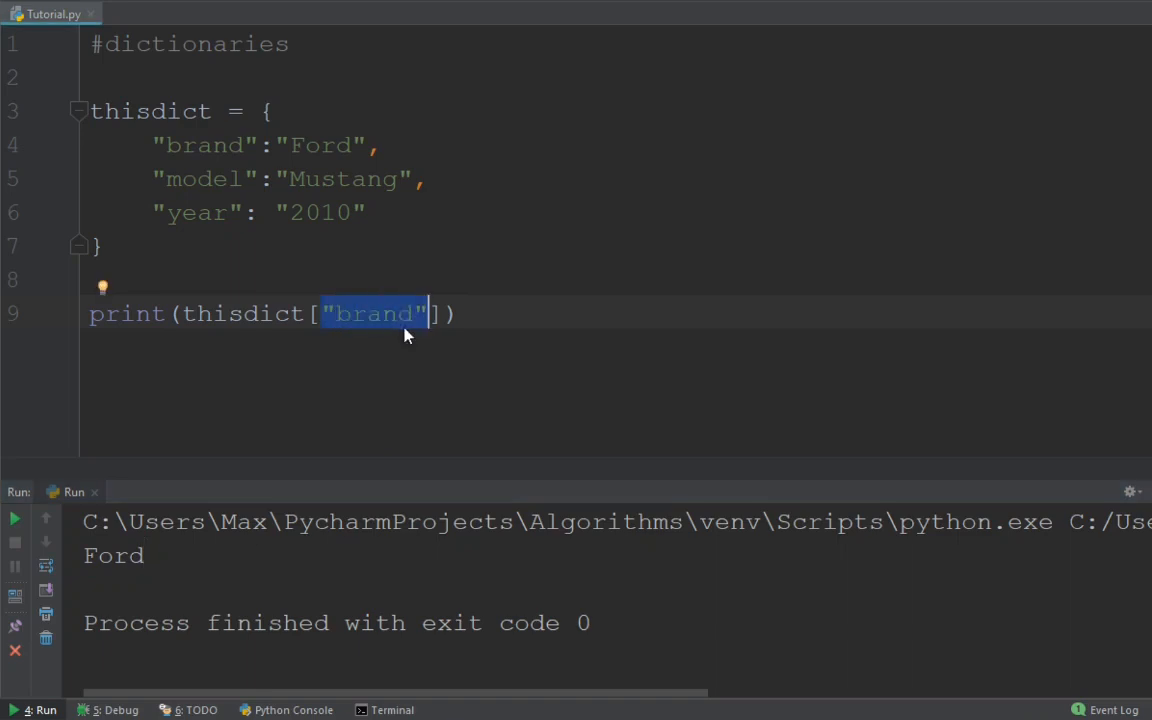
pyautogui.write('0')
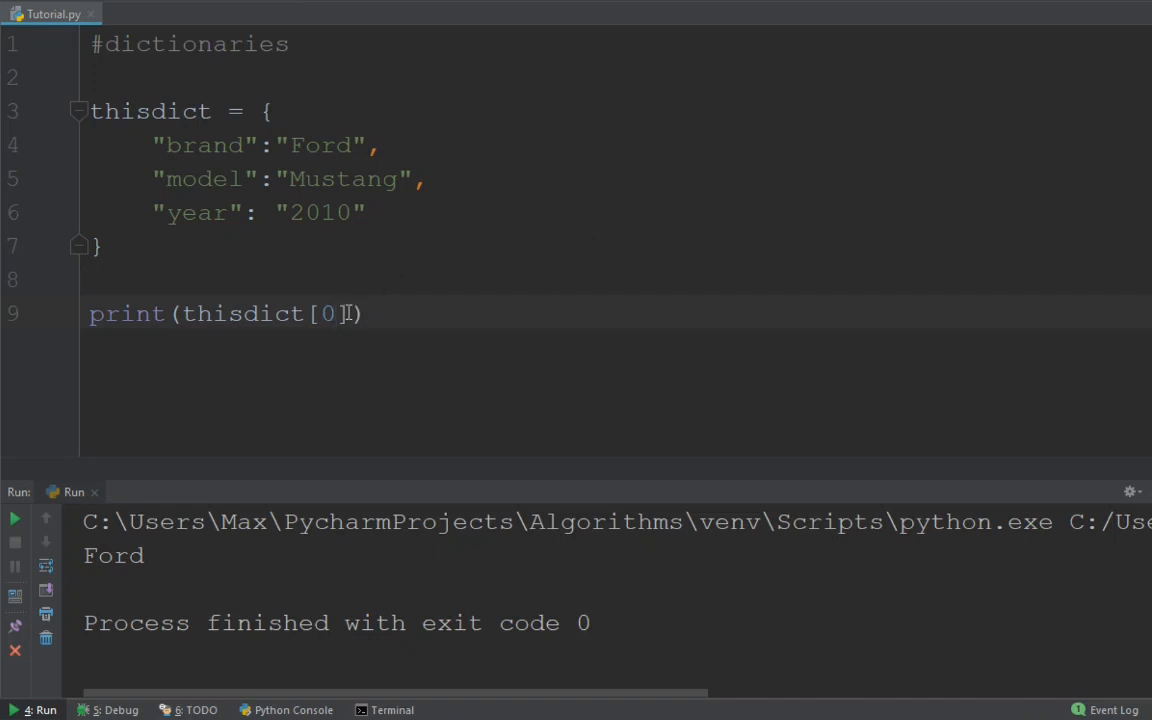
# - Run thisdict[0] to get KeyError: 0, then open a new line below the dictionary
pyautogui.click(14, 518)
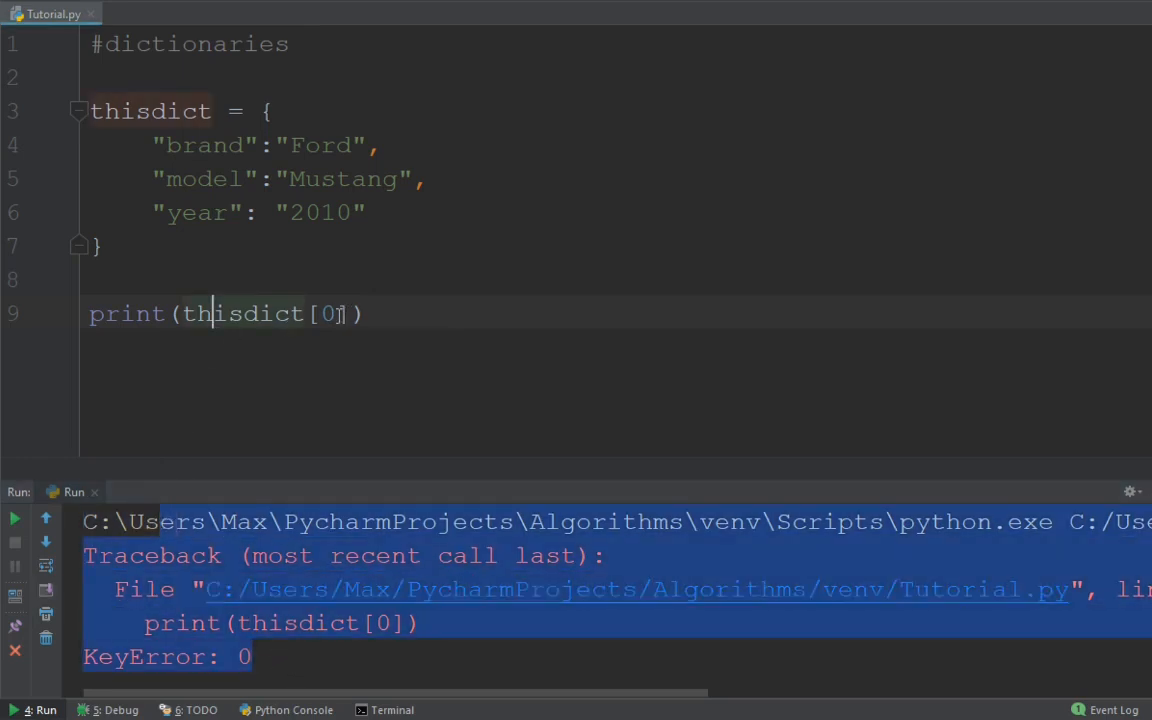
pyautogui.doubleClick(326, 313)
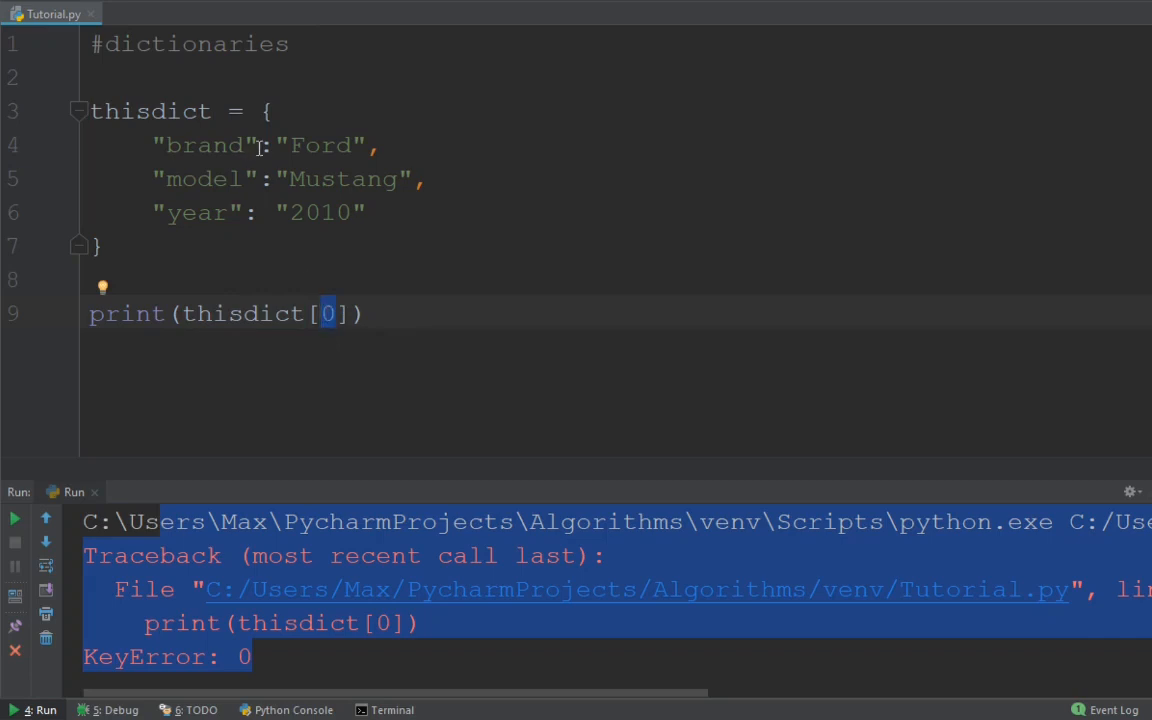
pyautogui.doubleClick(205, 145)
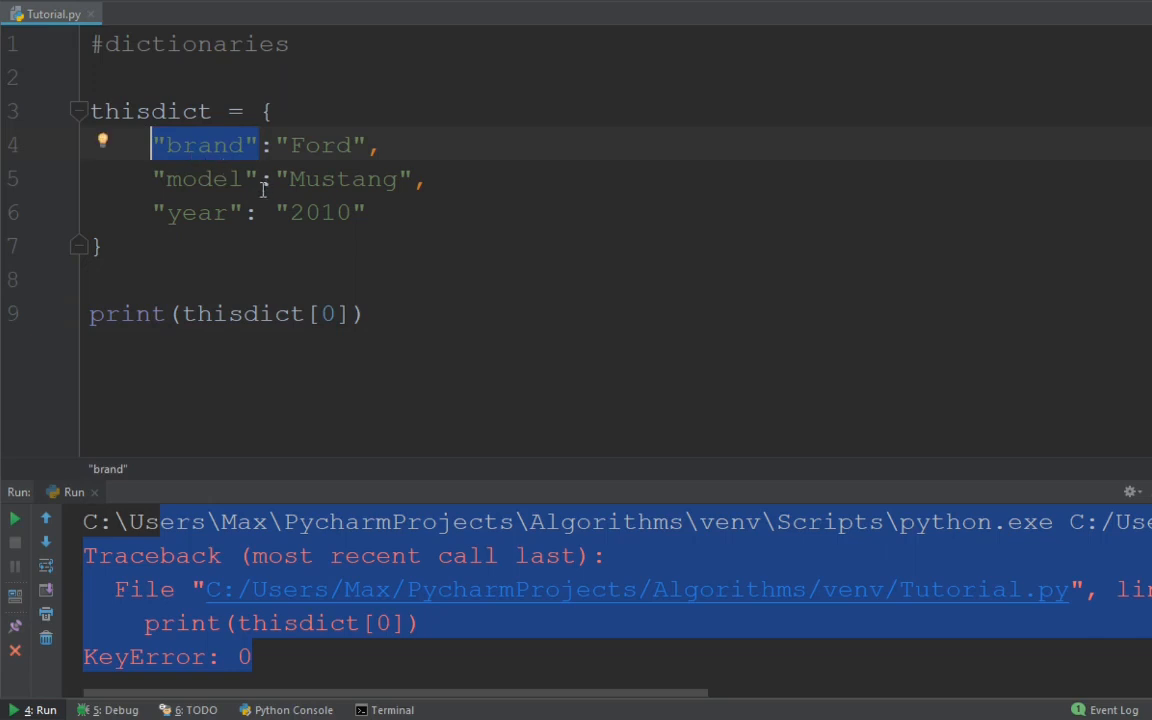
pyautogui.click(332, 313)
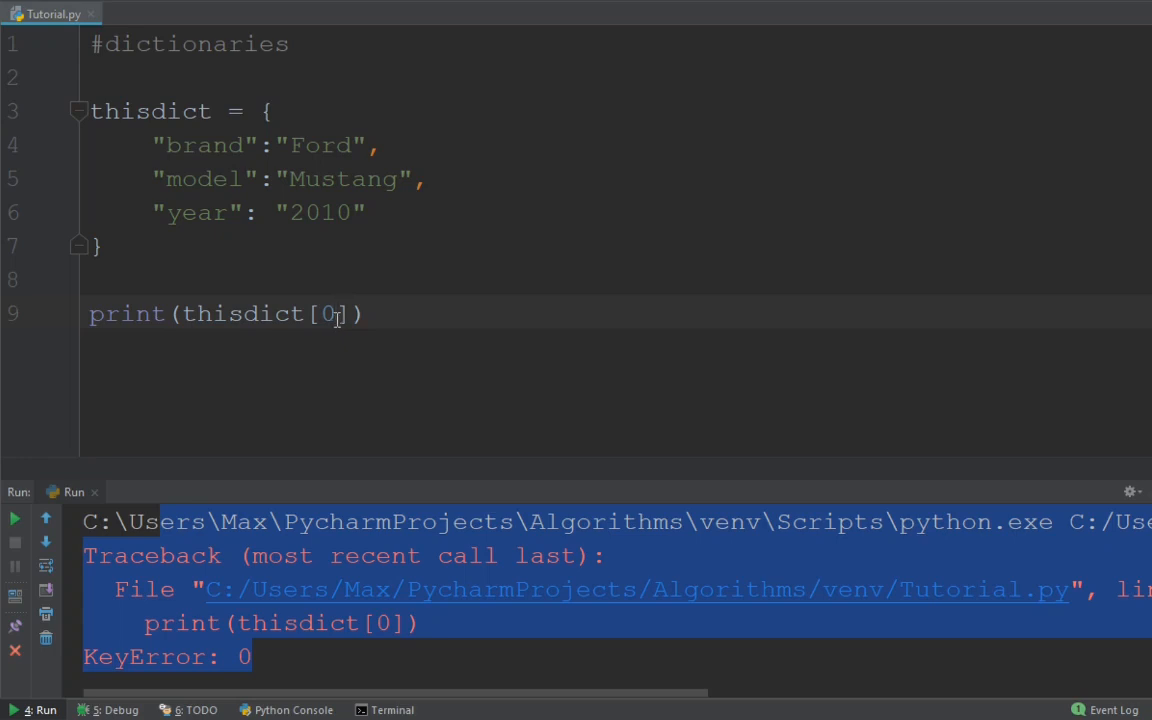
pyautogui.click(230, 279)
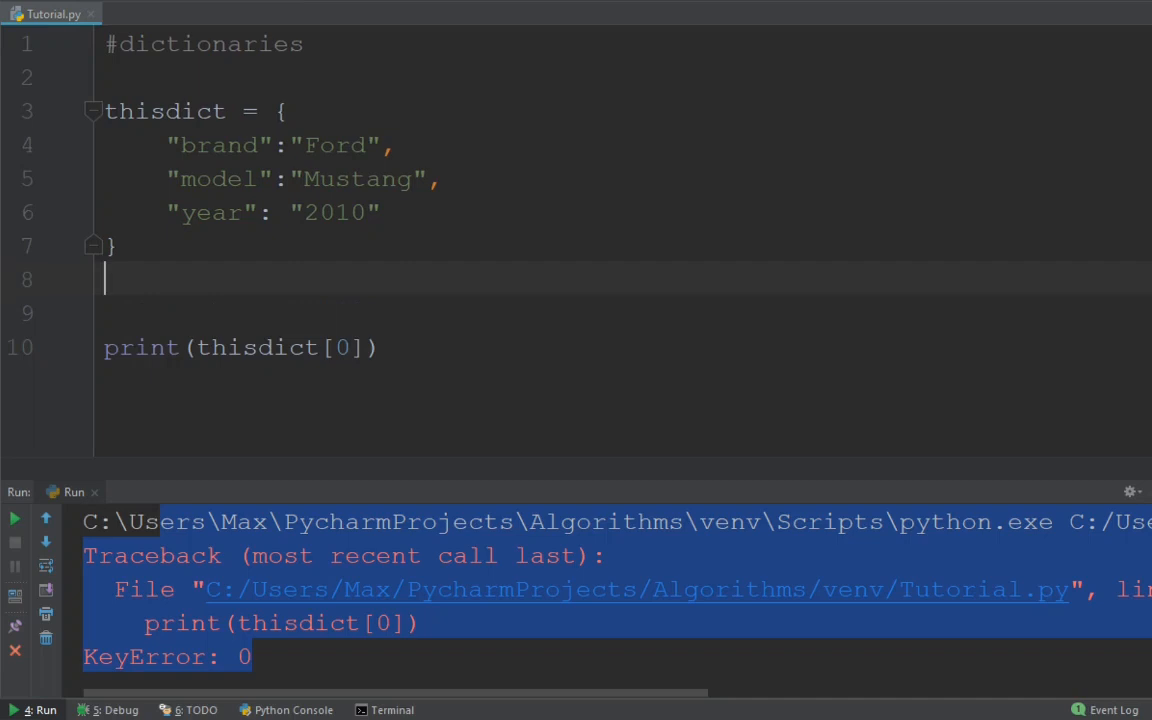
pyautogui.press('enter')
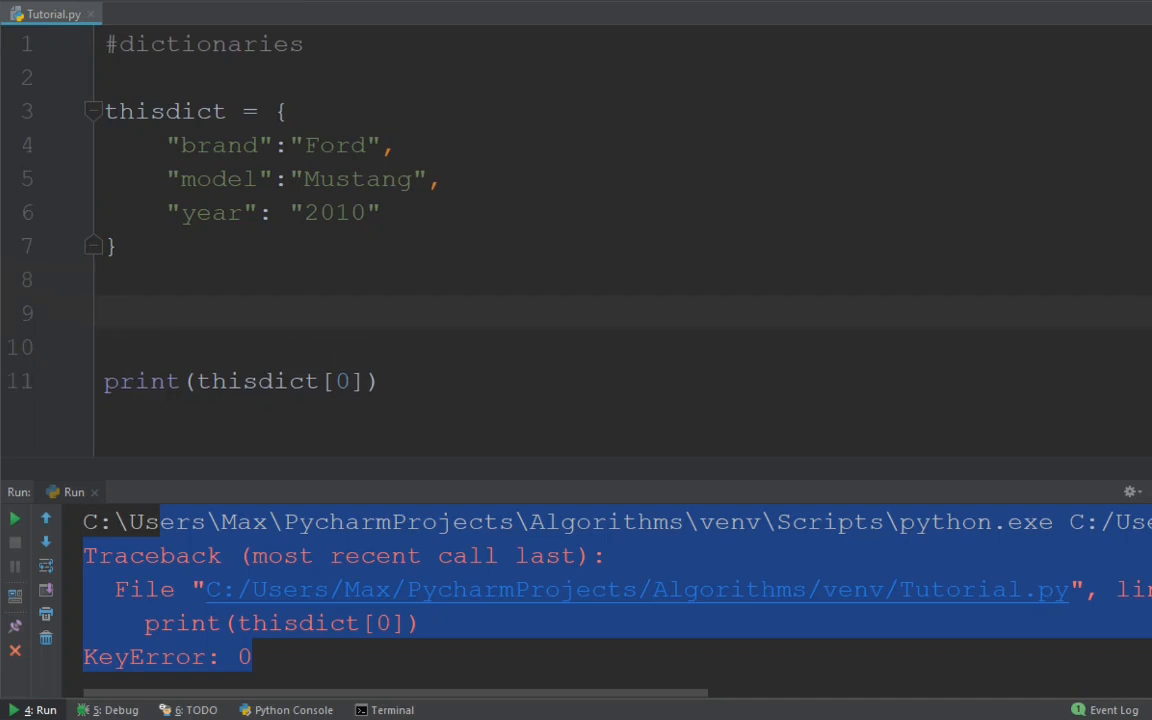
# - Add the line thisdict["color"] = "Blue" between the dictionary and the print line
pyautogui.write('thisdict')
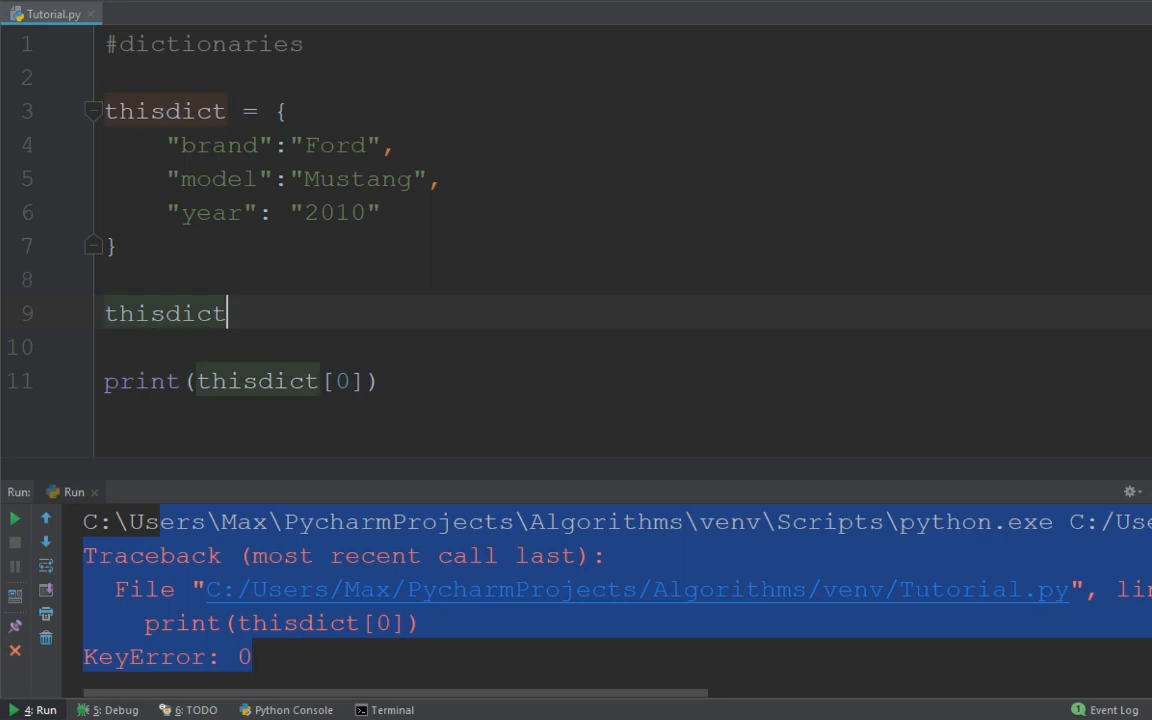
pyautogui.write('[]')
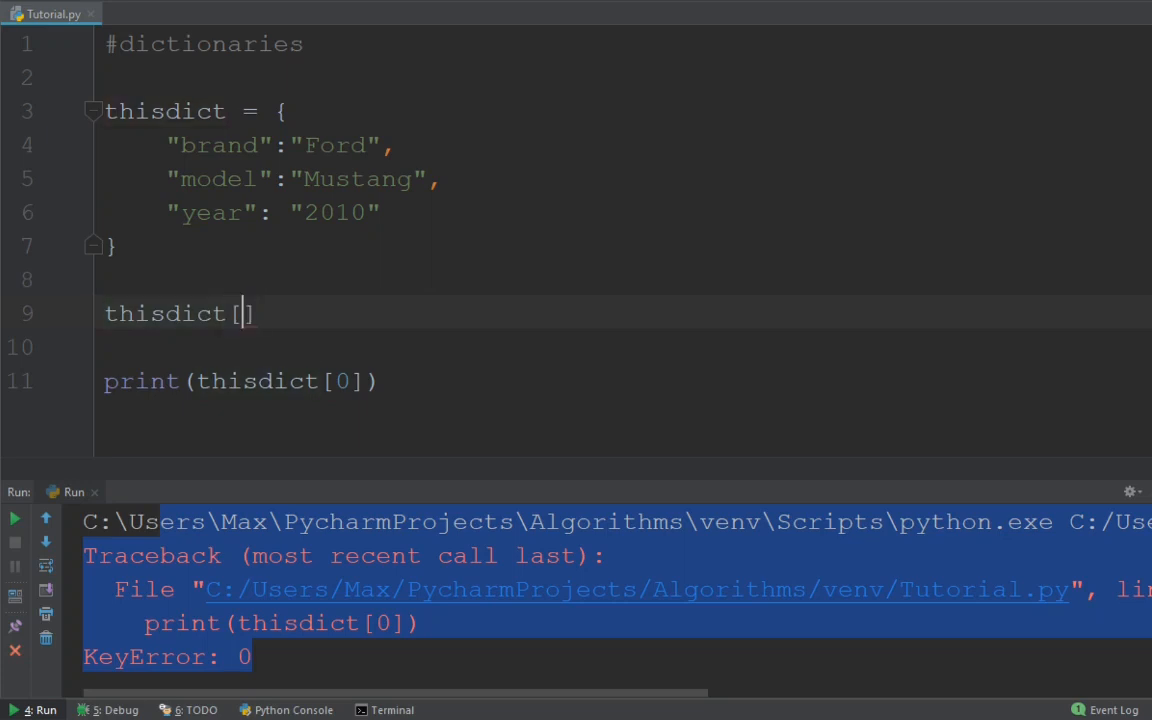
pyautogui.write('"')
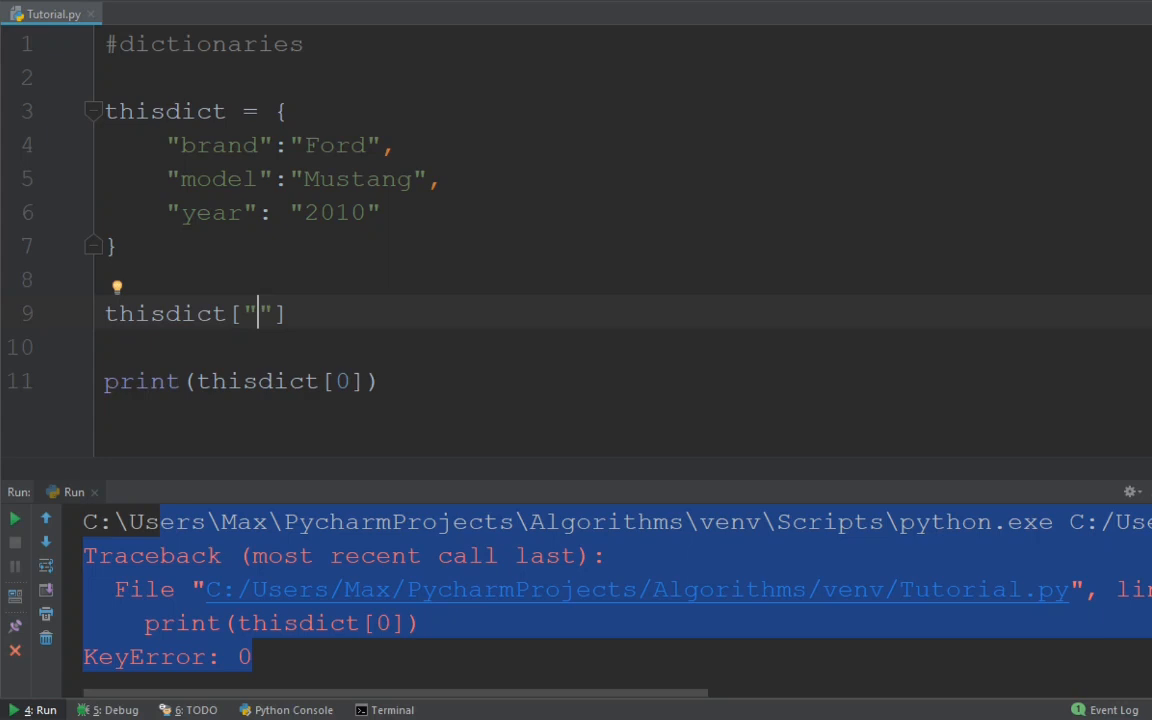
pyautogui.write('co')
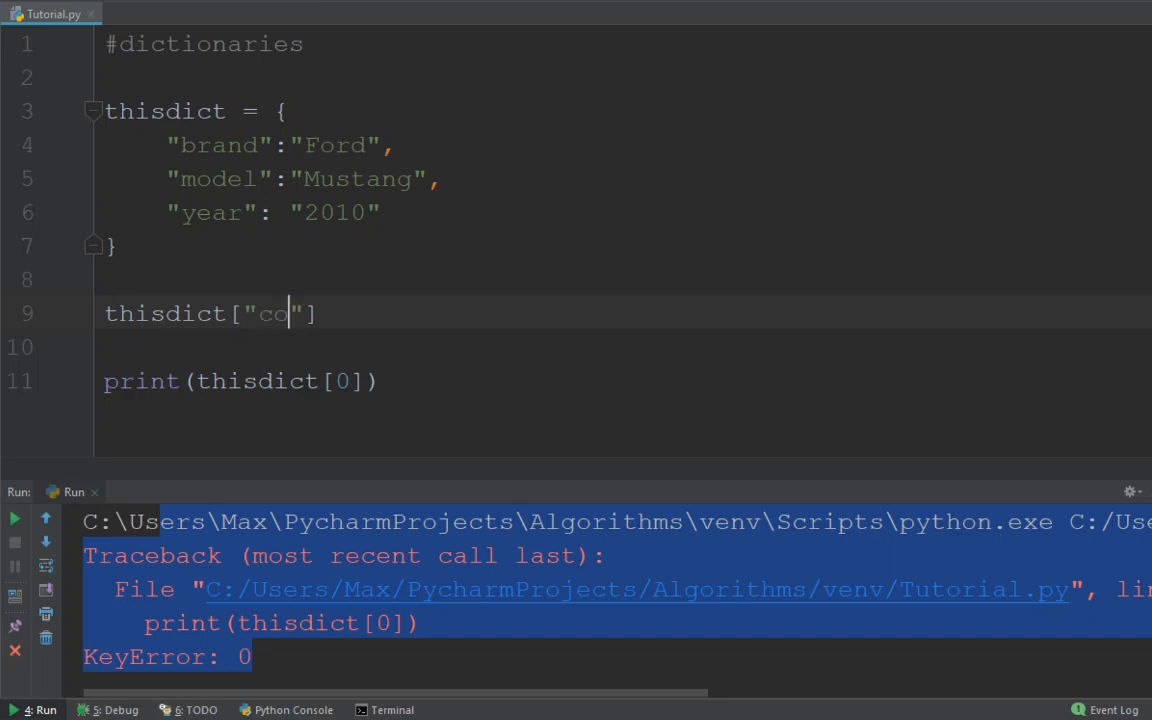
pyautogui.write('lor')
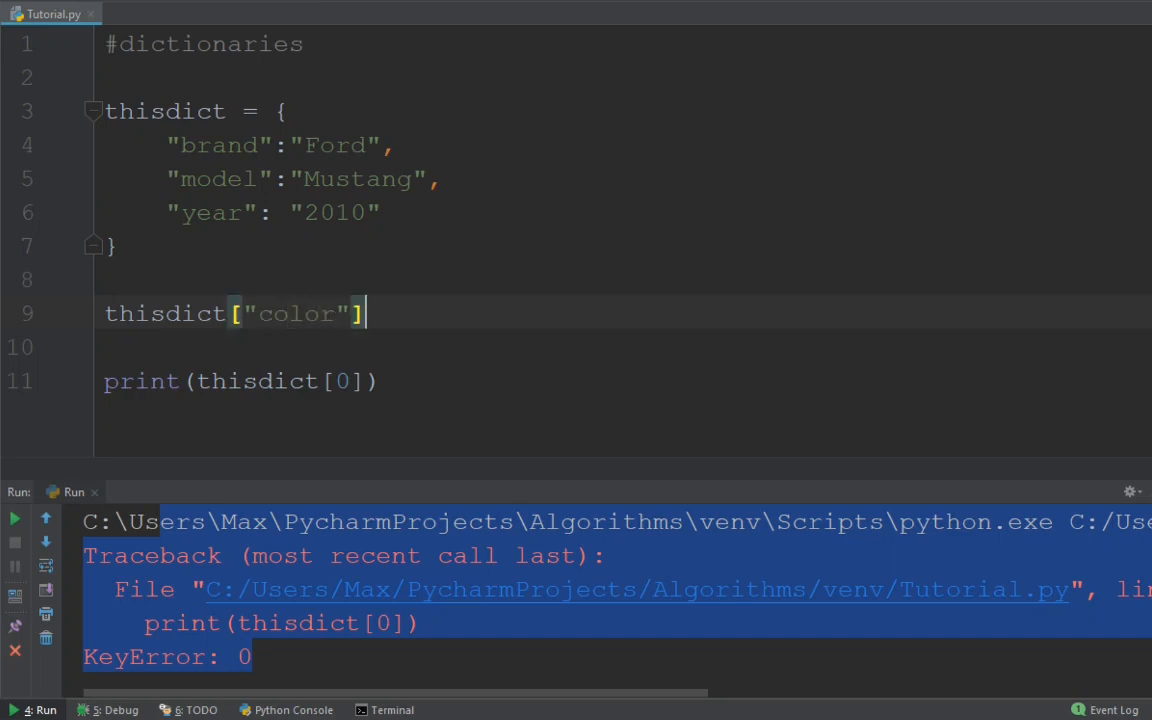
pyautogui.write('=')
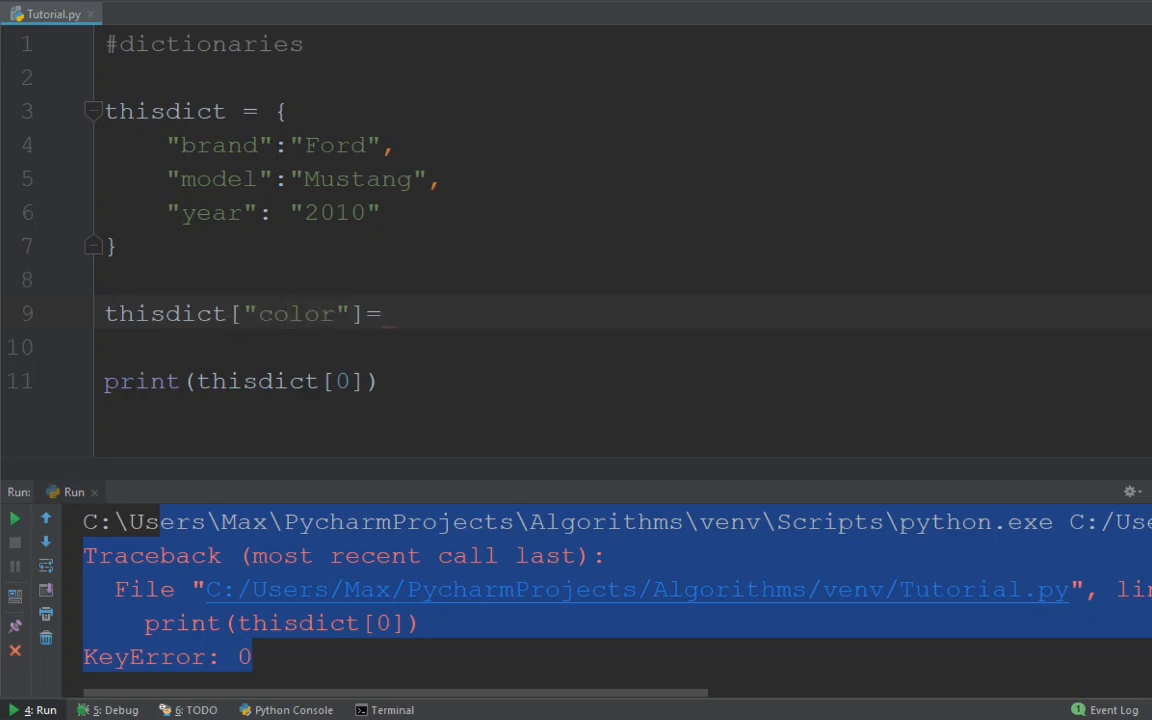
pyautogui.write('""')
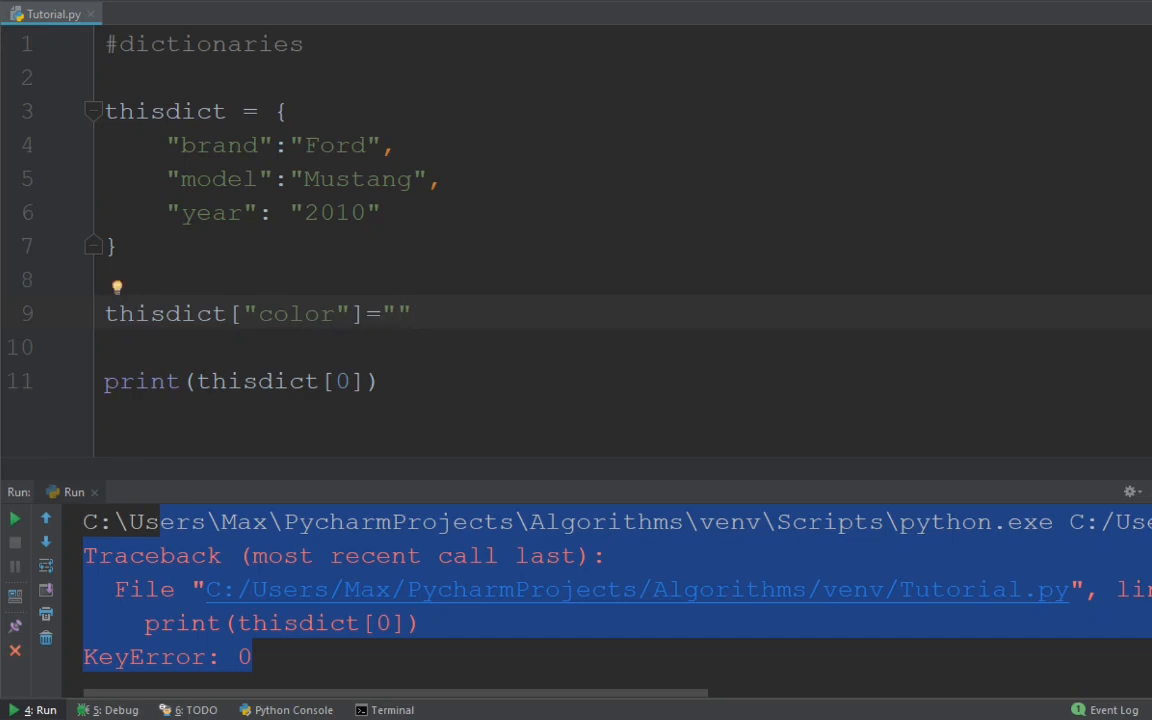
pyautogui.write('Blue')
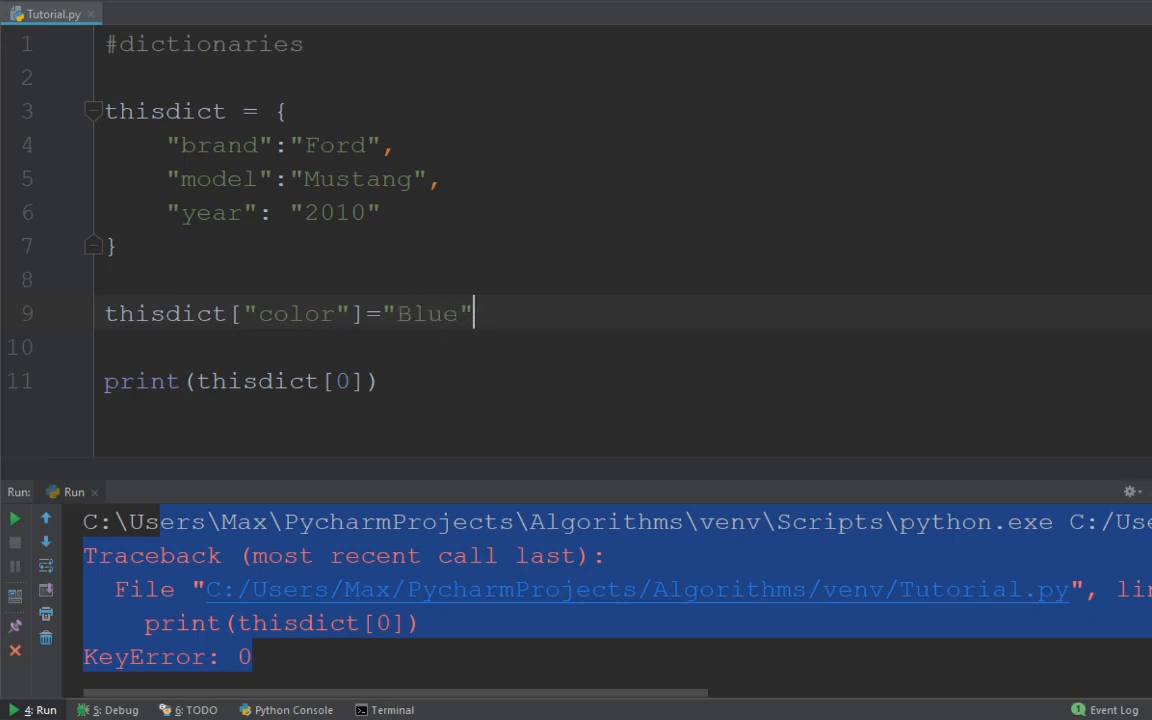
pyautogui.click(340, 381)
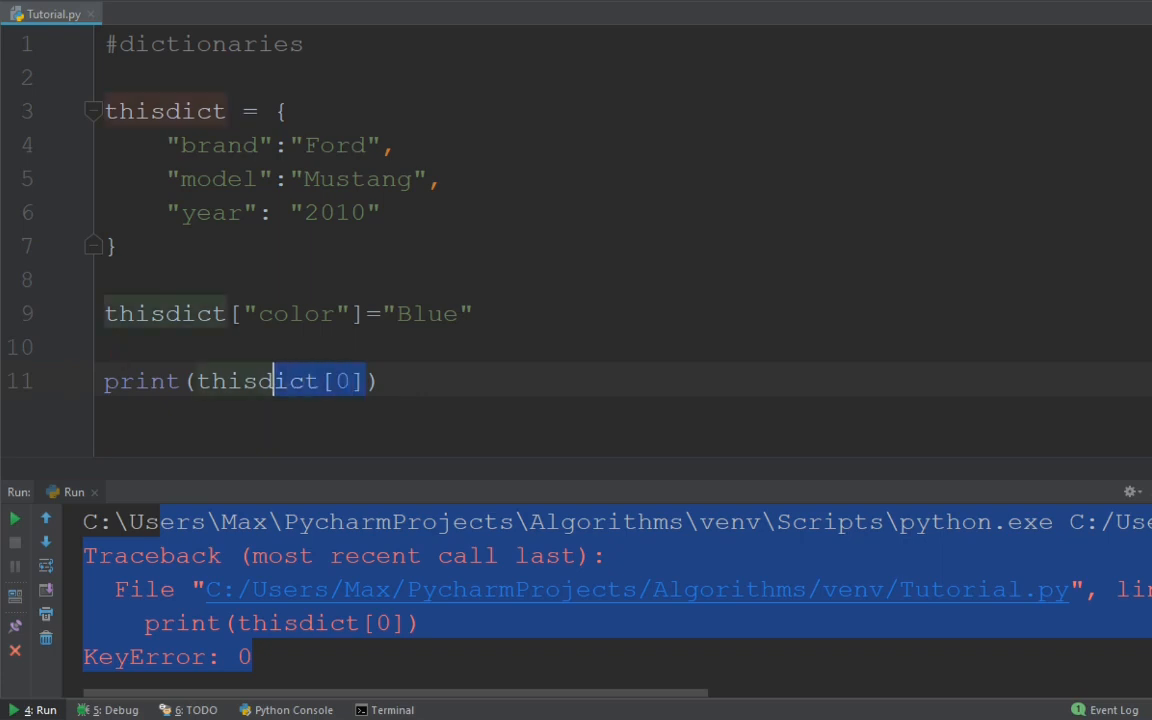
# - Remove [0] from the print call and rerun to show 'color': 'Blue'
pyautogui.doubleClick(345, 381)
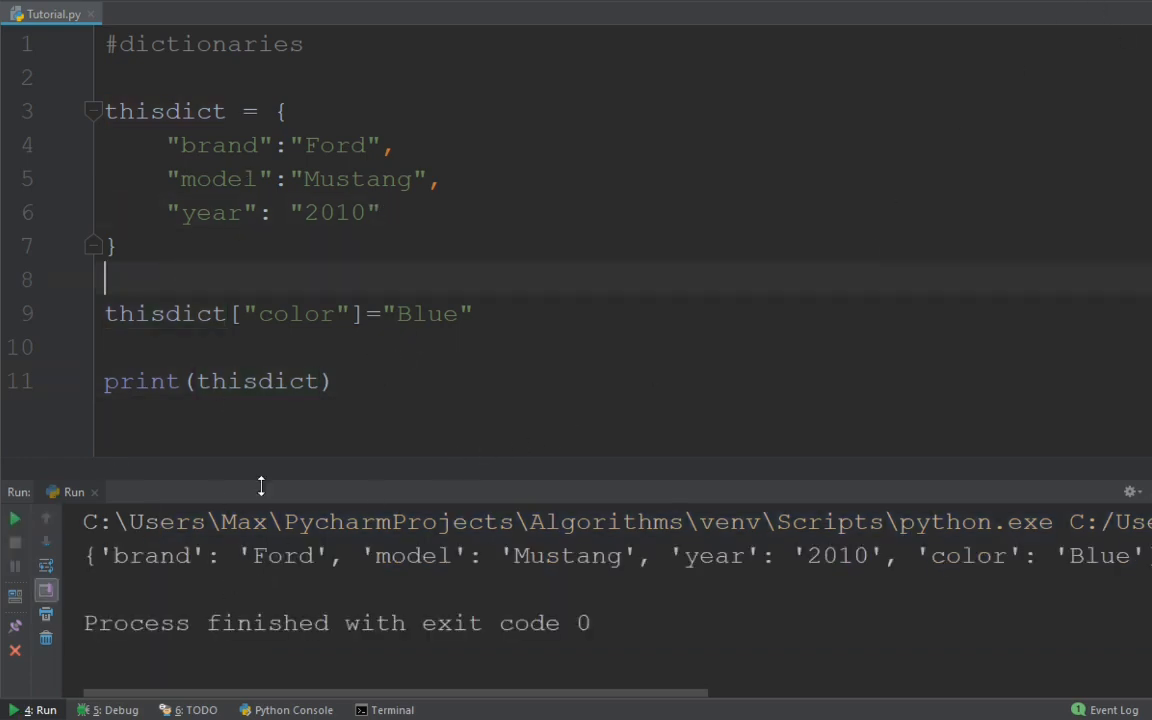
pyautogui.click(110, 556)
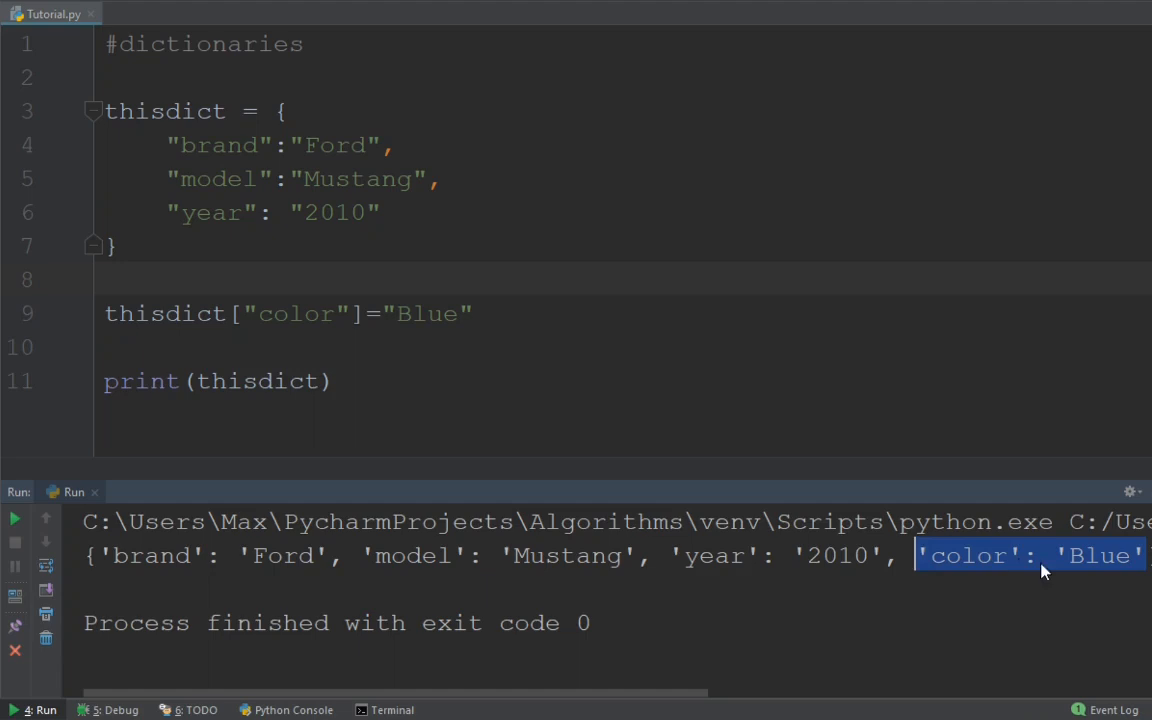
pyautogui.moveTo(970, 560)
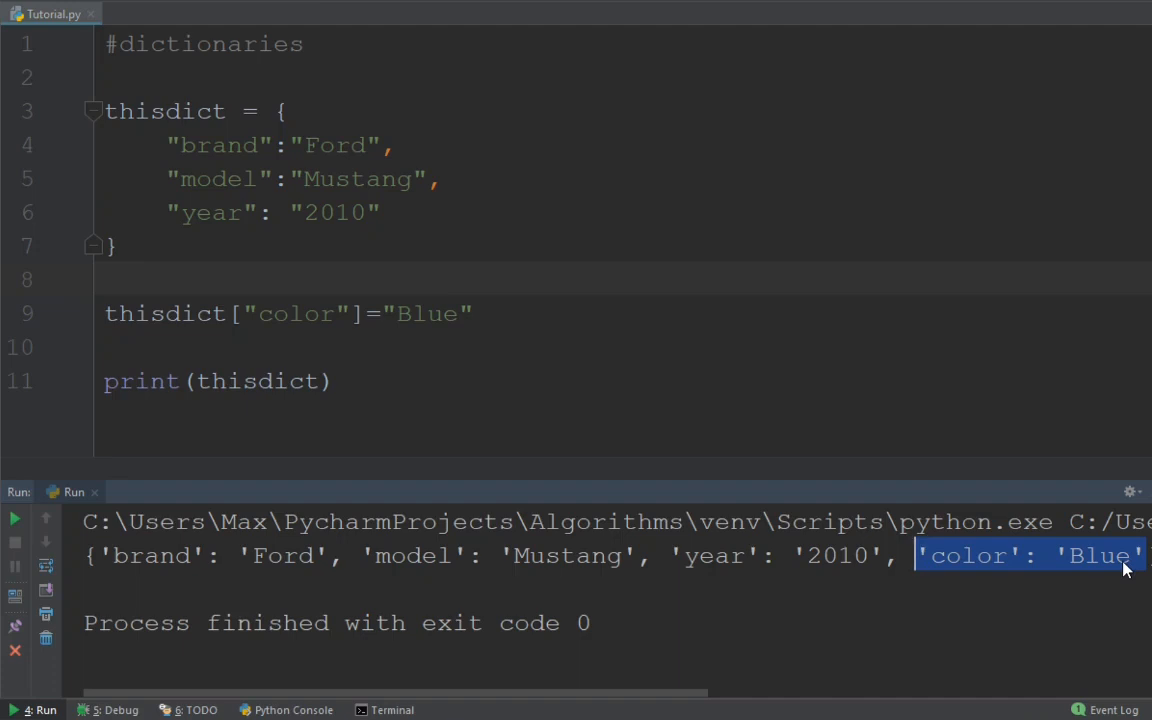
pyautogui.moveTo(407, 313)
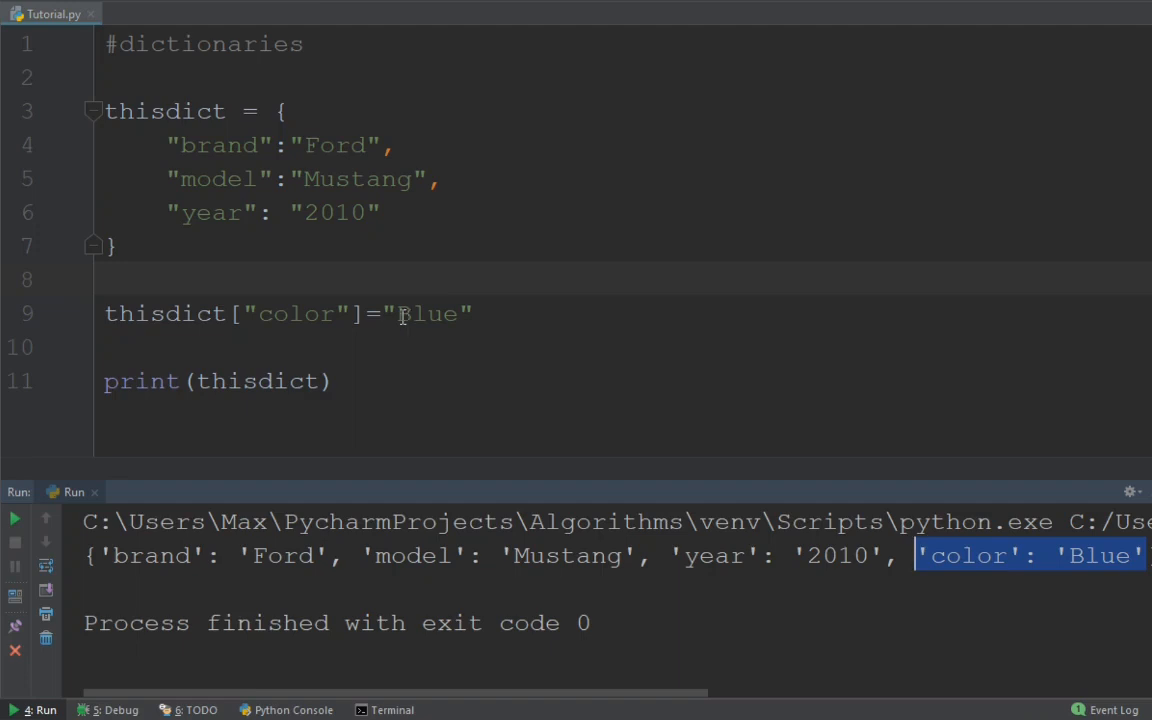
# - Change the assignment to thisdict["year"] = "2015" and run to print year 2015
pyautogui.click(258, 313)
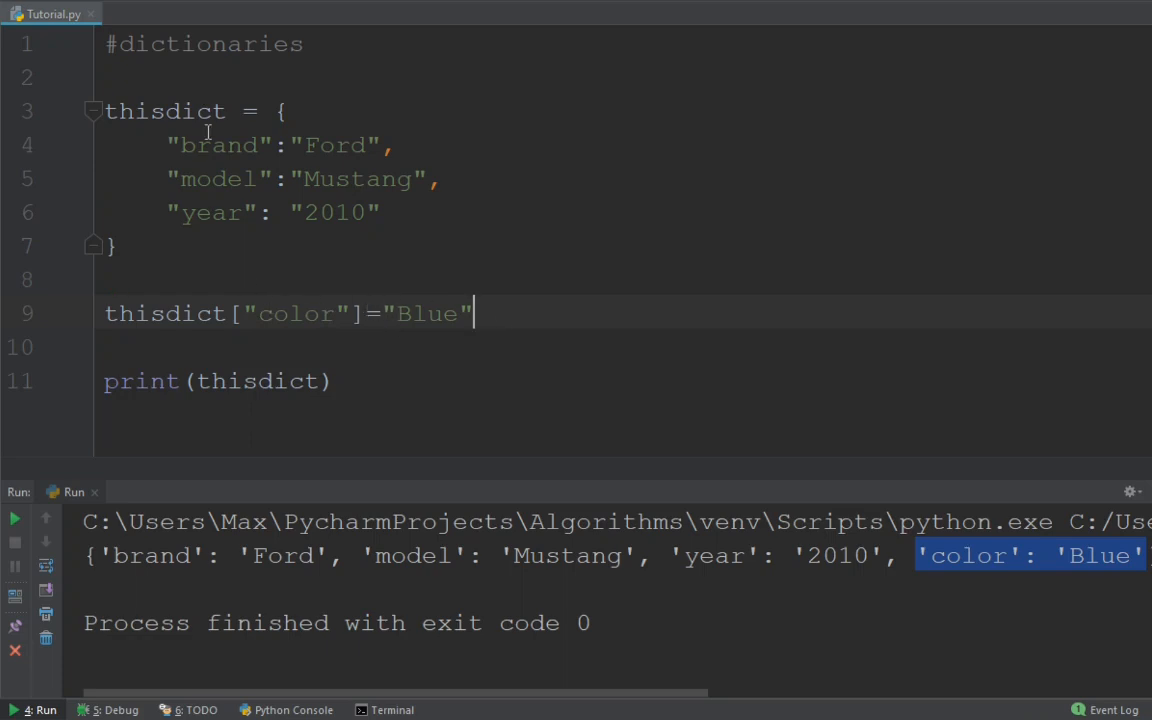
pyautogui.doubleClick(297, 313)
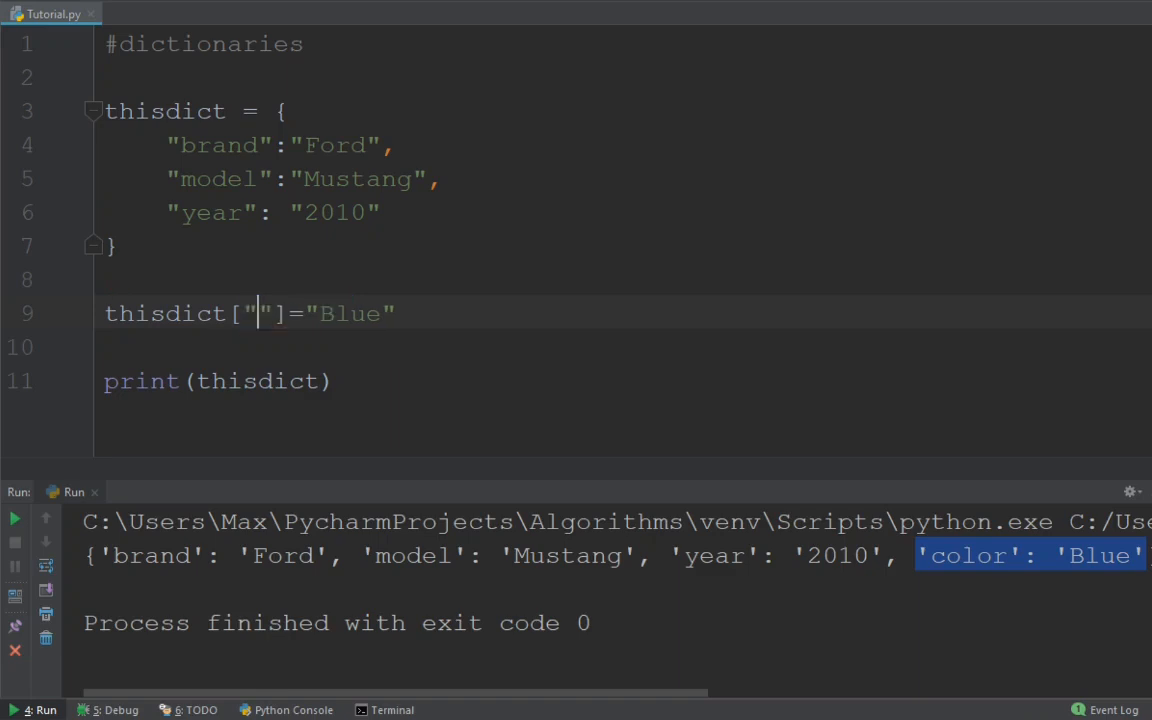
pyautogui.write('br')
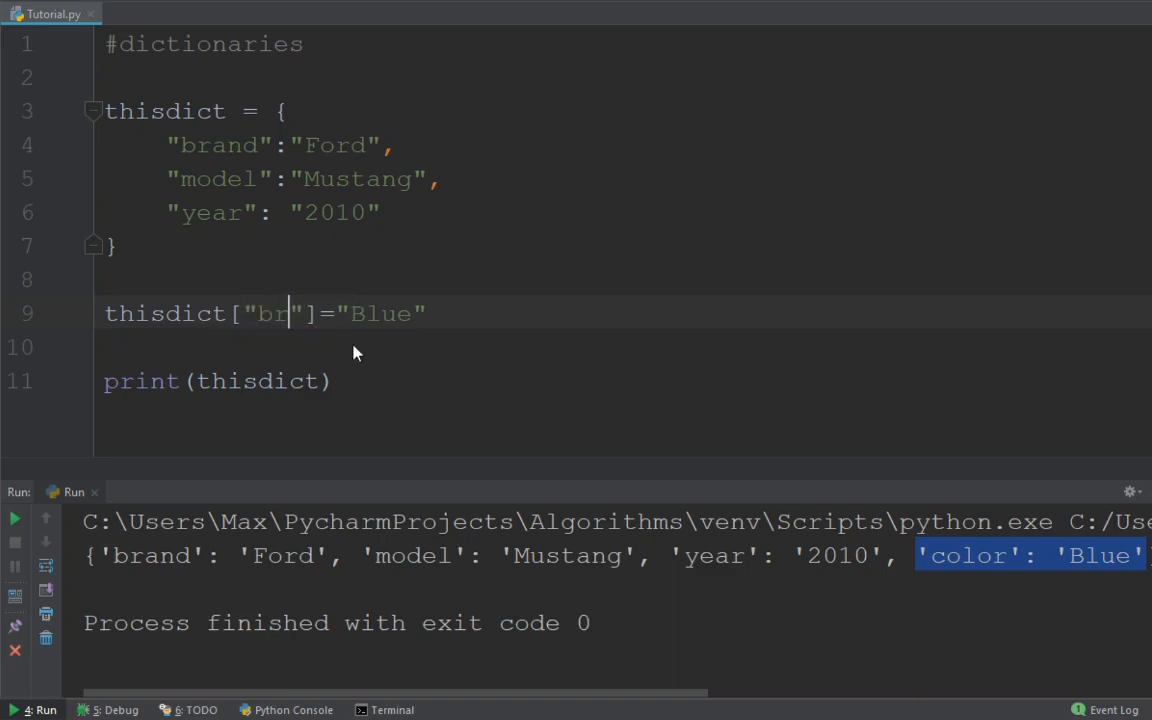
pyautogui.write('an')
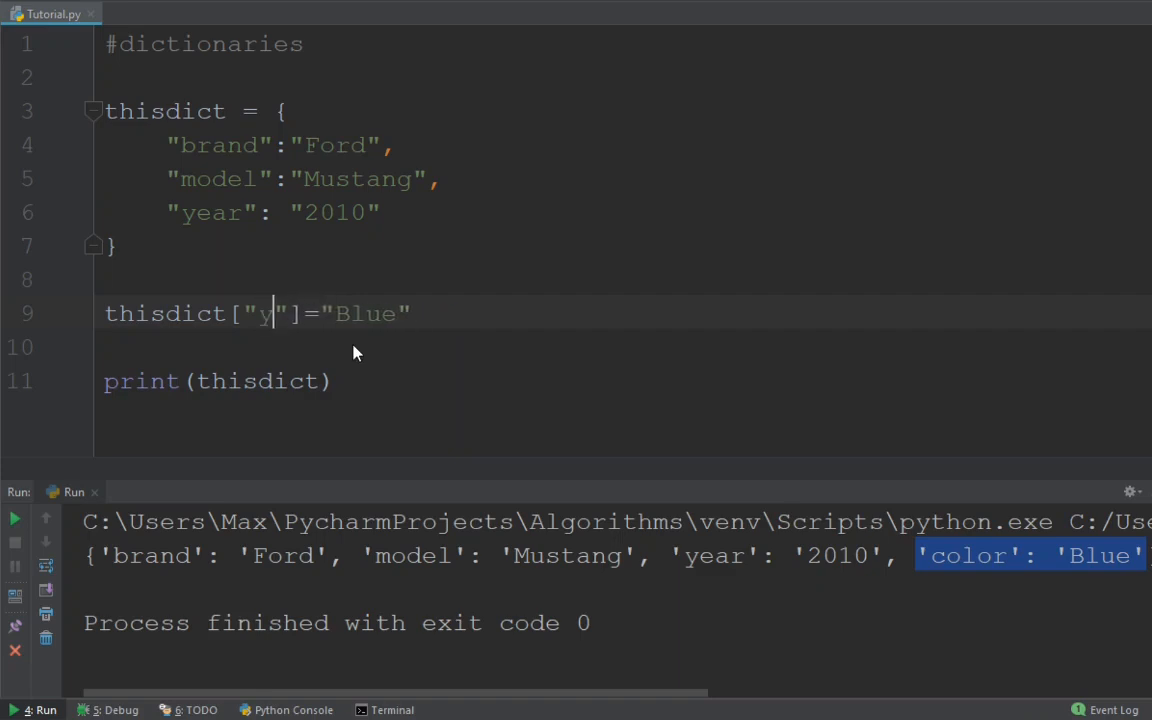
pyautogui.write('ear')
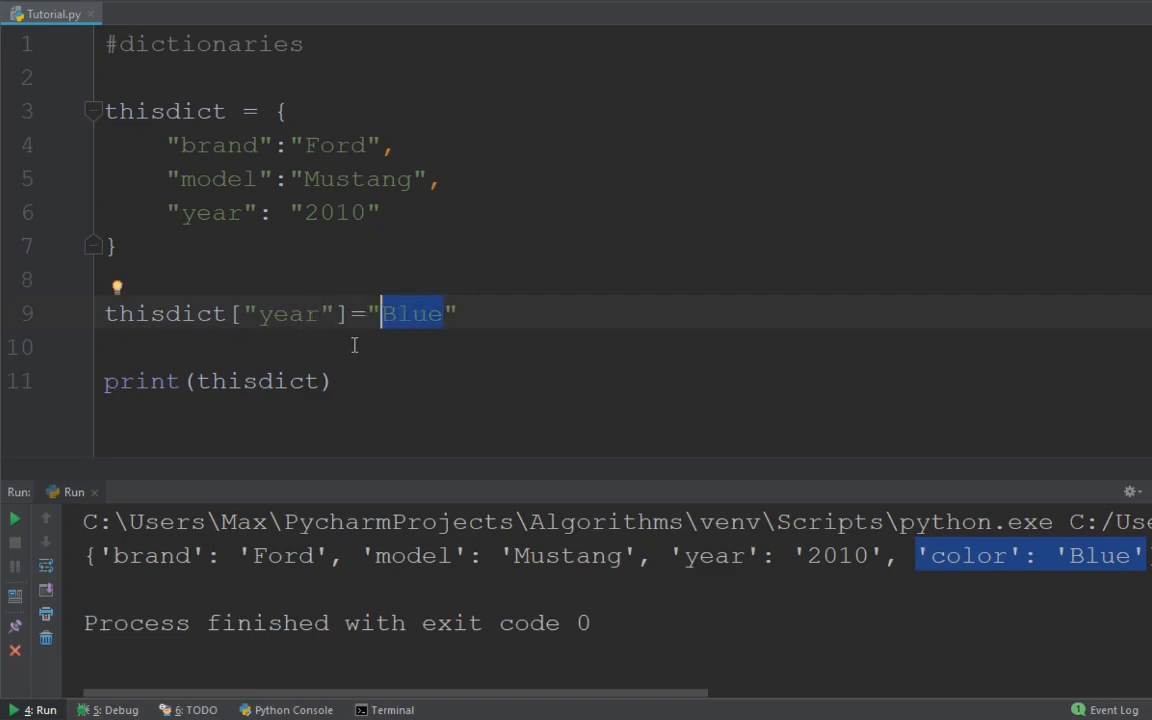
pyautogui.write('20')
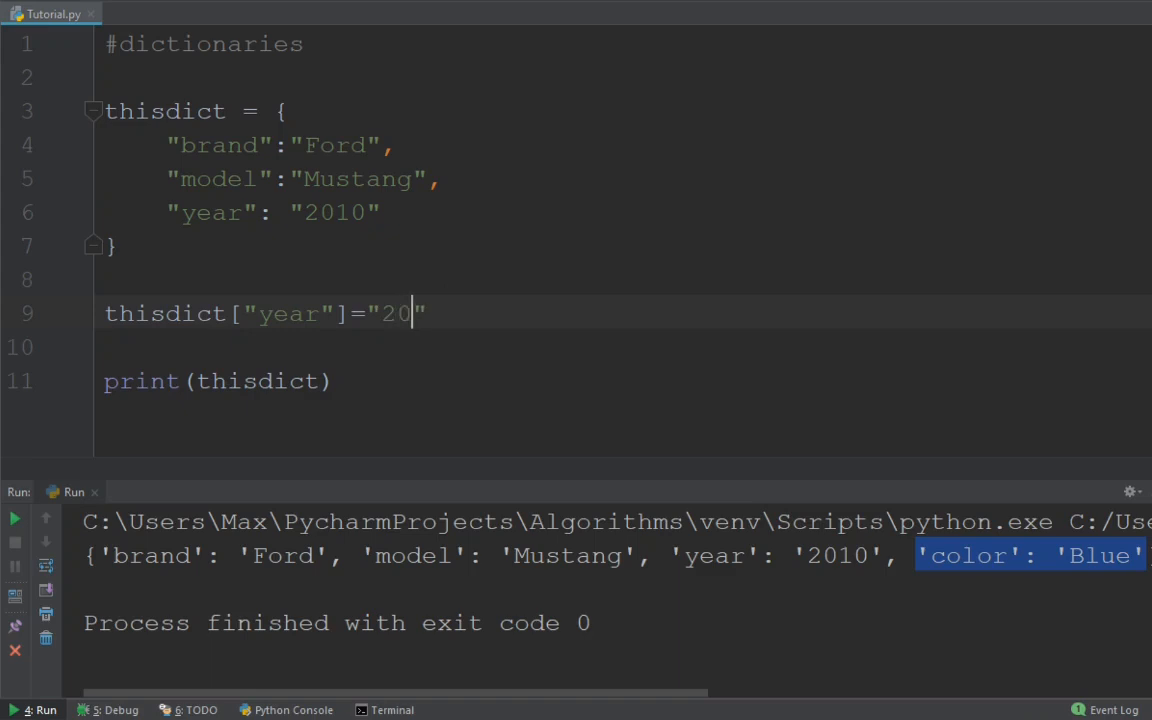
pyautogui.write('15')
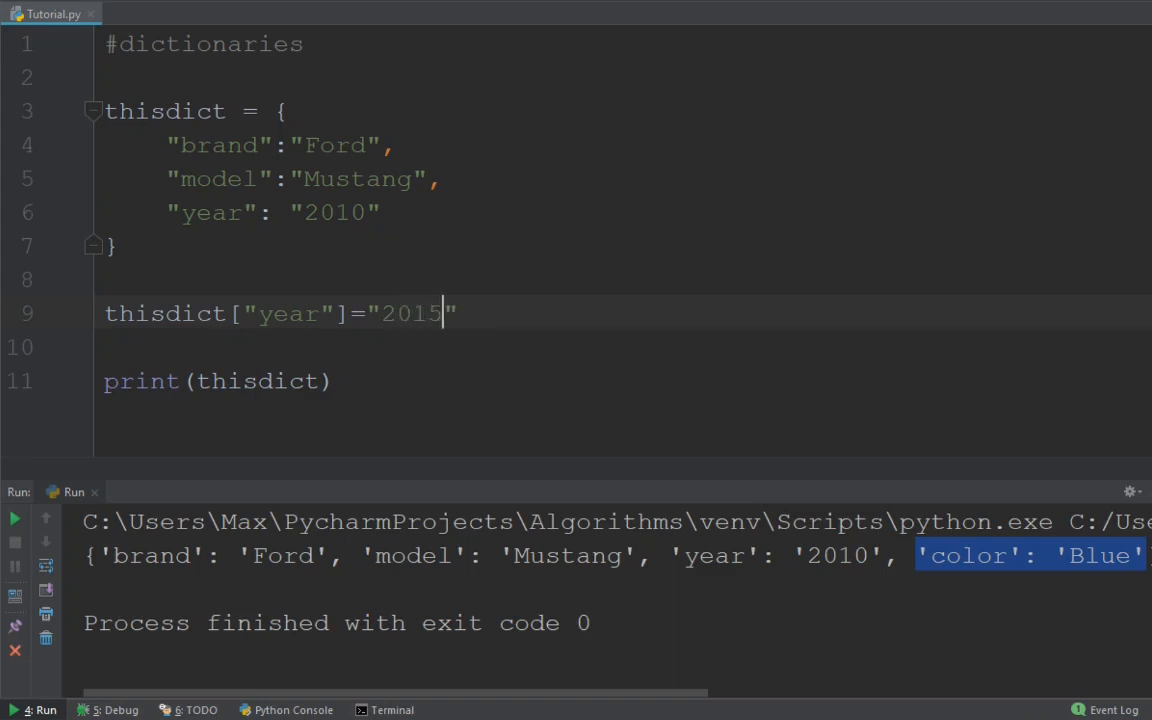
pyautogui.click(105, 279)
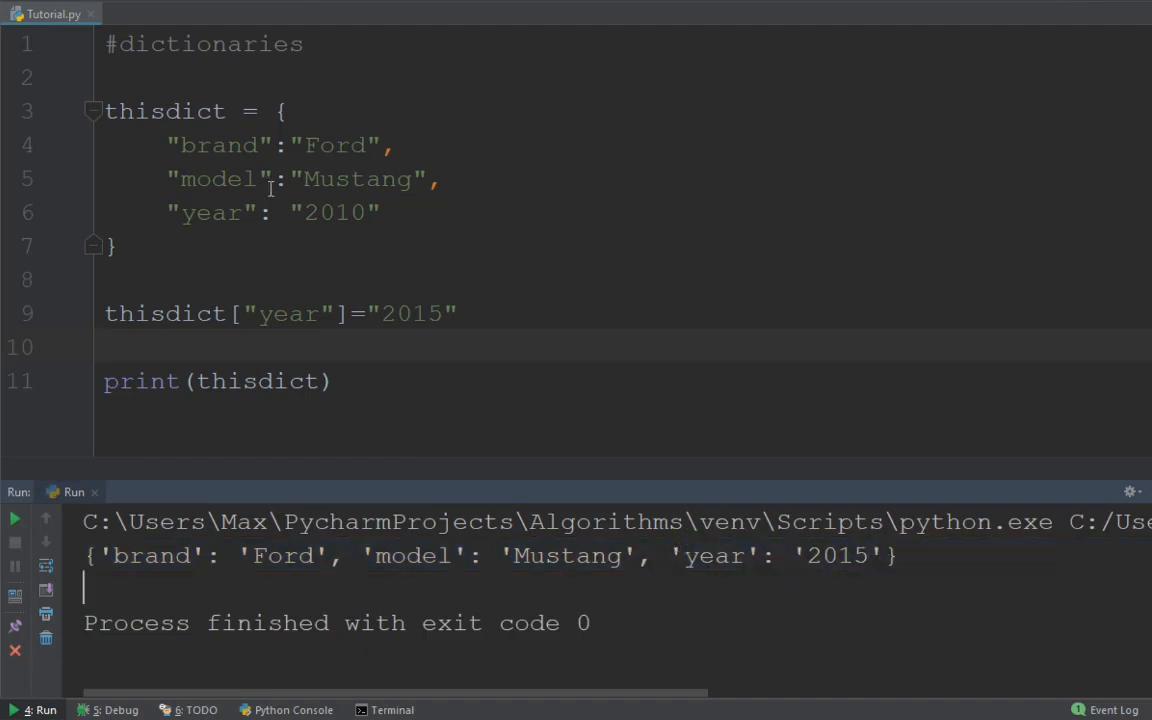
pyautogui.moveTo(521, 399)
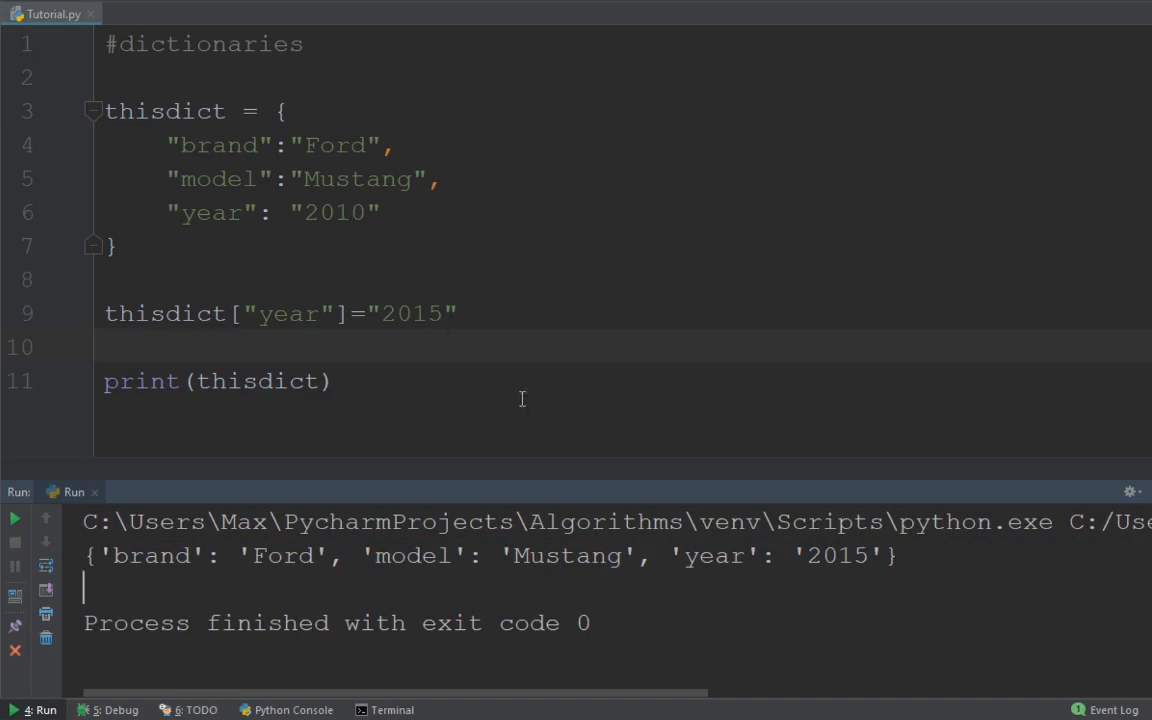
pyautogui.moveTo(894, 567)
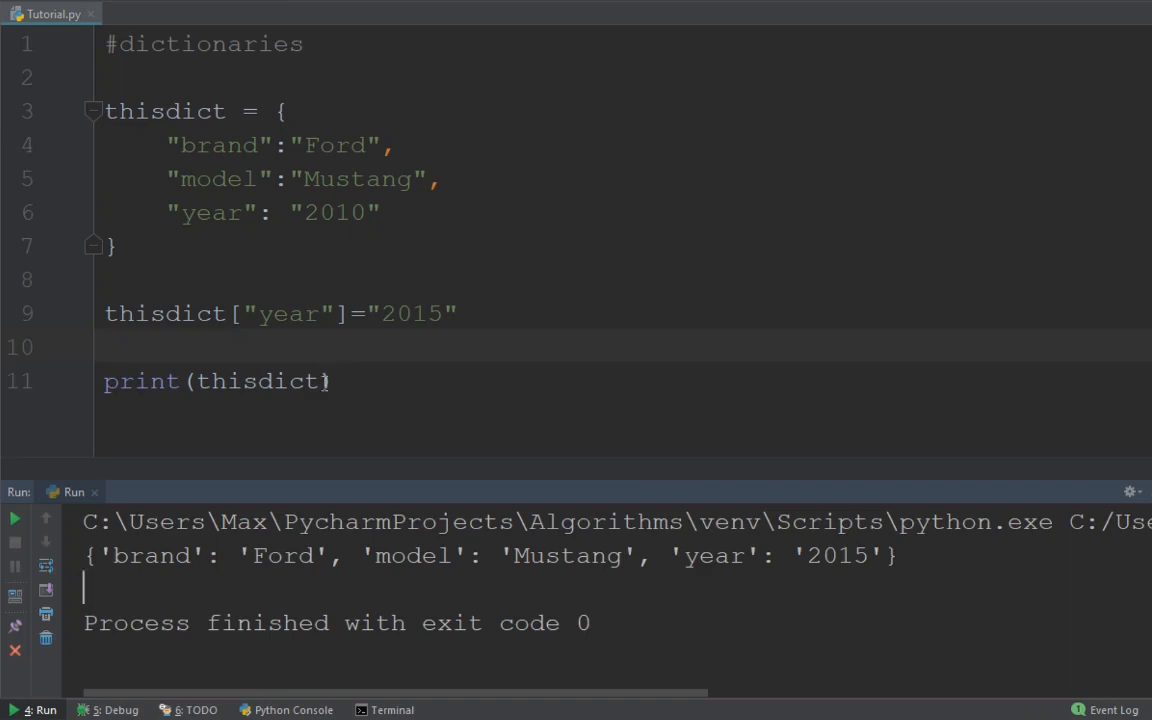
# - Turn the assignment into del thisdict["year"] and run, printing only brand and model
pyautogui.click(108, 346)
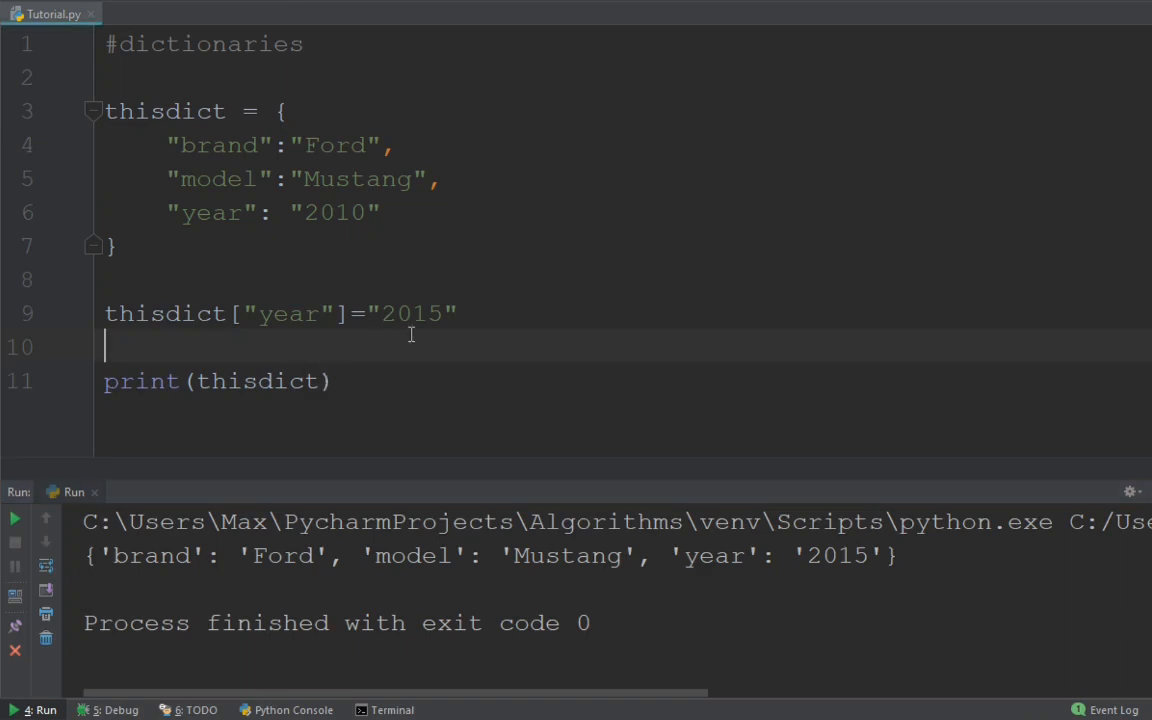
pyautogui.moveTo(320, 342)
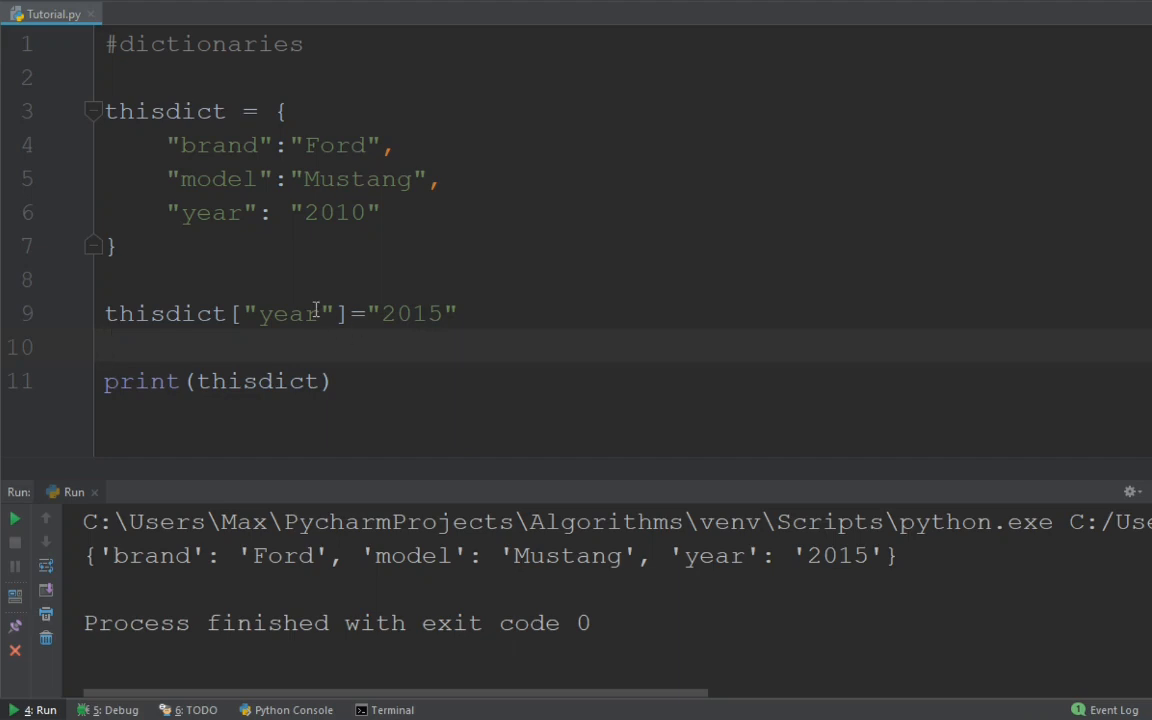
pyautogui.moveTo(207, 313)
pyautogui.write('d')
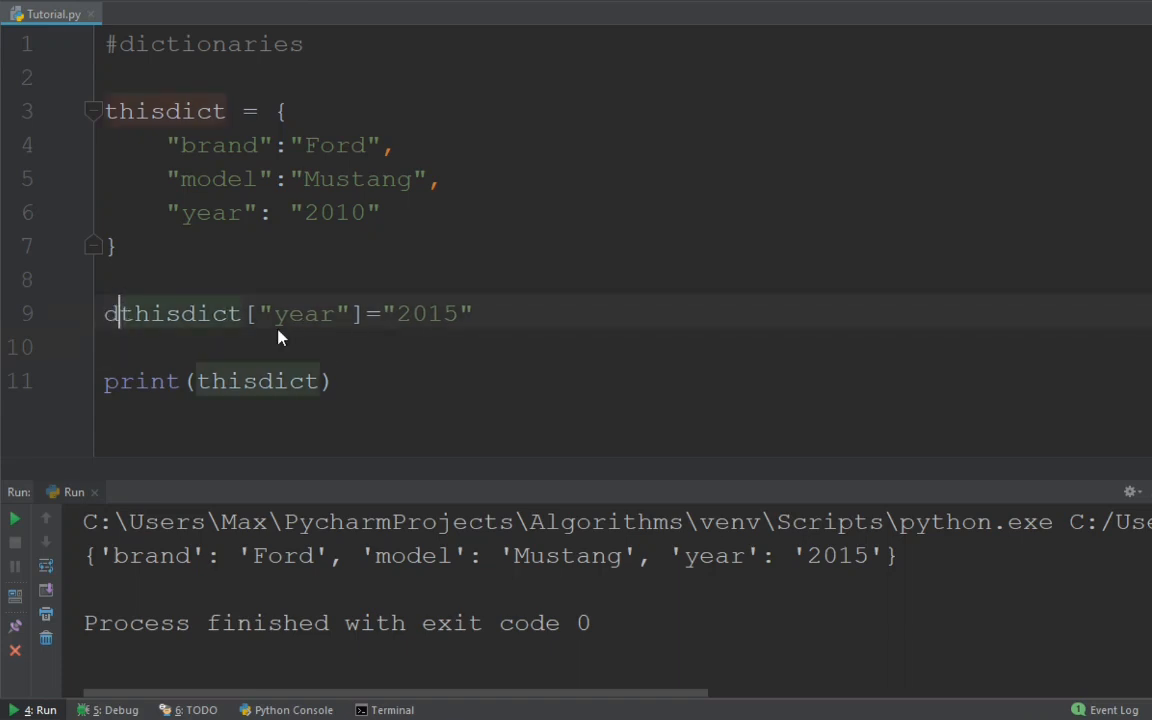
pyautogui.write('el')
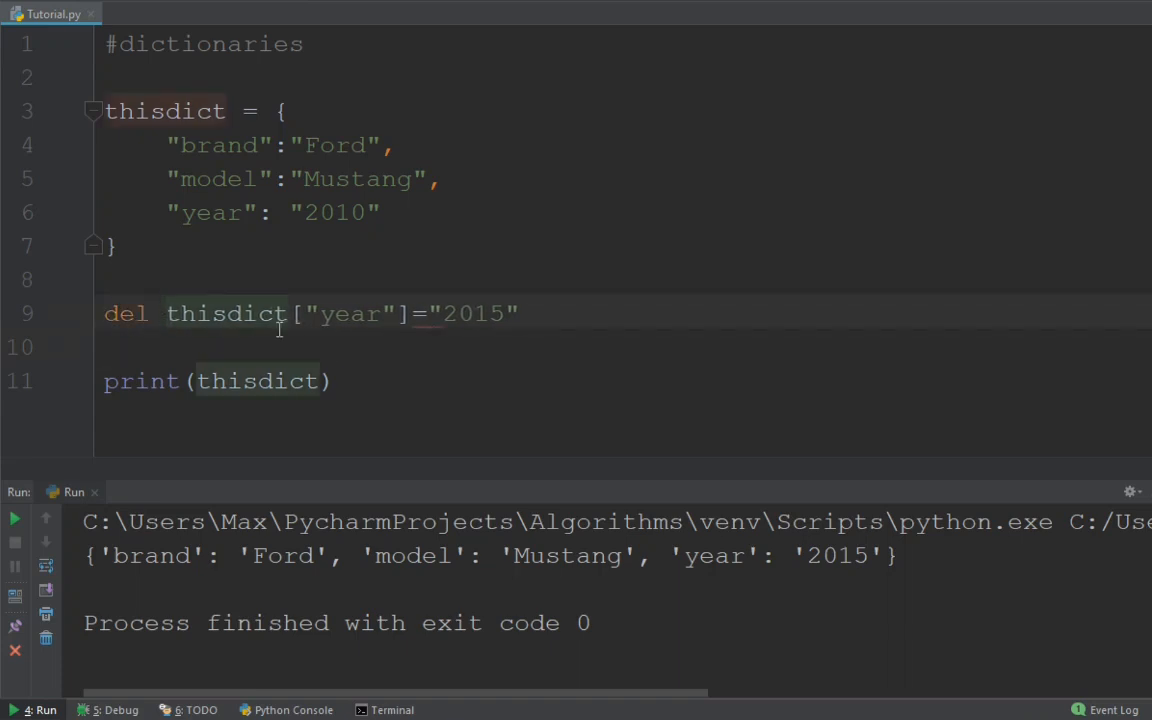
pyautogui.moveTo(303, 335)
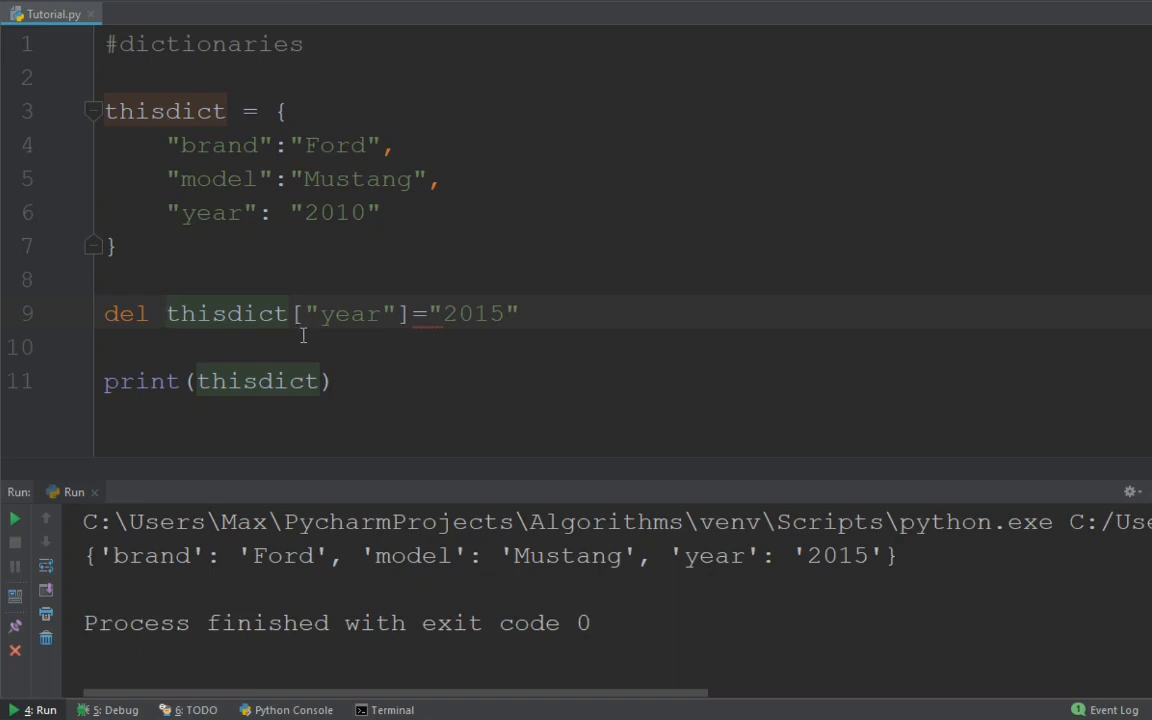
pyautogui.moveTo(207, 318)
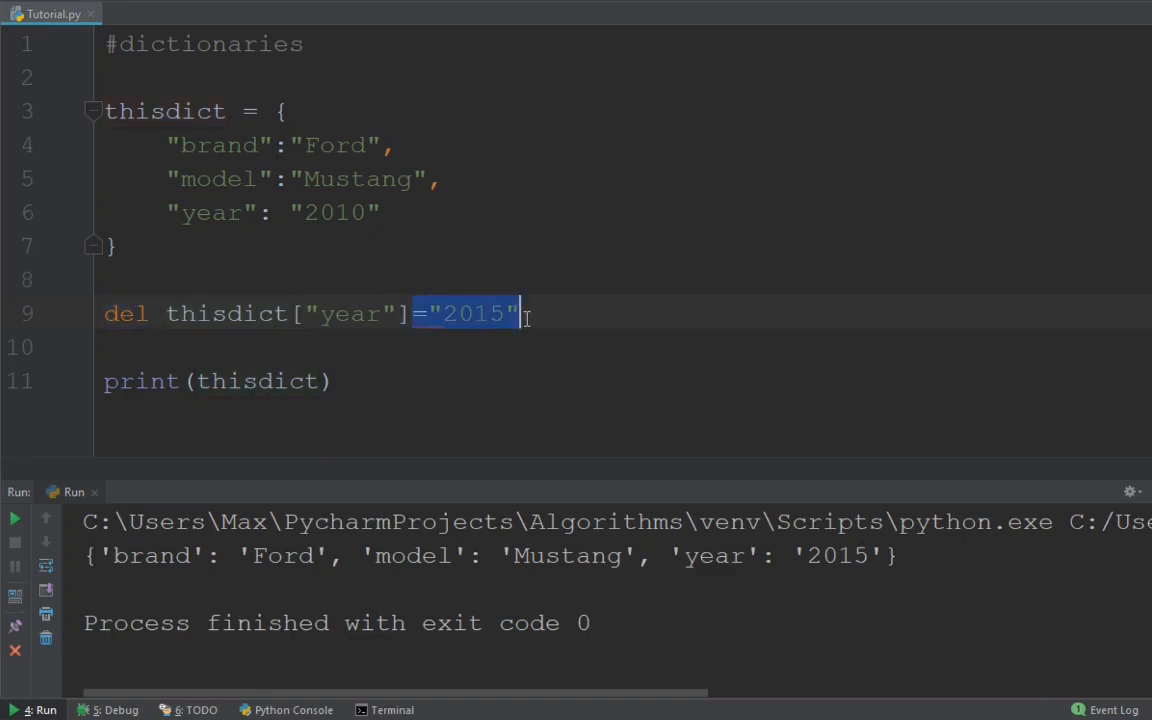
pyautogui.press('Delete')
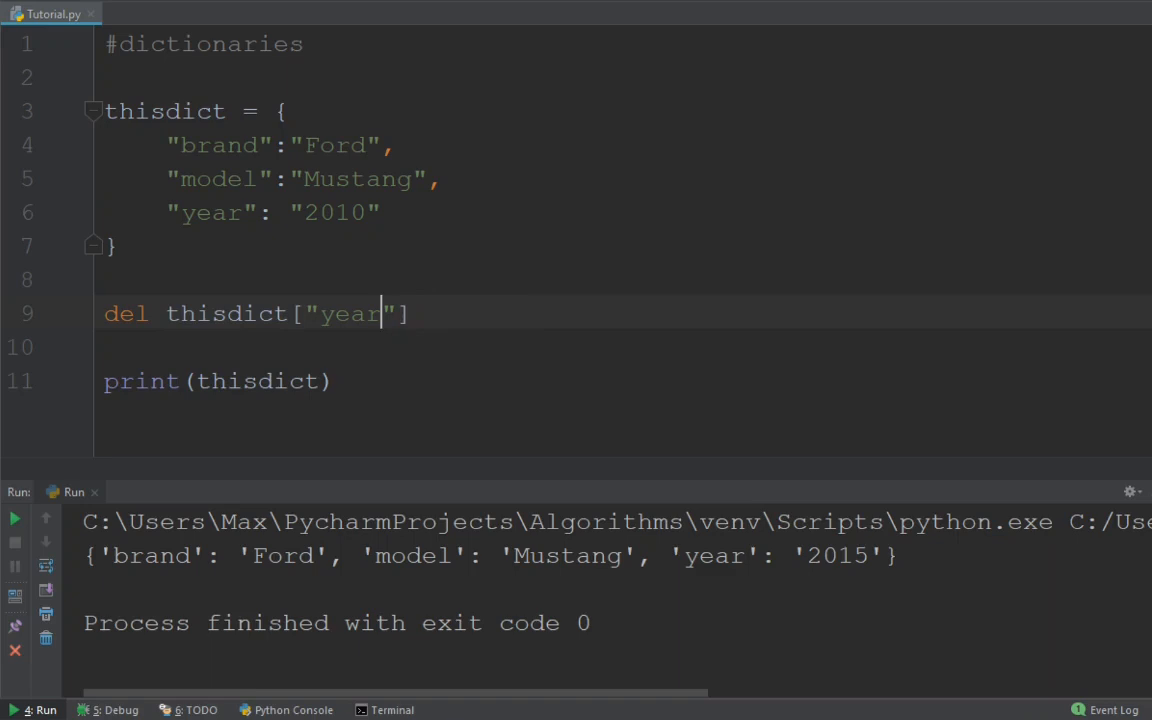
pyautogui.doubleClick(350, 313)
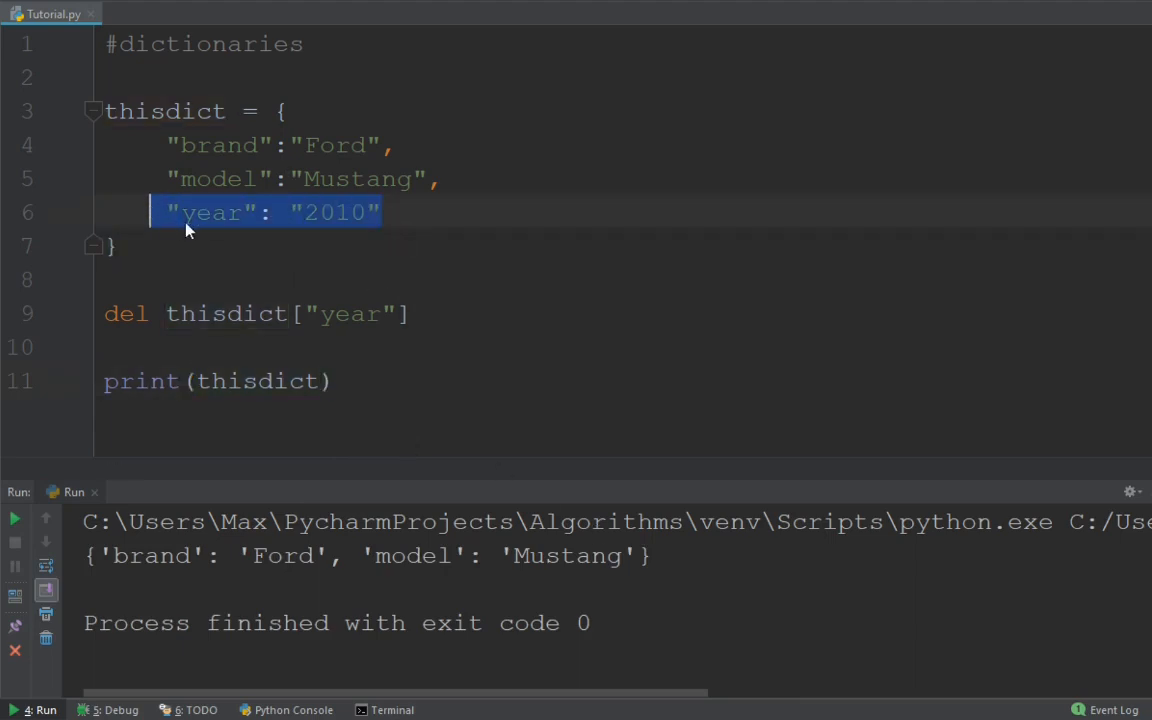
pyautogui.moveTo(185, 212); pyautogui.dragTo(400, 245)
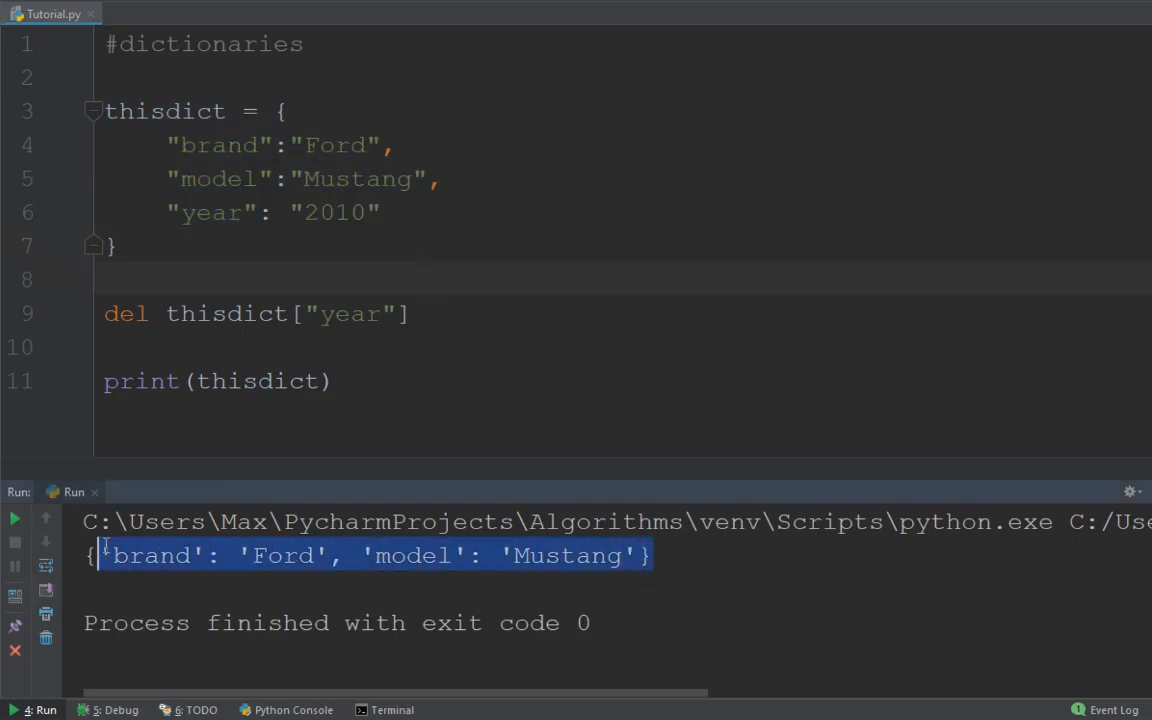
pyautogui.click(370, 298)
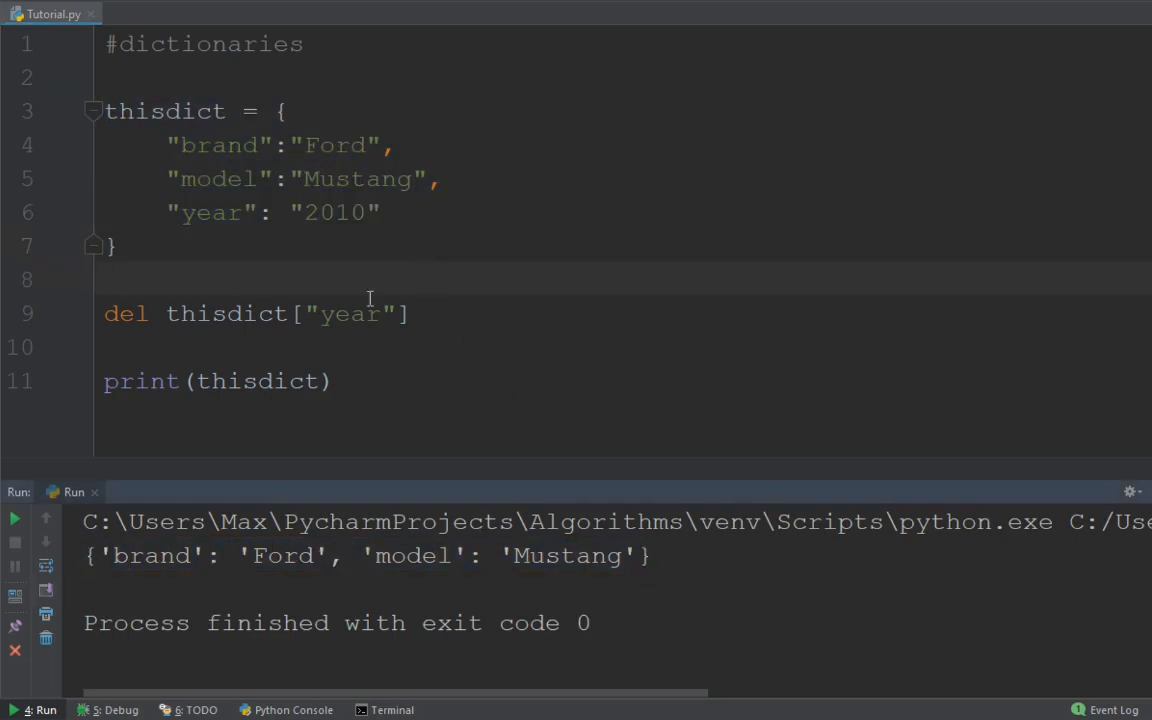
pyautogui.tripleClick(255, 313)
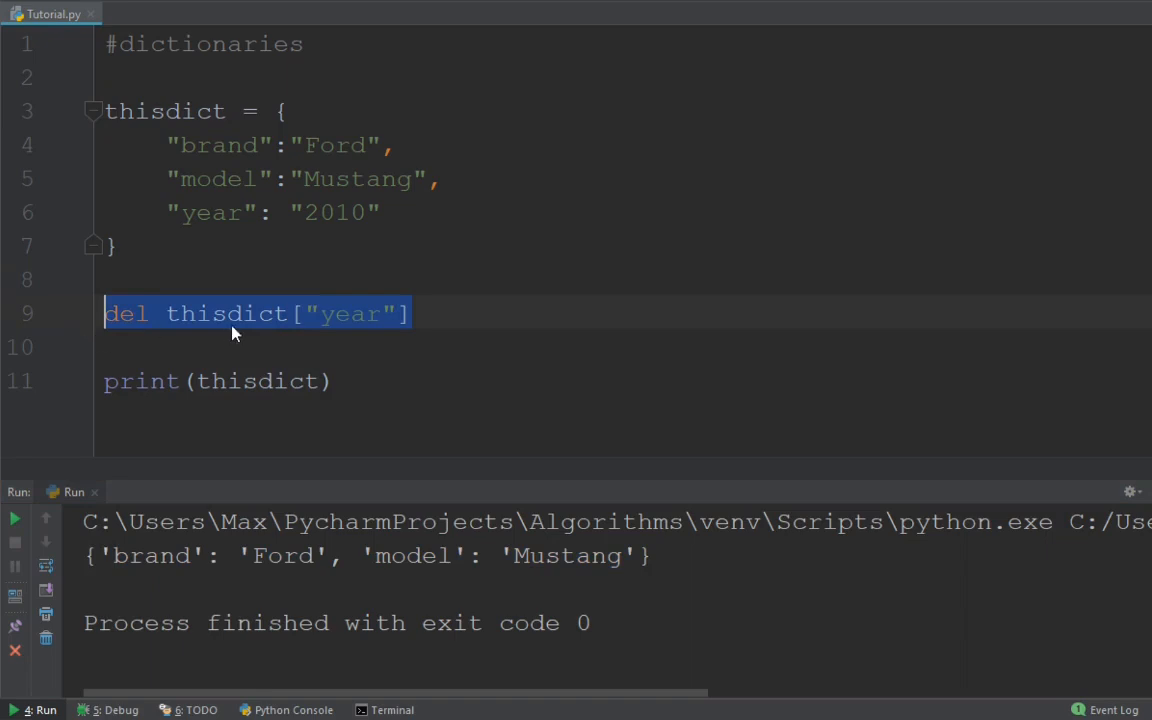
pyautogui.moveTo(183, 318)
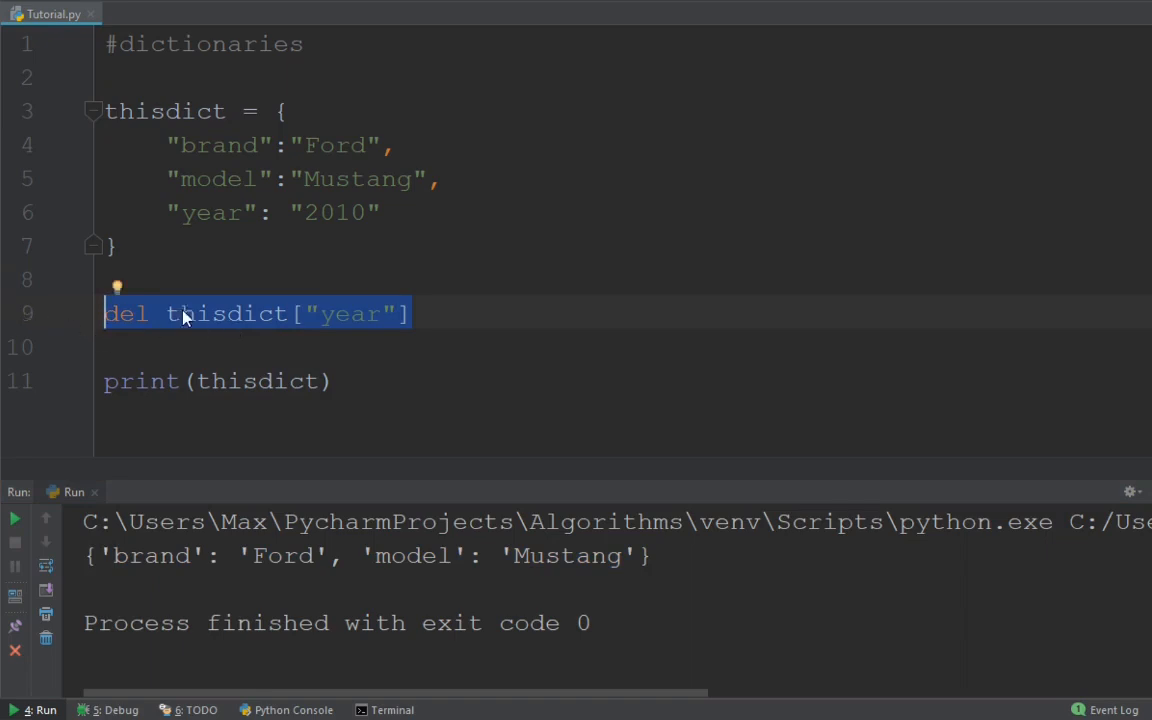
pyautogui.click(450, 313)
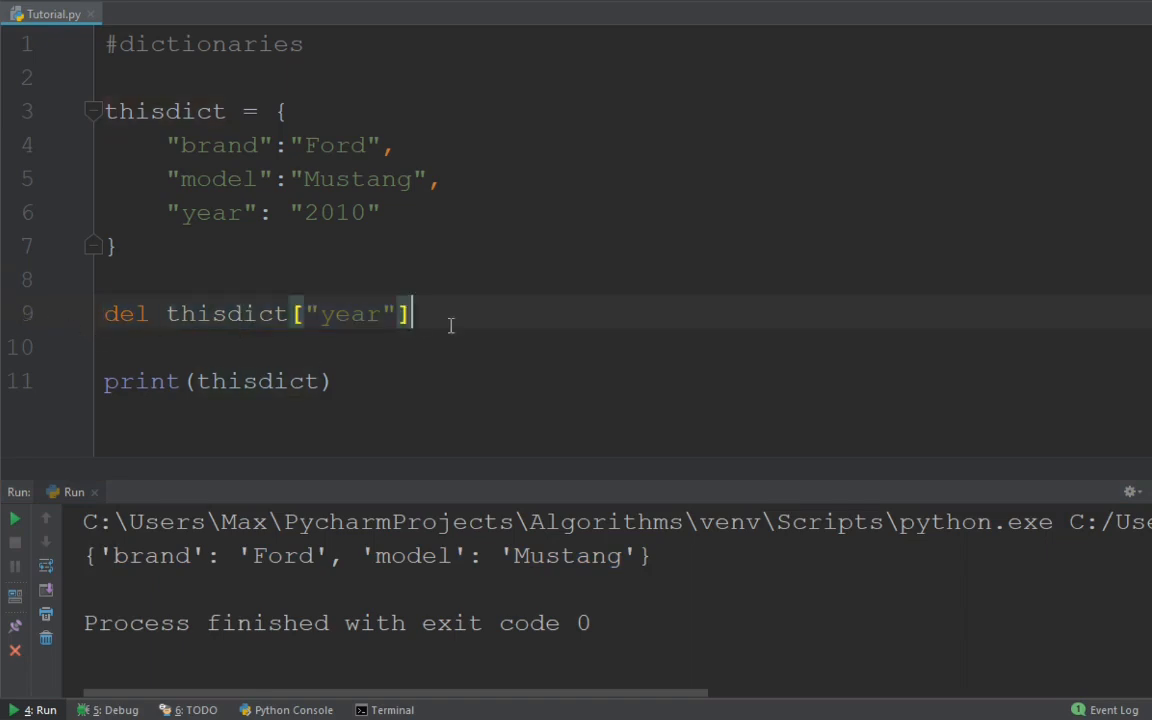
pyautogui.moveTo(232, 326)
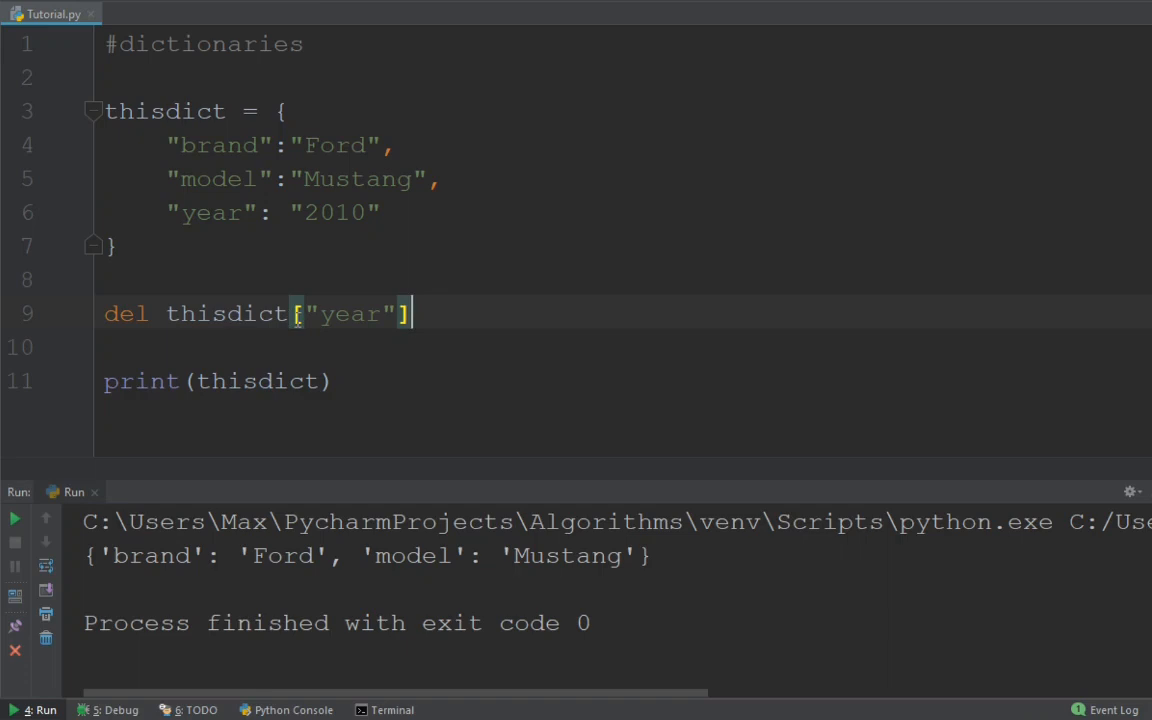
pyautogui.moveTo(180, 313)
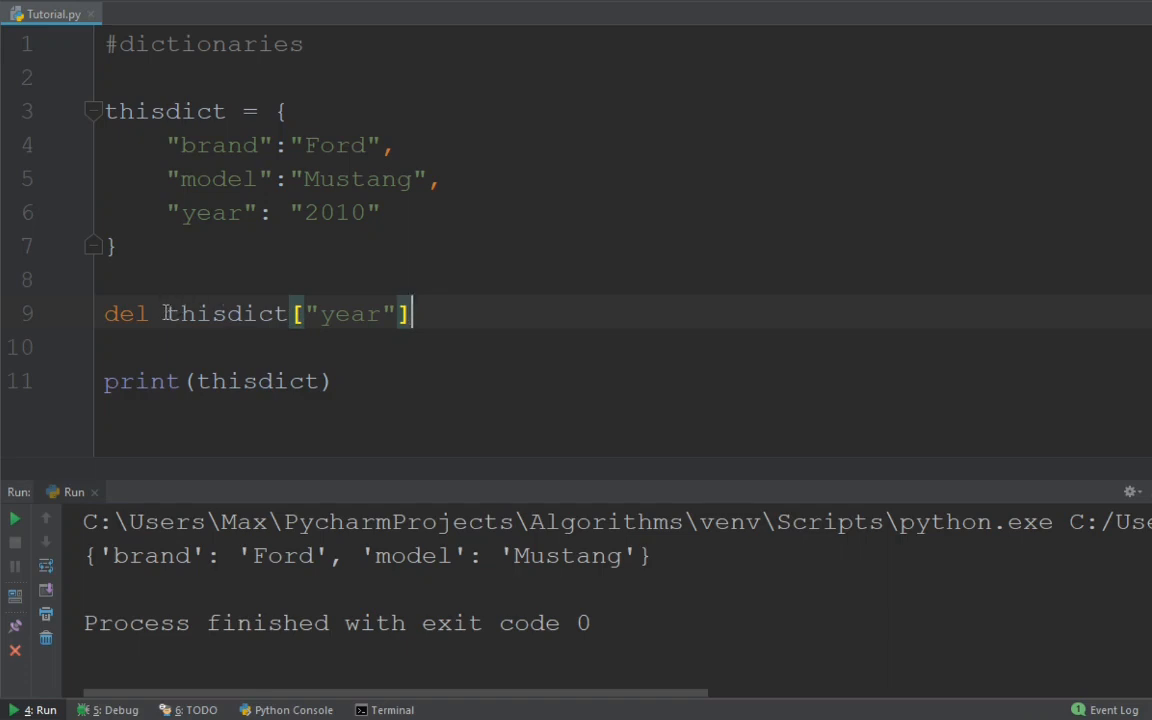
# - Replace del with thisdict.pop("year") and run the script
pyautogui.doubleClick(125, 313)
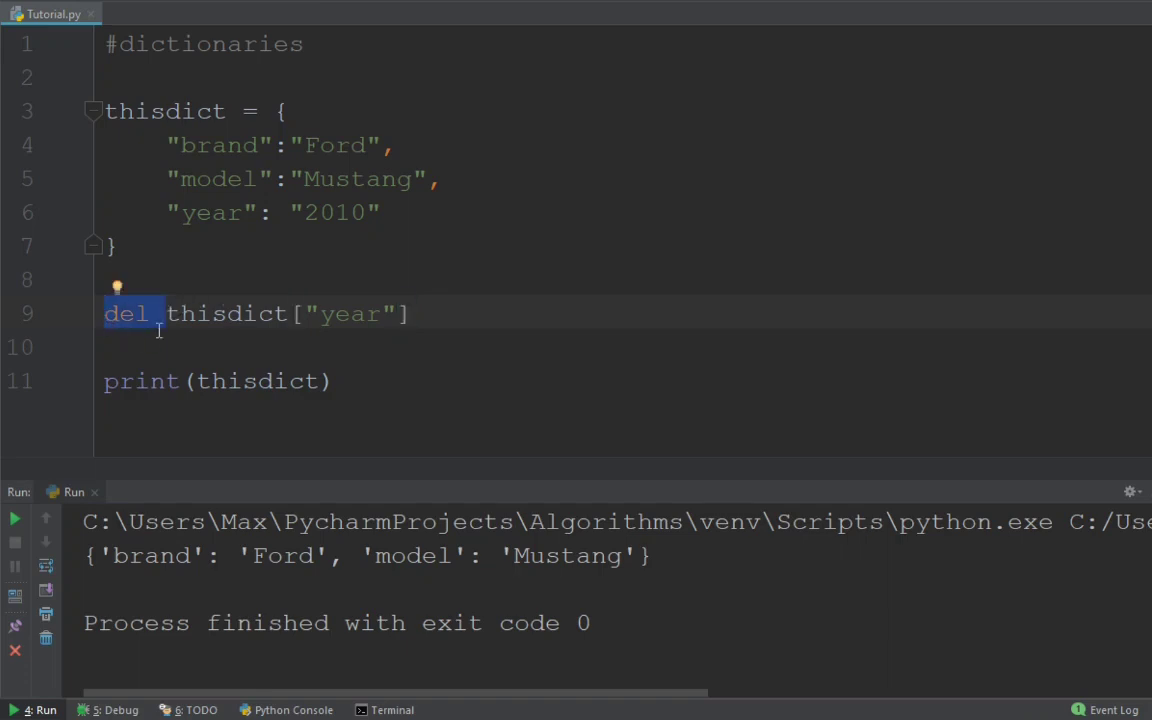
pyautogui.press('Delete')
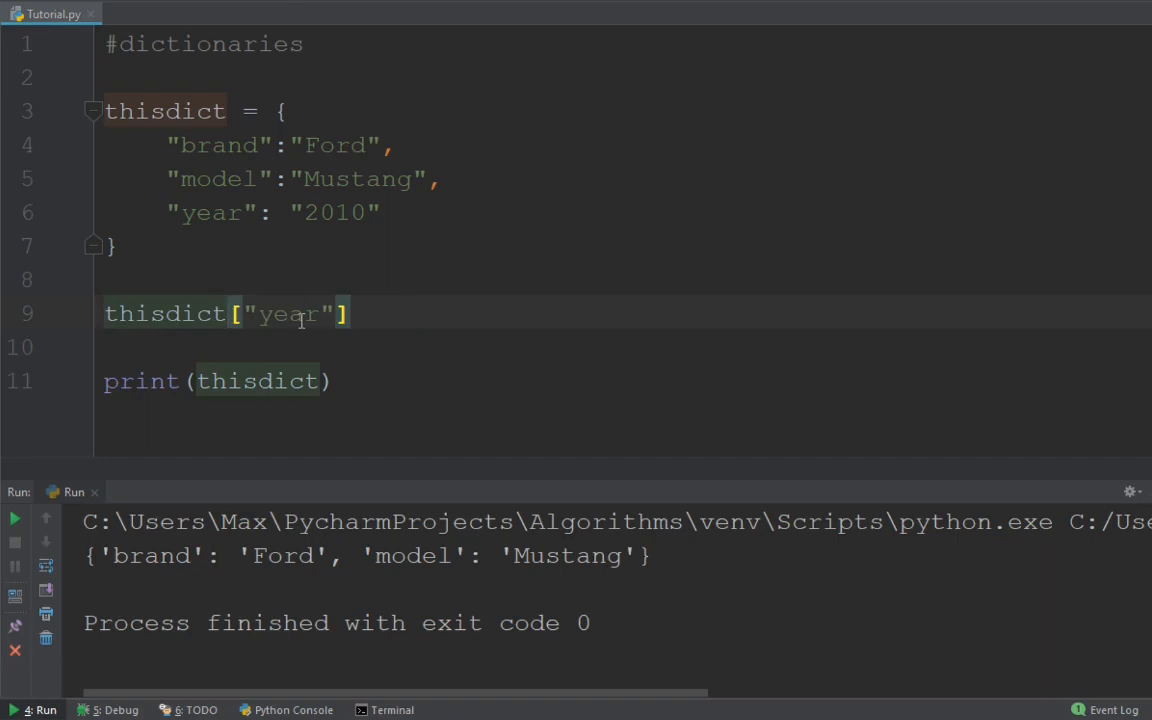
pyautogui.write('.p')
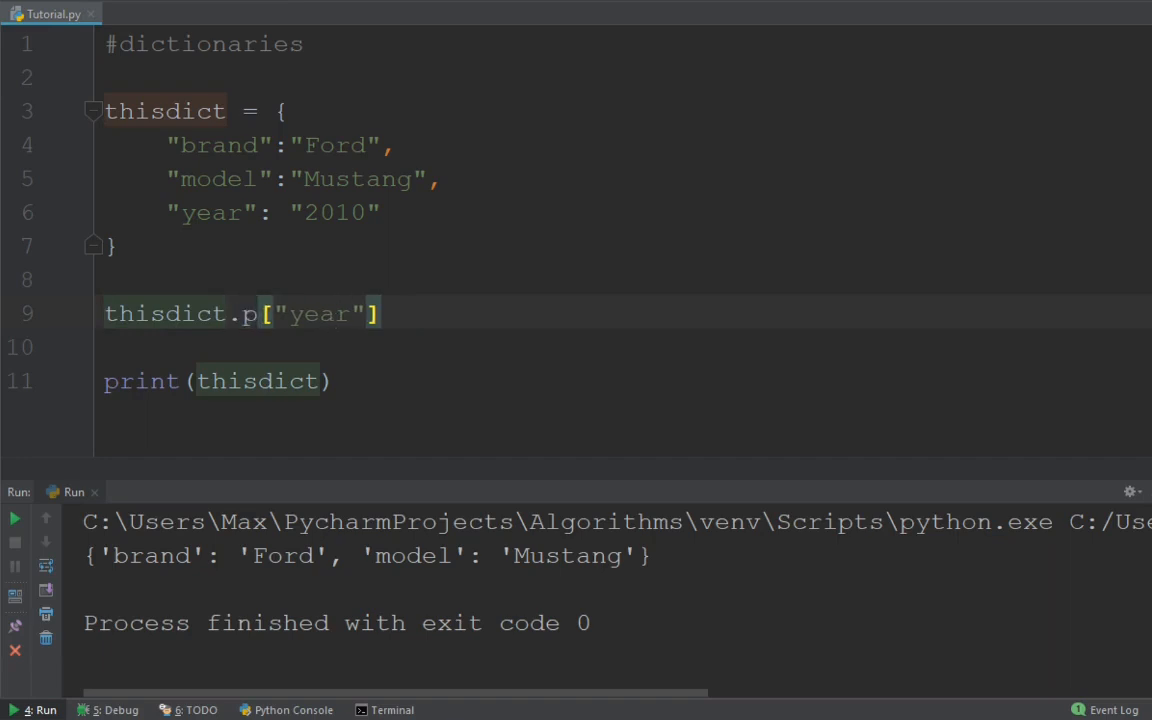
pyautogui.write('op(')
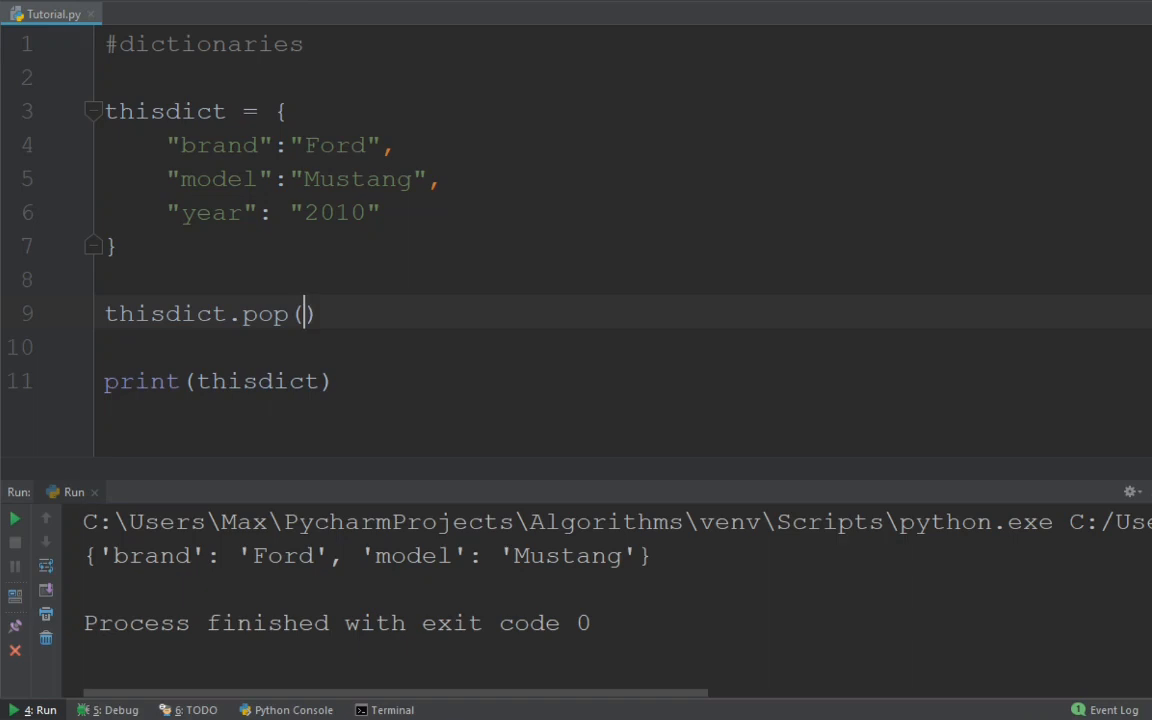
pyautogui.write('""')
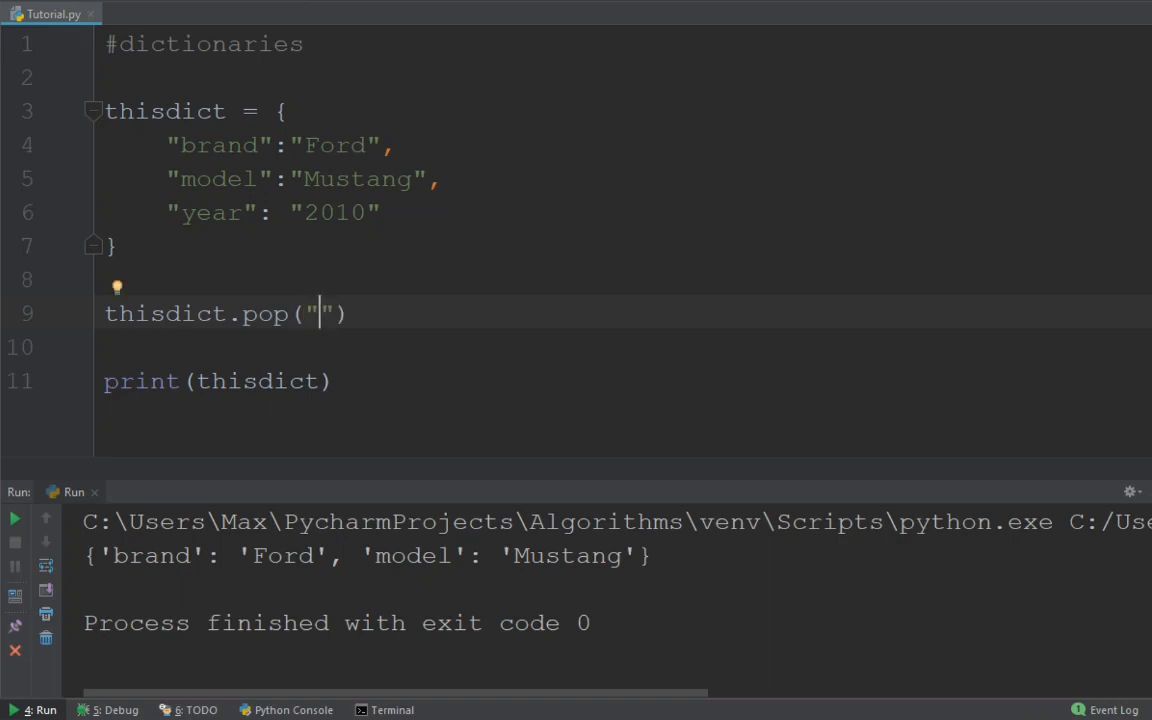
pyautogui.write('year')
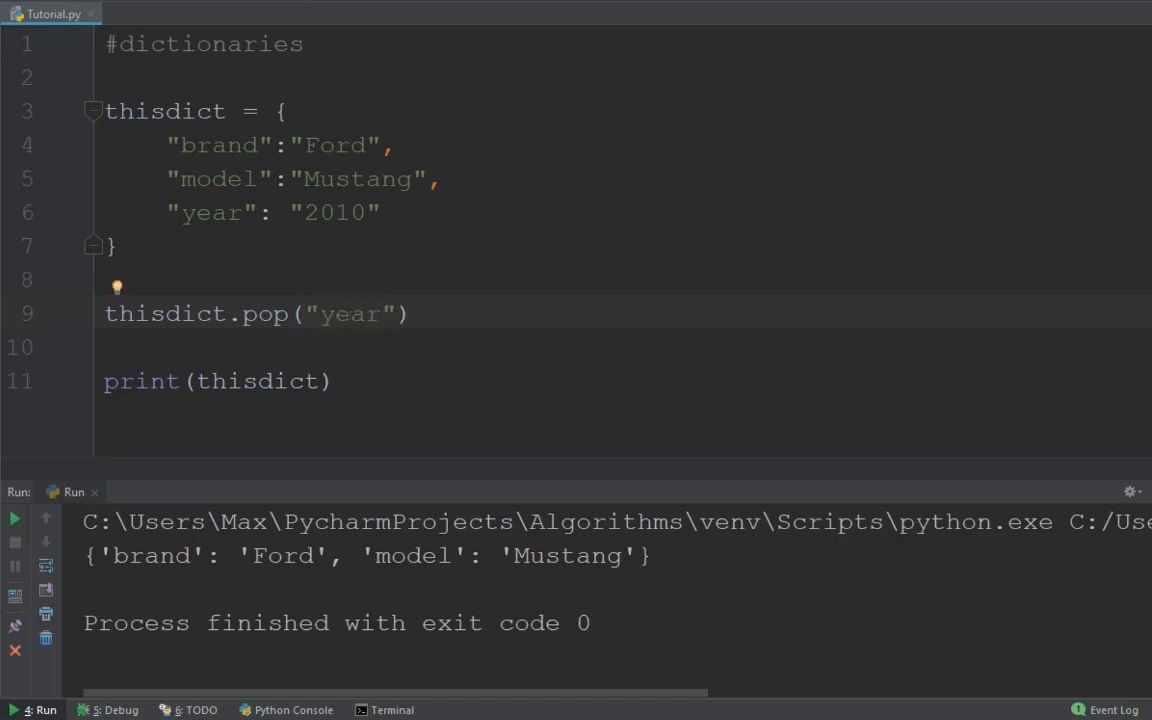
pyautogui.click(107, 279)
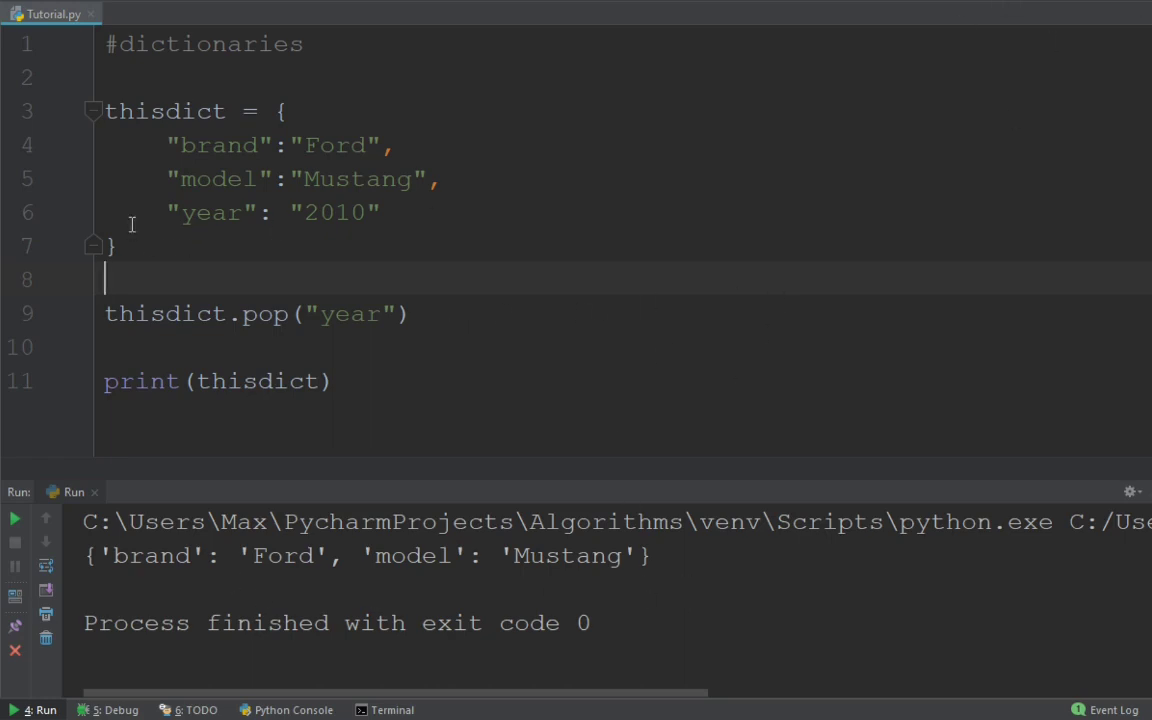
pyautogui.moveTo(222, 109)
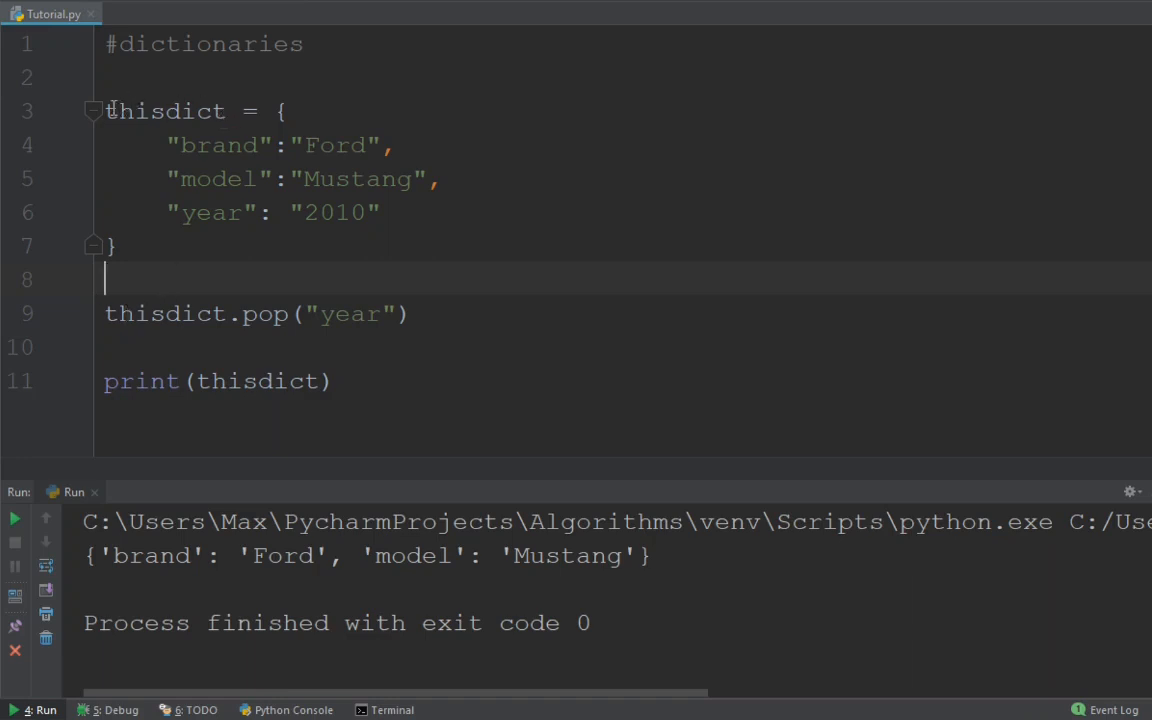
# - Delete the pop statement line to compare, then retype thisdict.pop("year")
pyautogui.click(115, 245)
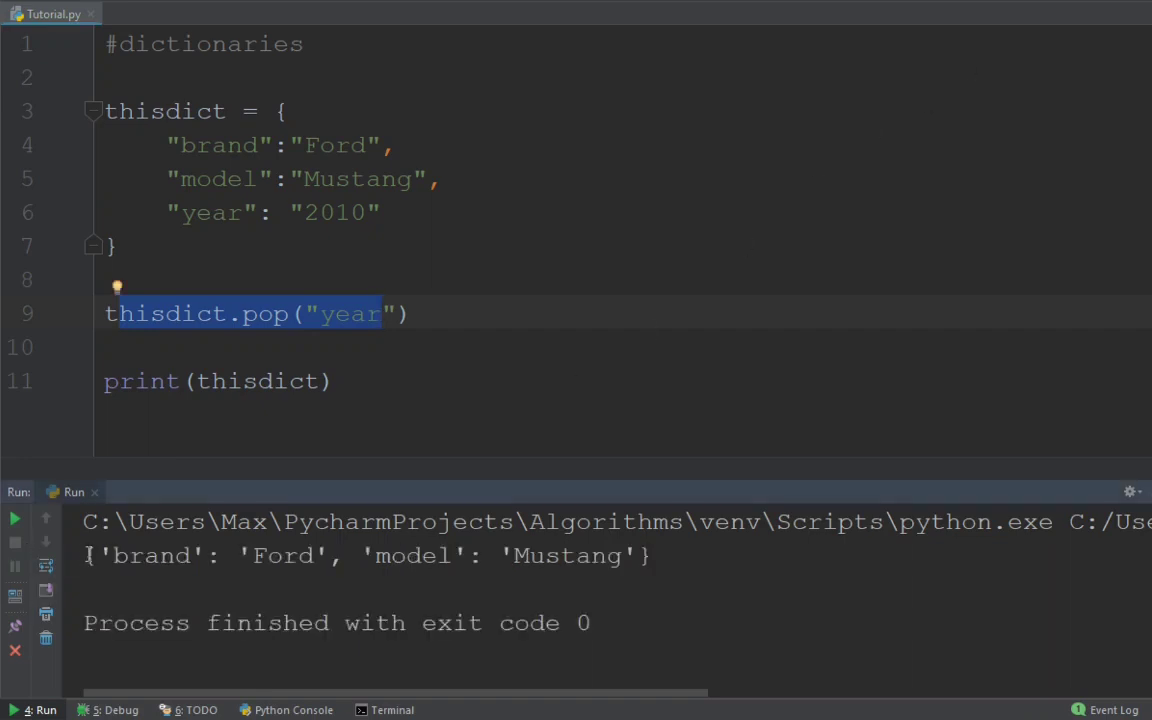
pyautogui.moveTo(538, 390)
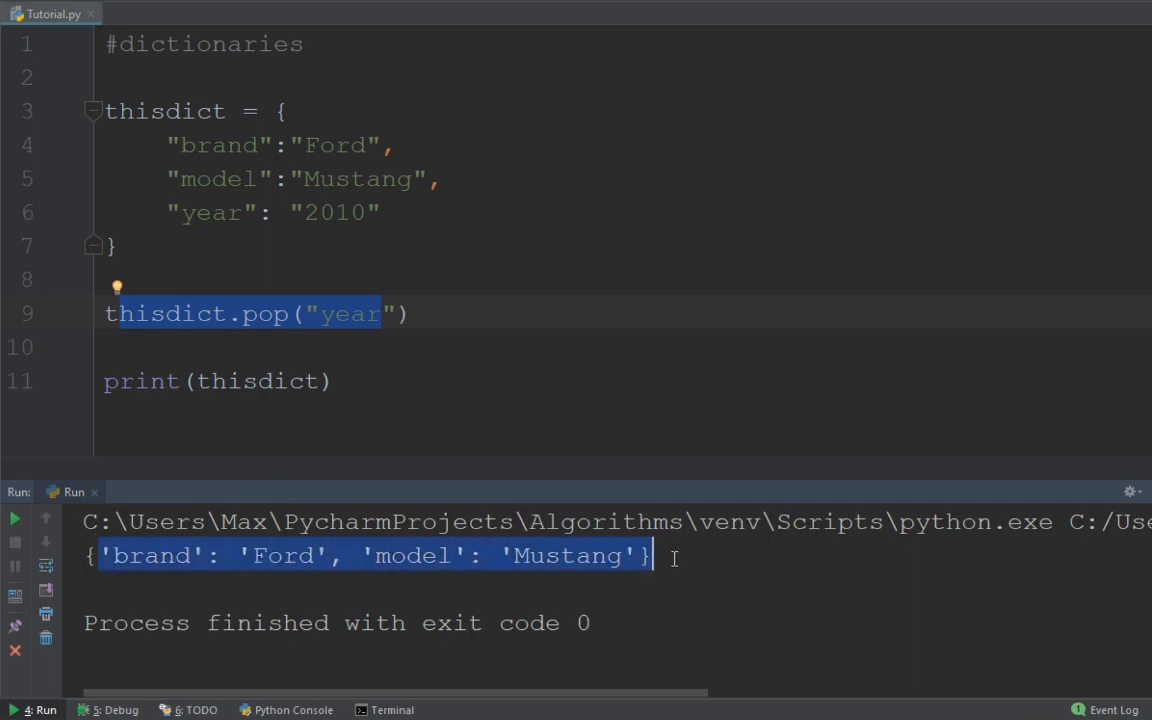
pyautogui.click(451, 313)
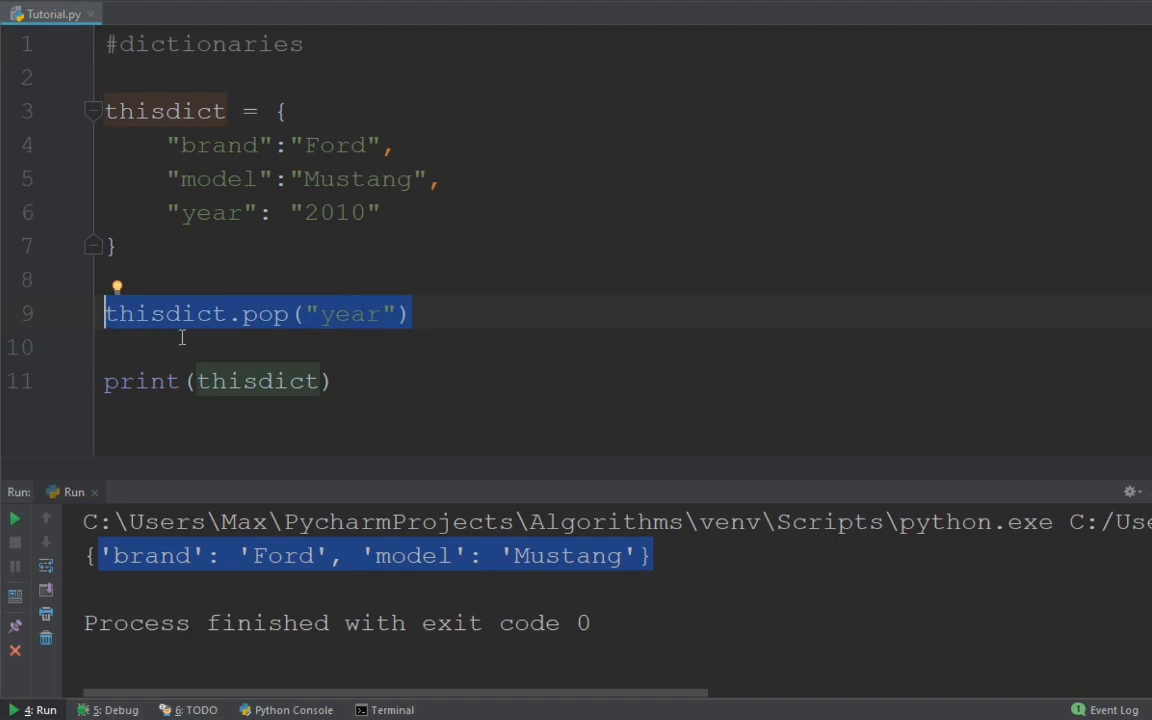
pyautogui.press('Delete')
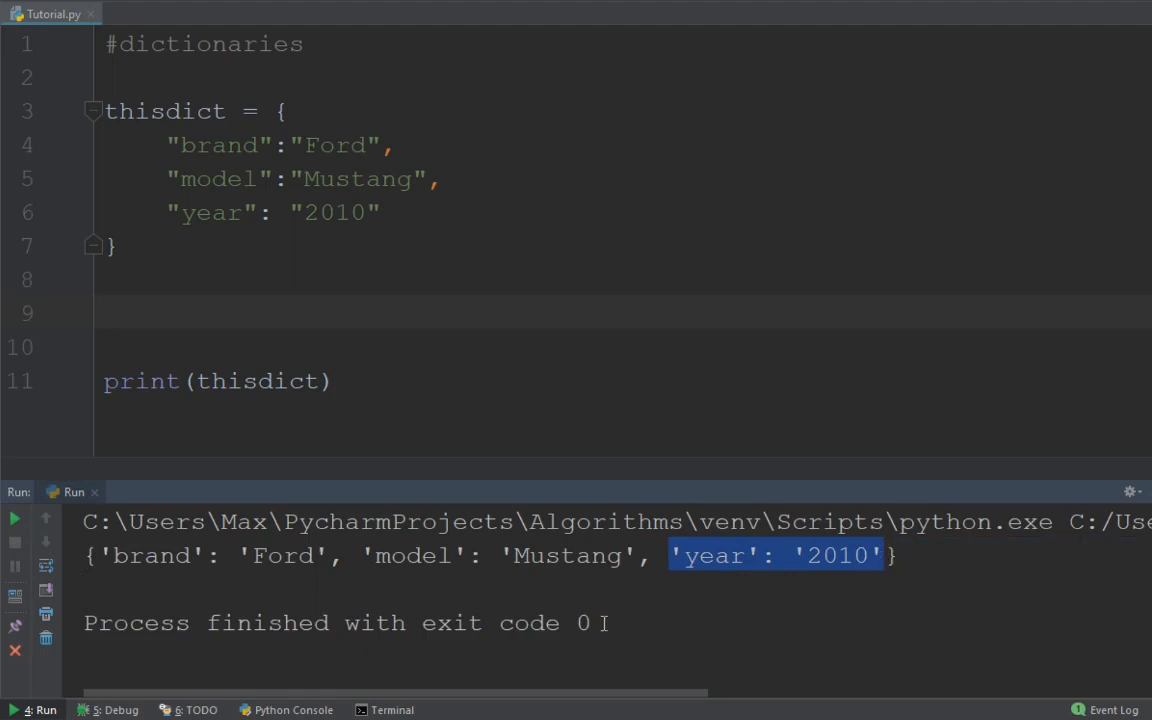
pyautogui.write('thisdict.pop("year")')
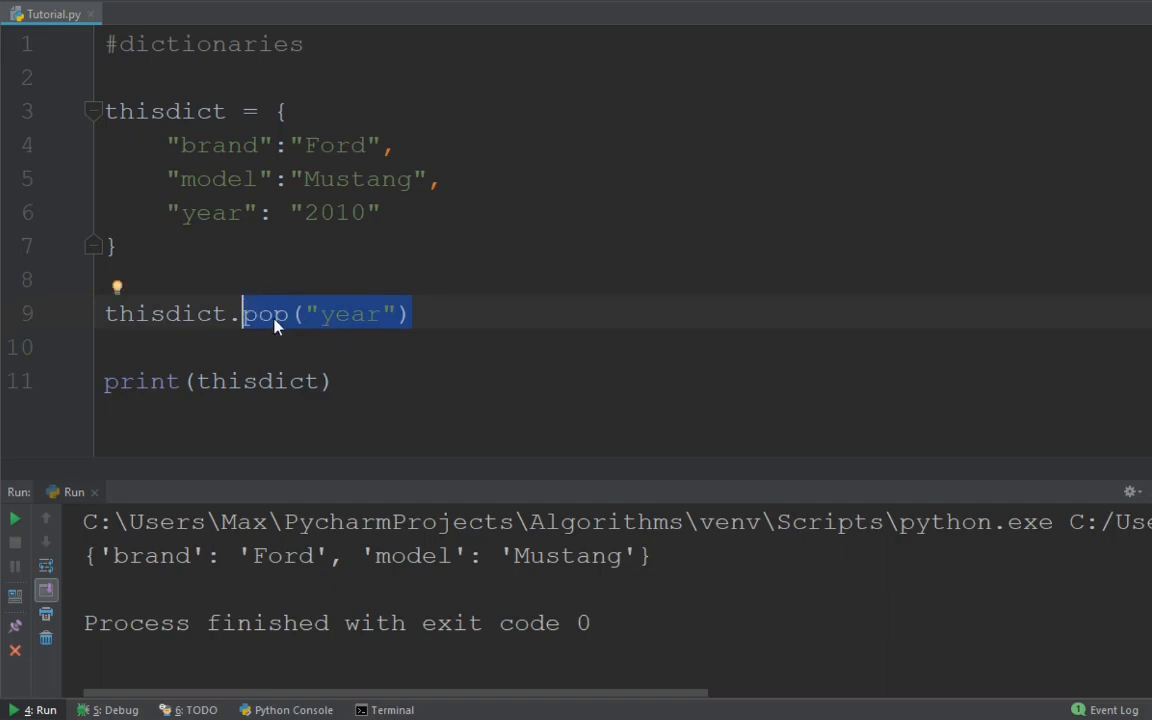
# - Change line 9 to thisdict.clear() and highlight the empty {} output
pyautogui.write('clea')
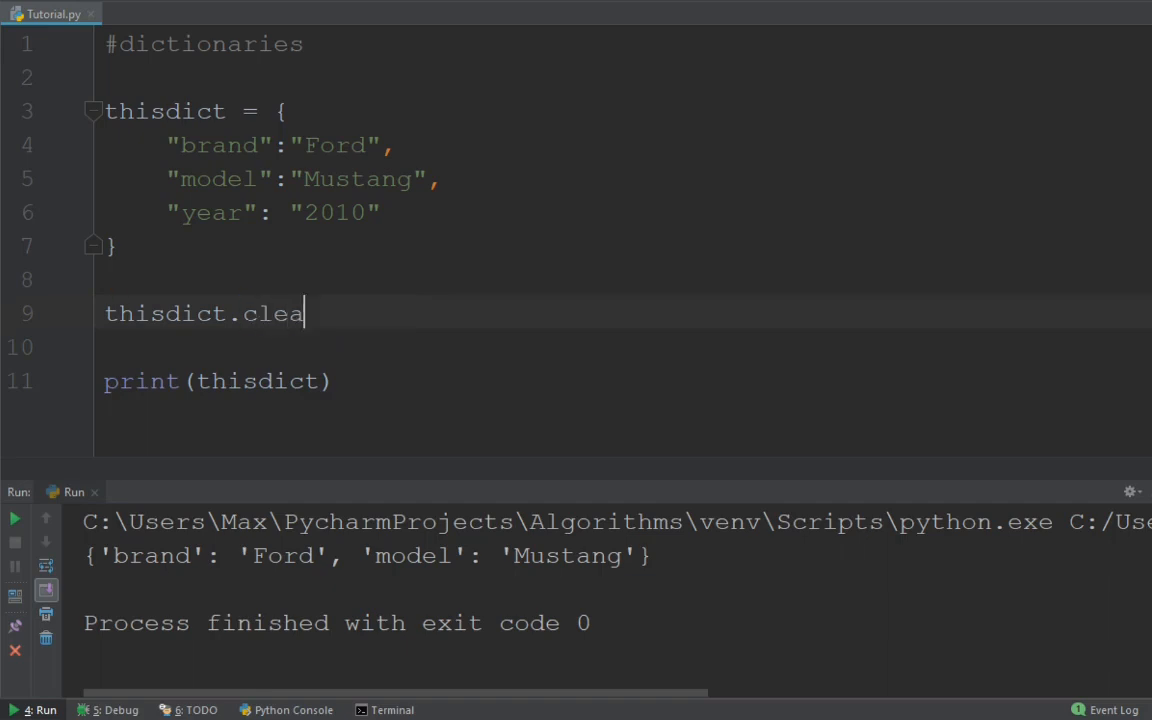
pyautogui.write('r')
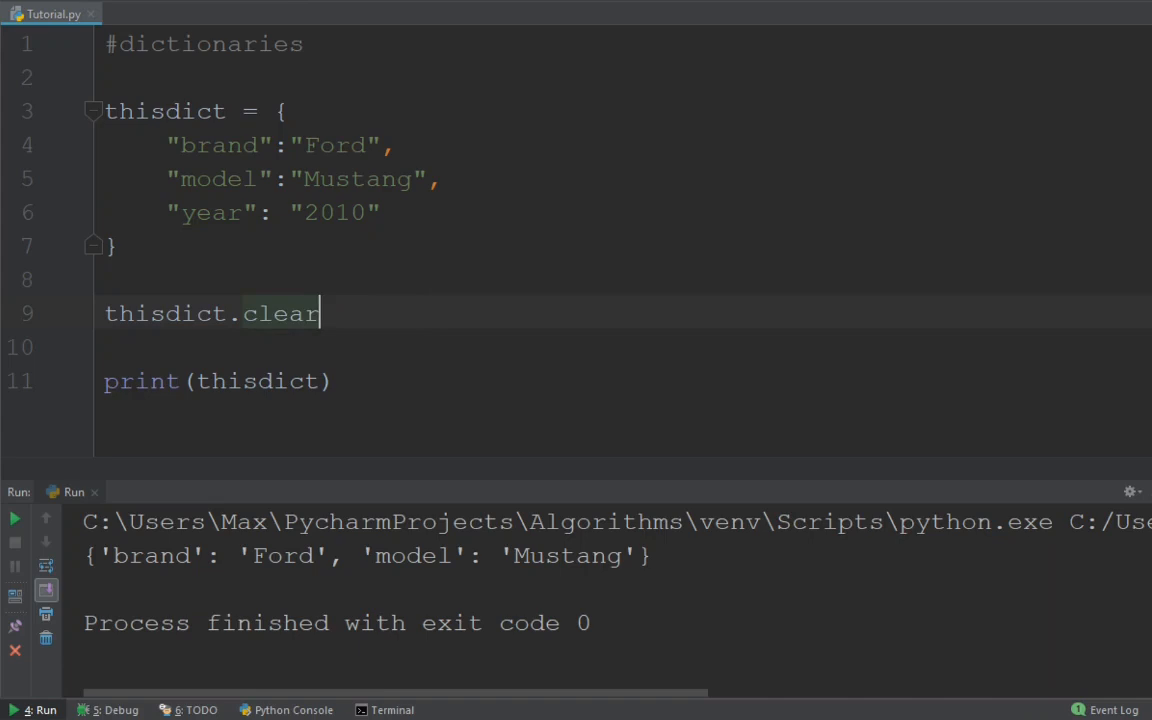
pyautogui.write('()')
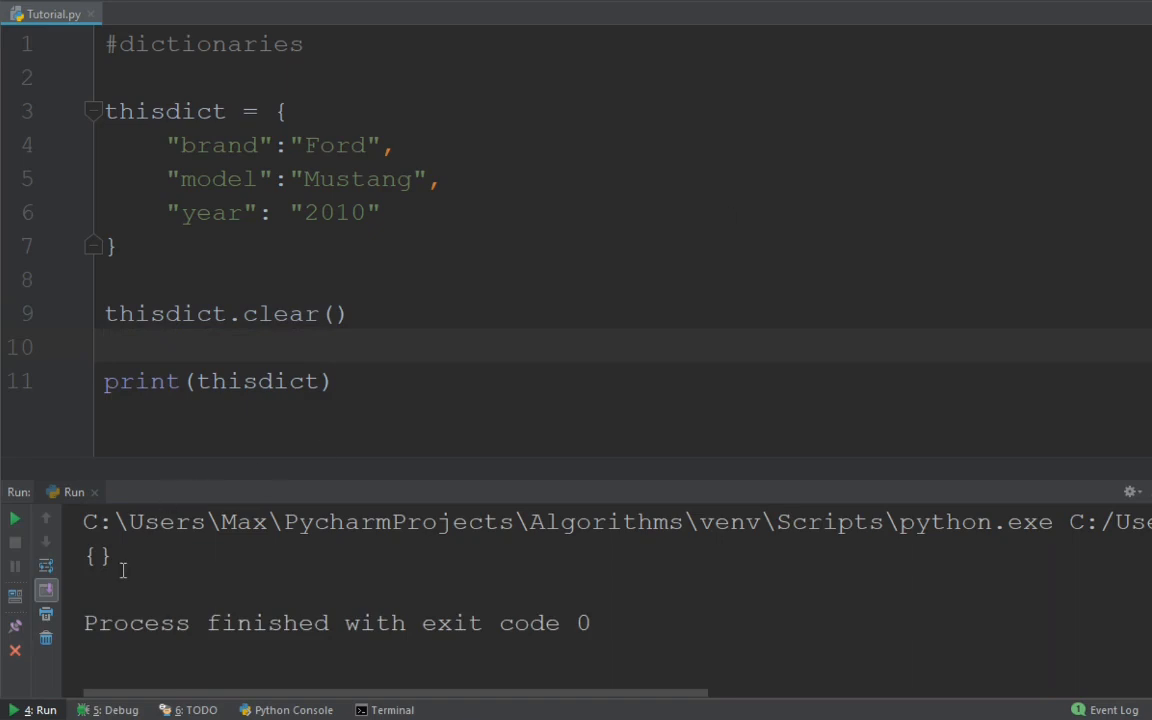
pyautogui.doubleClick(97, 556)
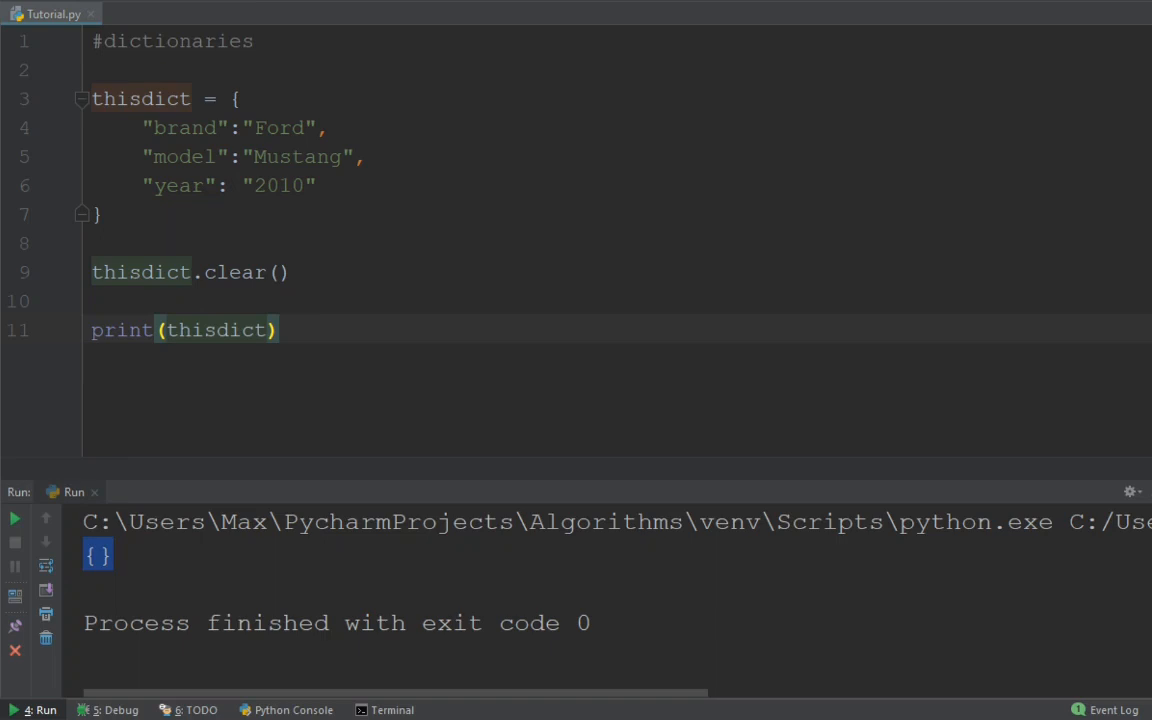
# - Delete the brand, model and year entries and start a "Ford" key with an opening brace
pyautogui.moveTo(145, 127); pyautogui.dragTo(318, 185)
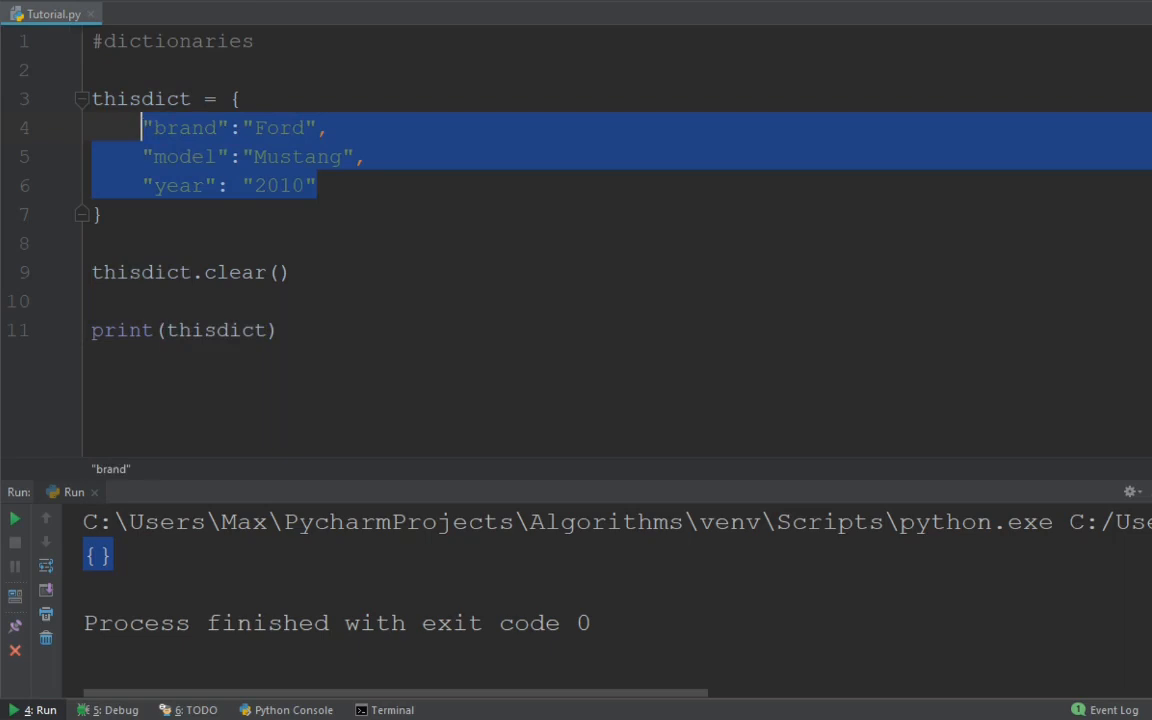
pyautogui.press('Delete')
pyautogui.write('"F')
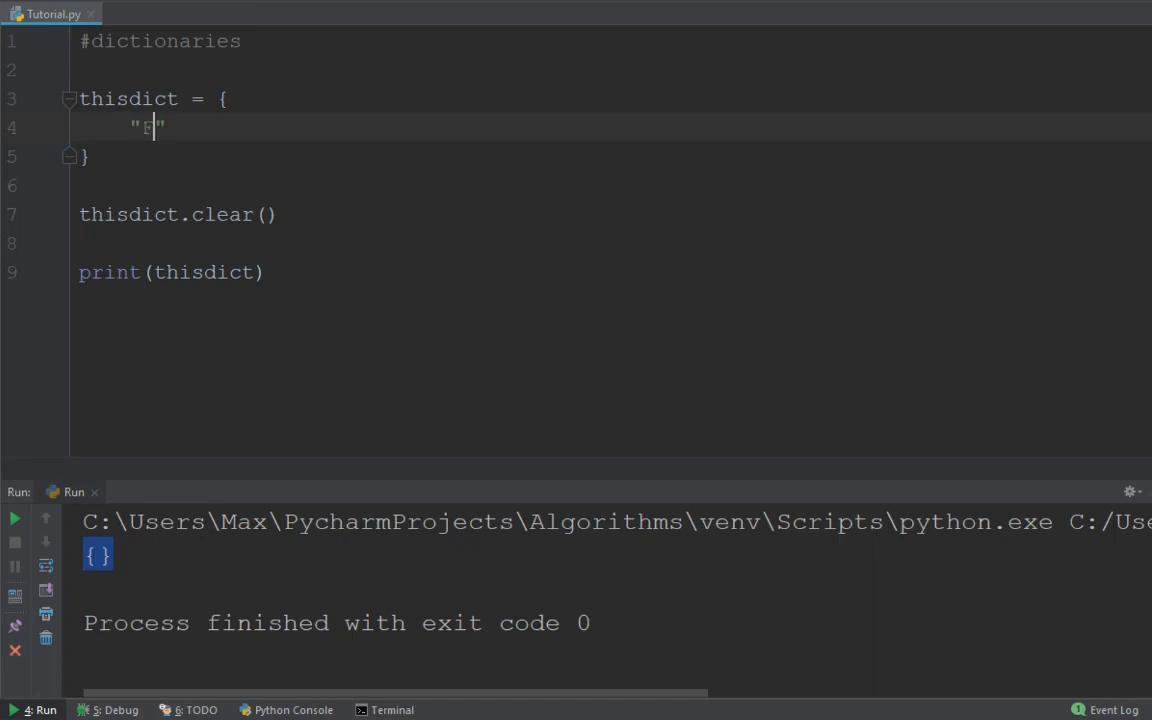
pyautogui.write('ord')
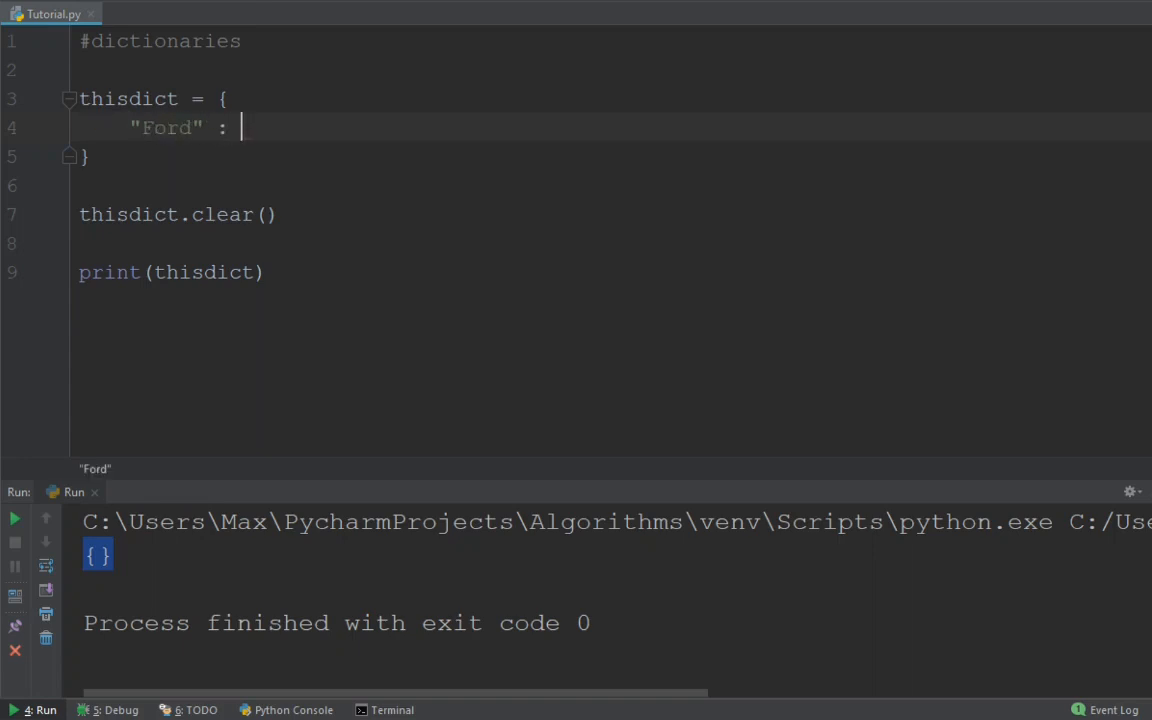
pyautogui.write('{')
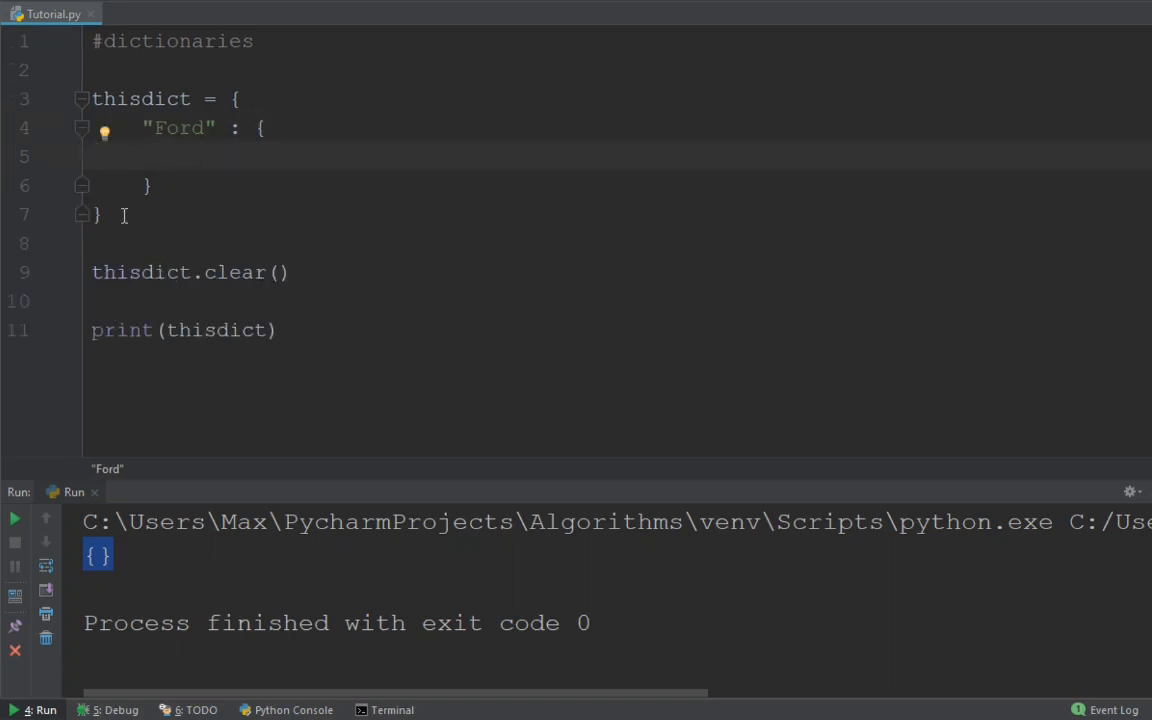
pyautogui.click(233, 98)
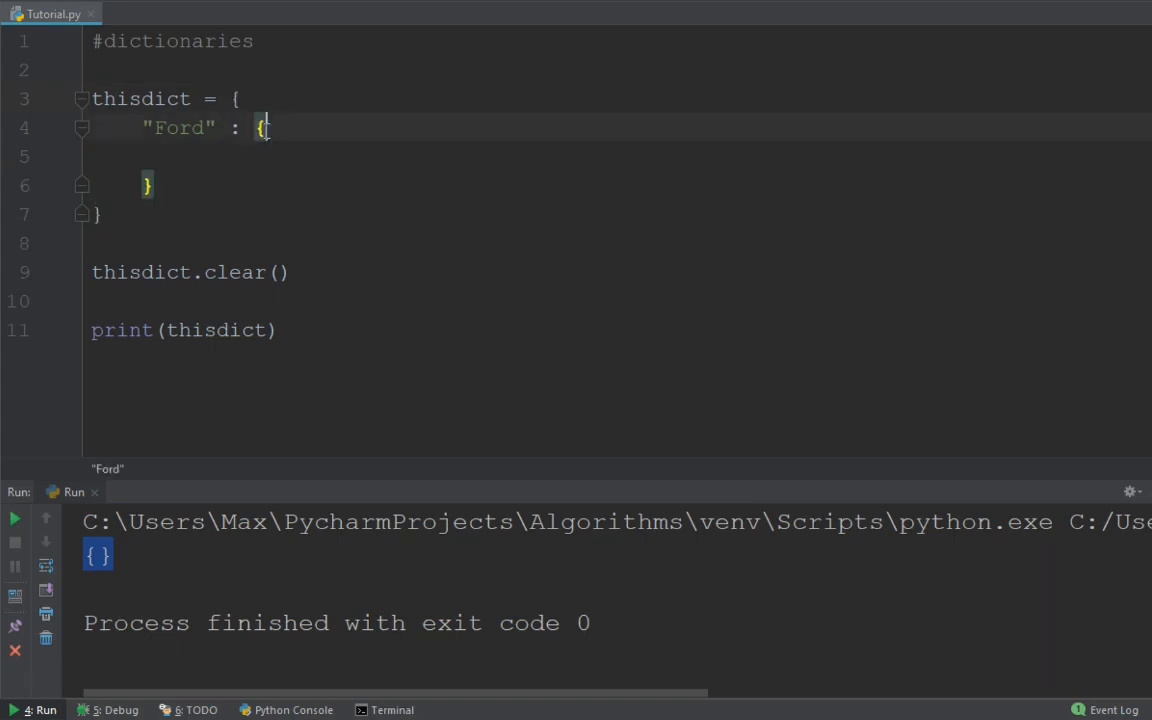
pyautogui.moveTo(285, 137)
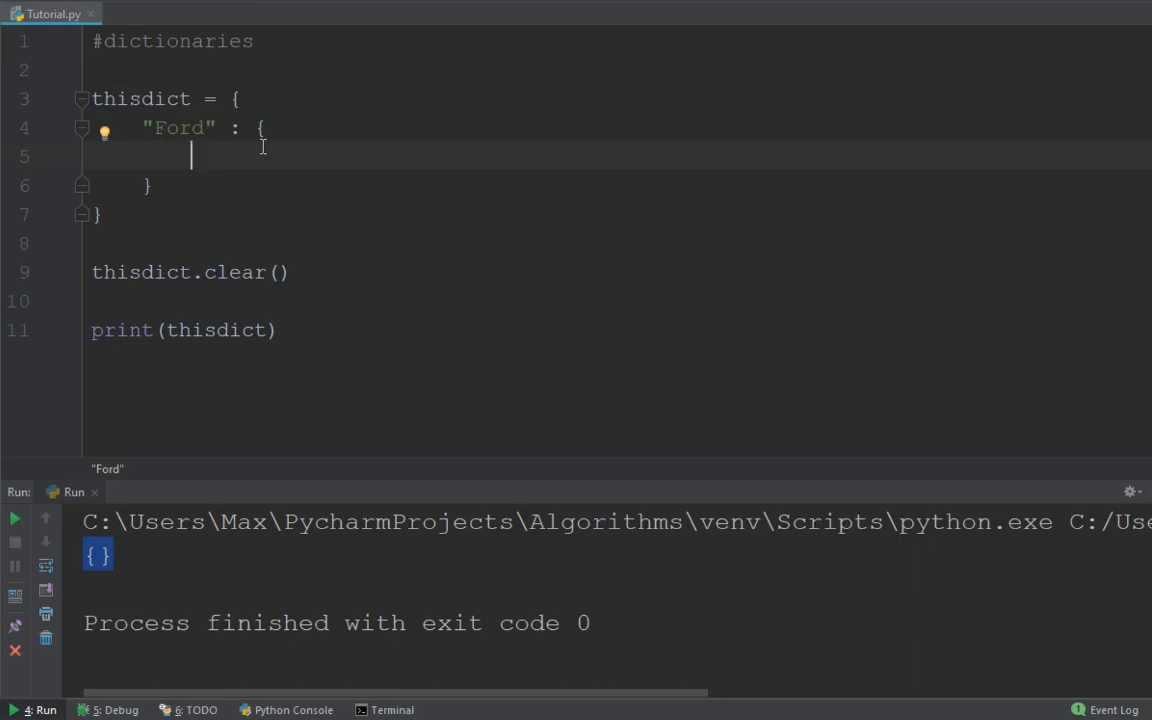
# - Fill the Ford dictionary with "Model":"Mustang" and "Color":"Gray", then begin a "Bm" key
pyautogui.write('""')
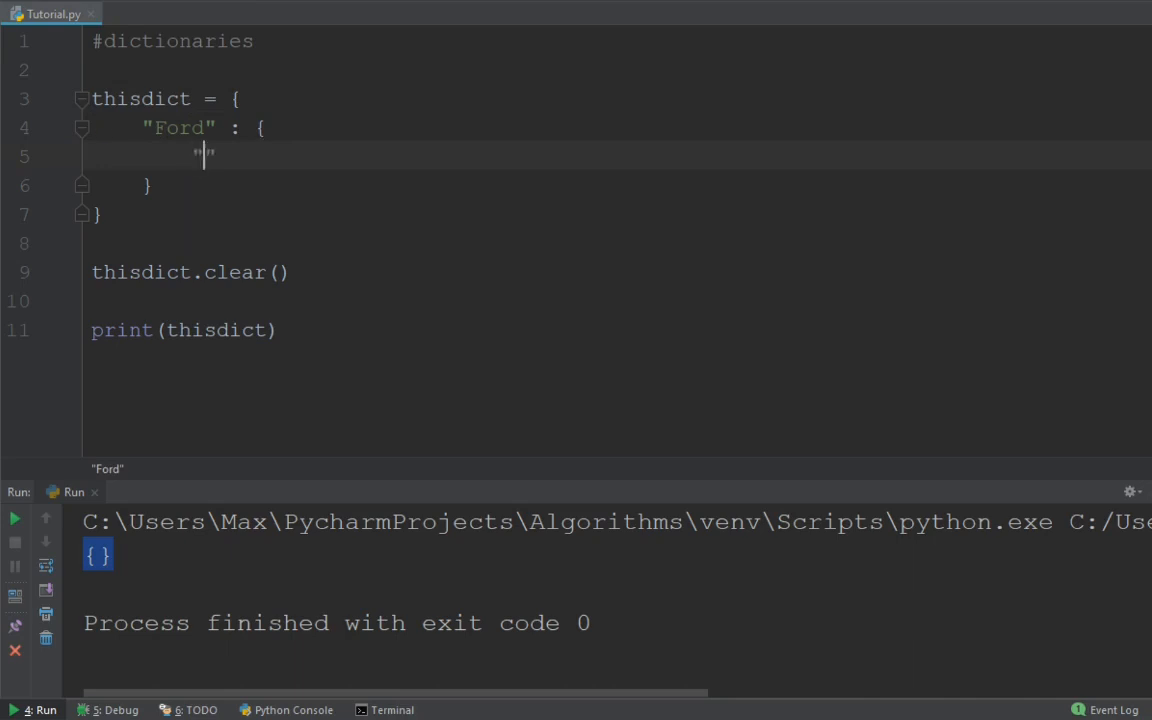
pyautogui.write('m')
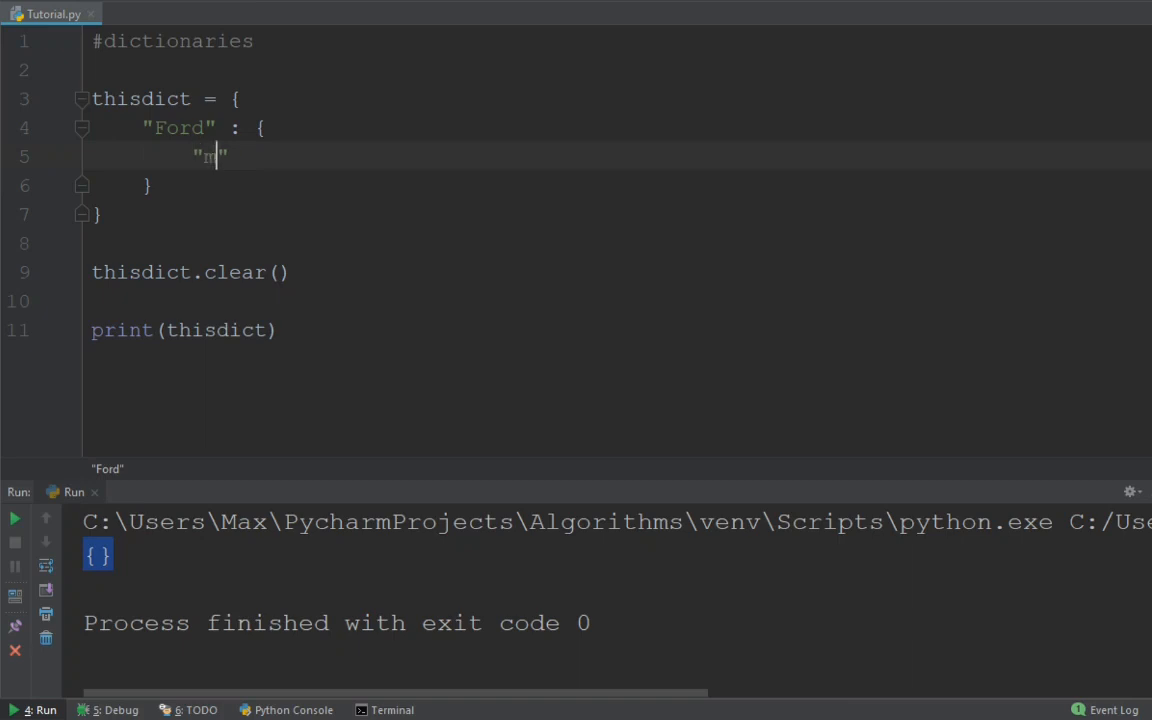
pyautogui.write('odel')
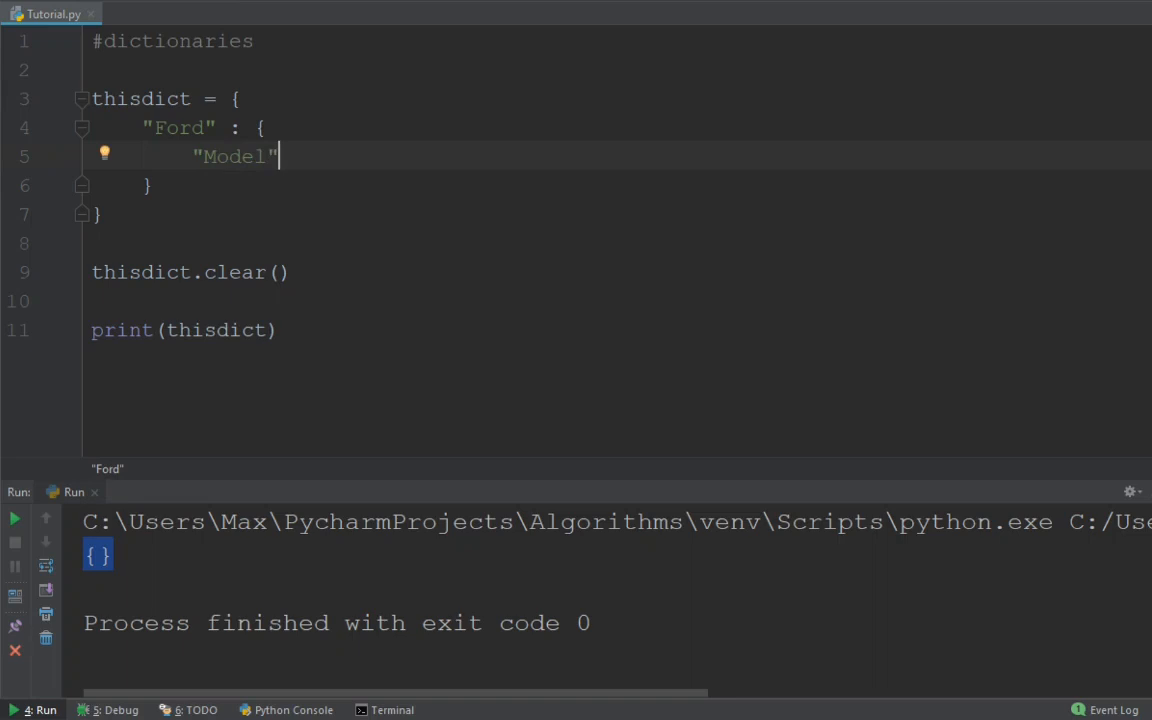
pyautogui.write(':')
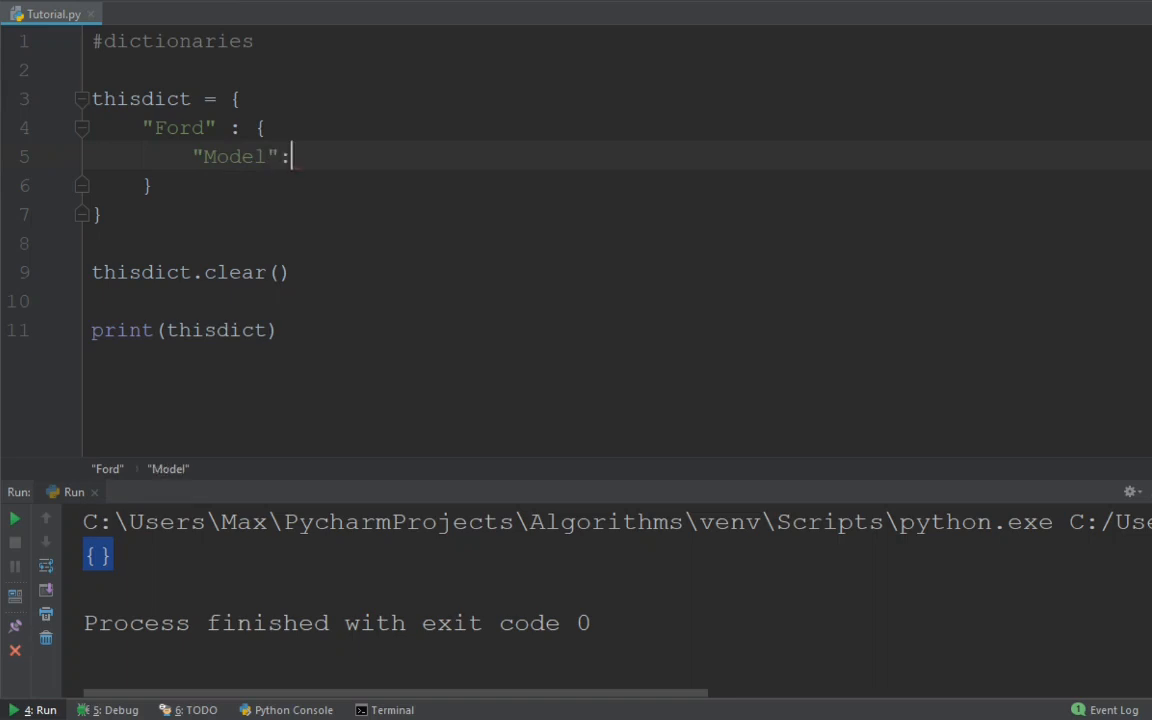
pyautogui.write('""')
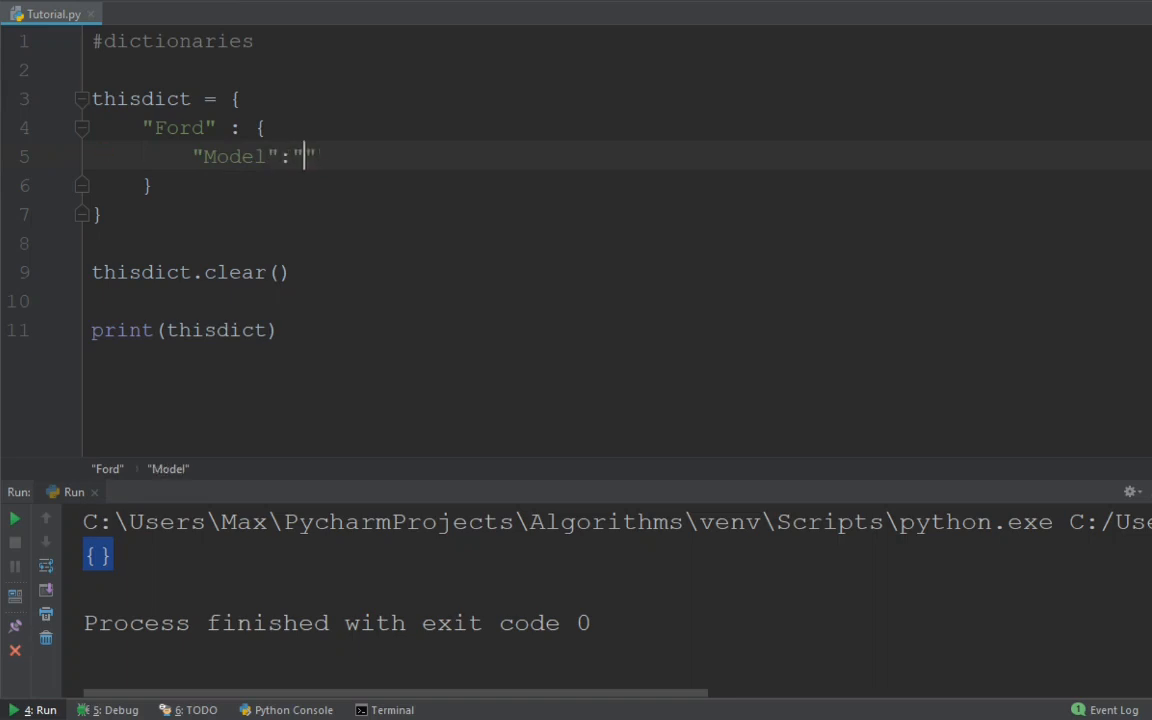
pyautogui.write('Mustang')
pyautogui.write('"')
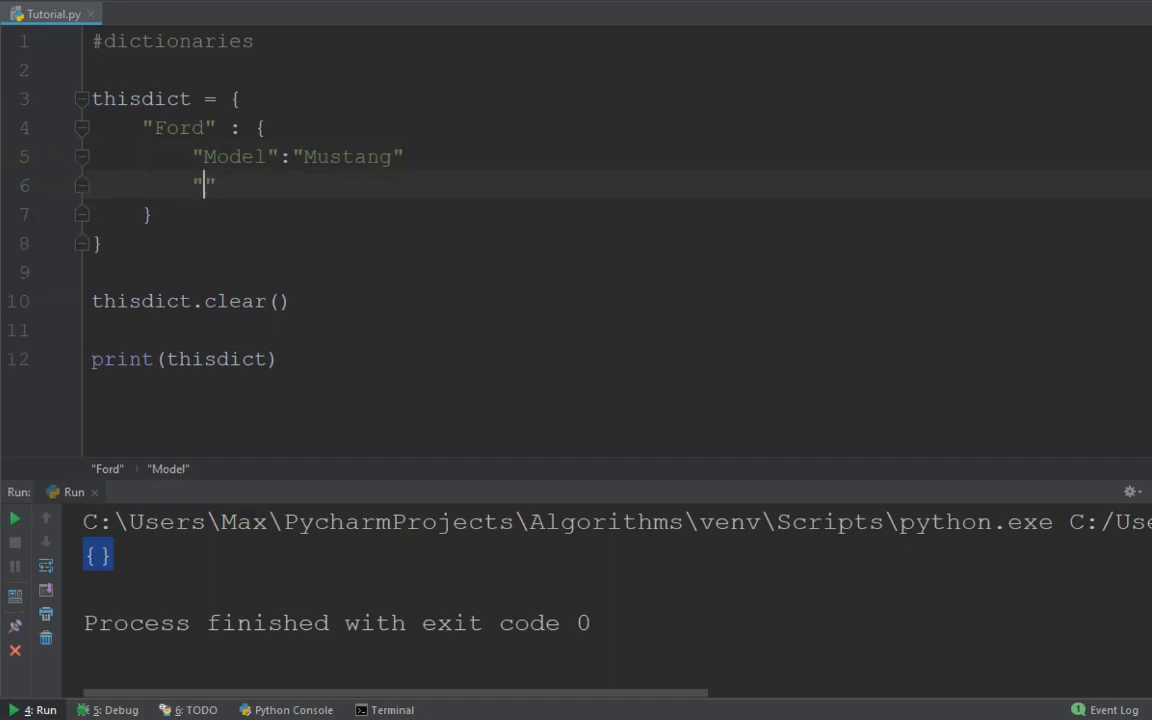
pyautogui.write('Color')
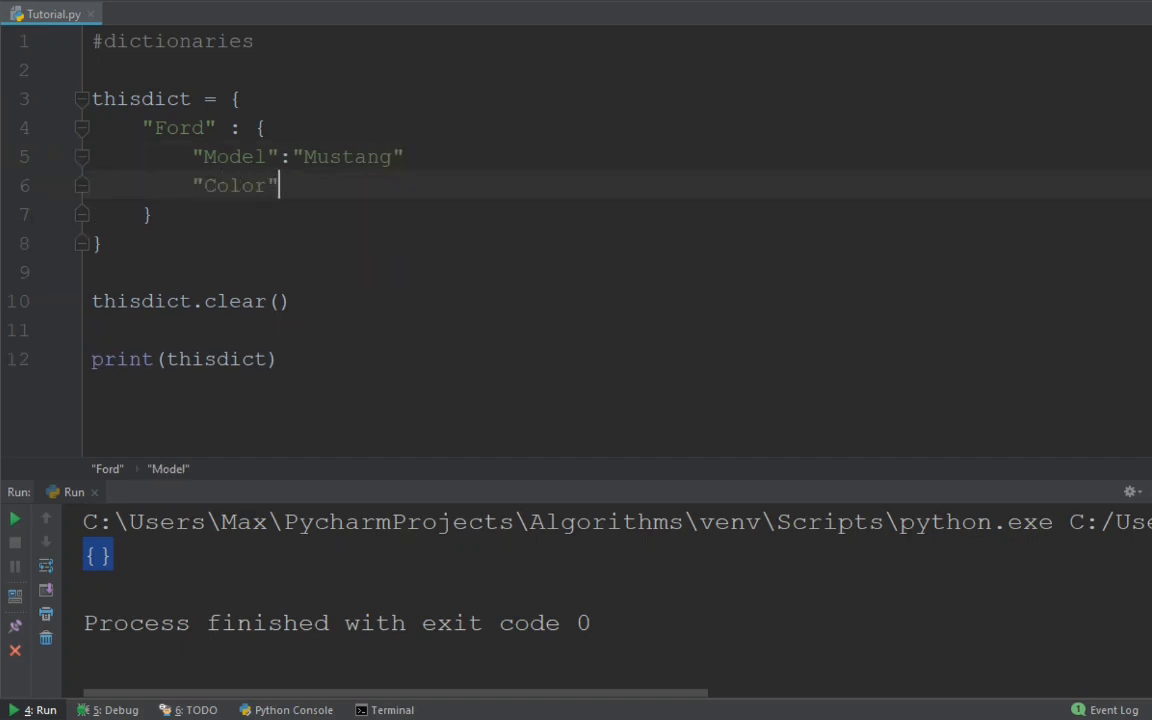
pyautogui.write(':""')
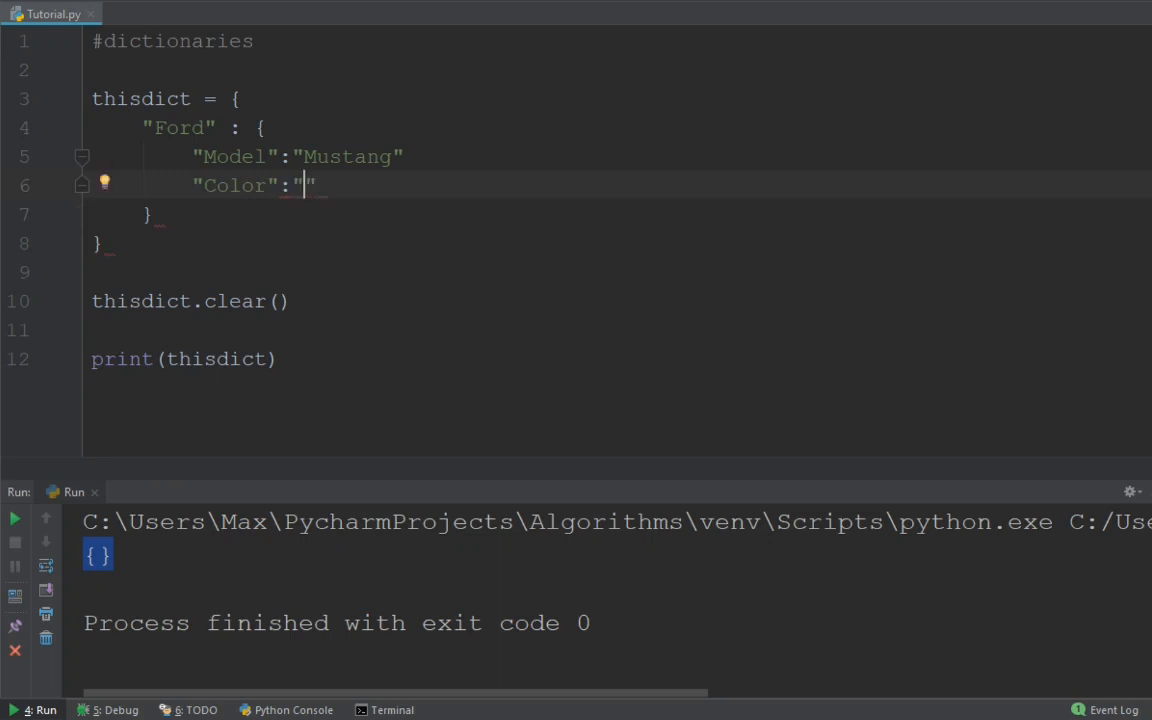
pyautogui.write('Gray')
pyautogui.write('"')
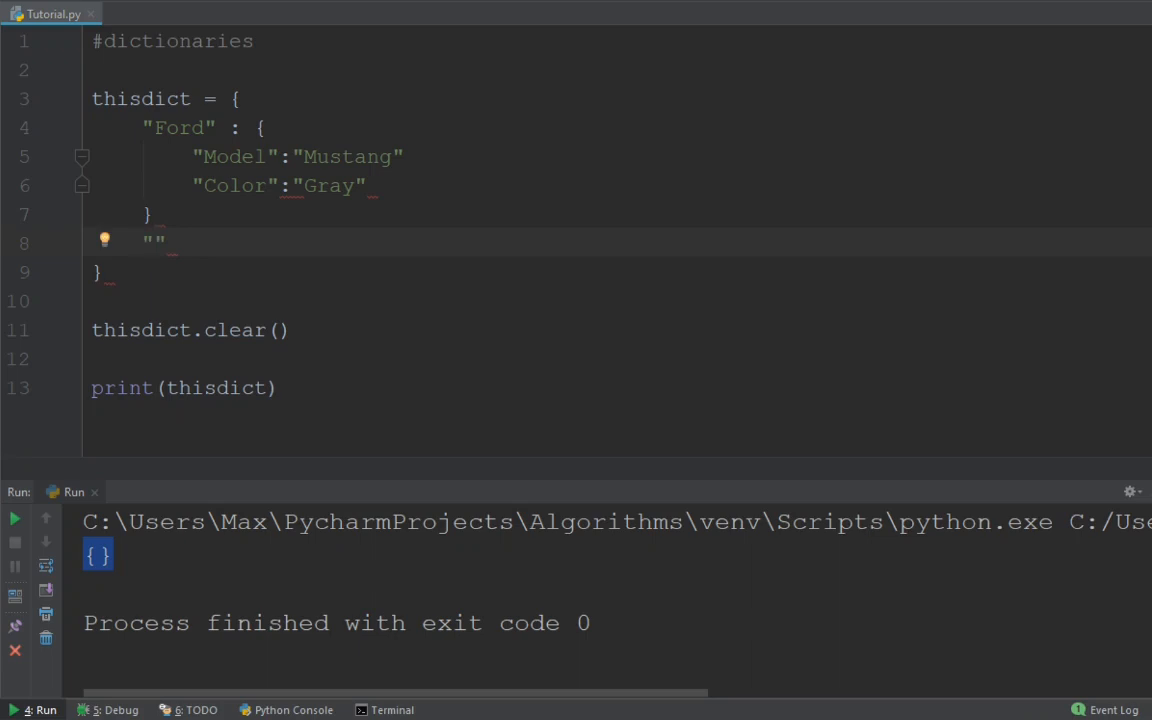
pyautogui.write('Bm')
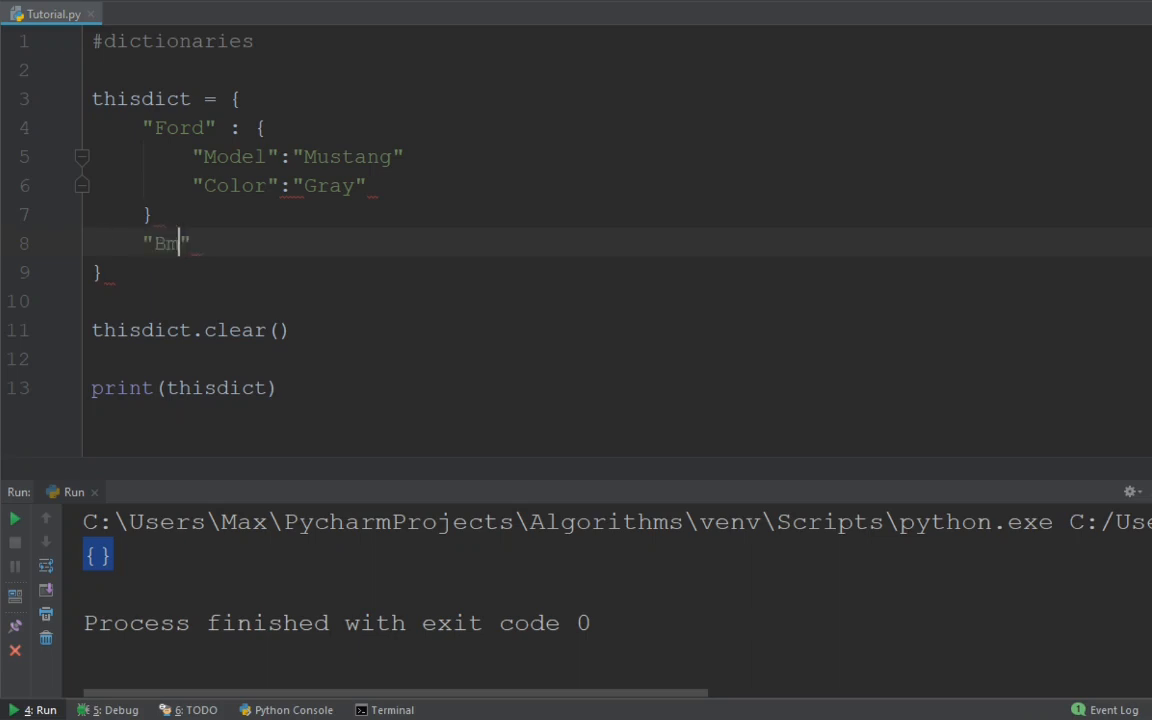
# - Add a "BMW" dictionary with Model i7 and Color Blue, adding commas between entries
pyautogui.write('W')
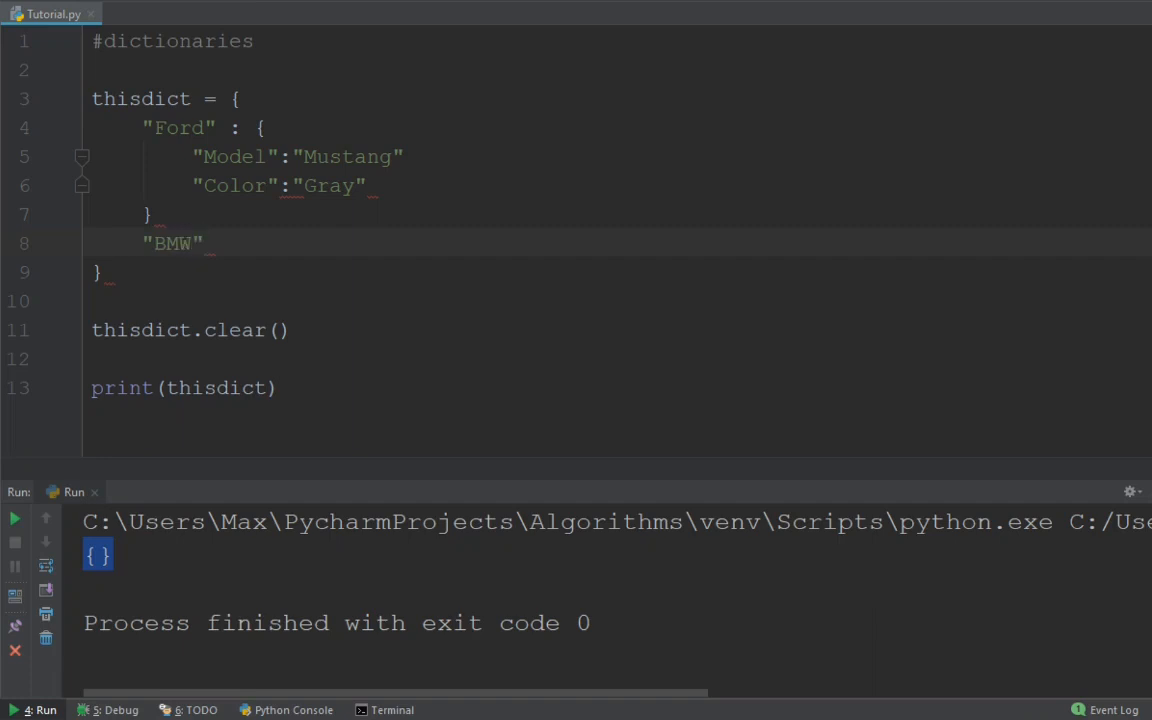
pyautogui.write(': {}')
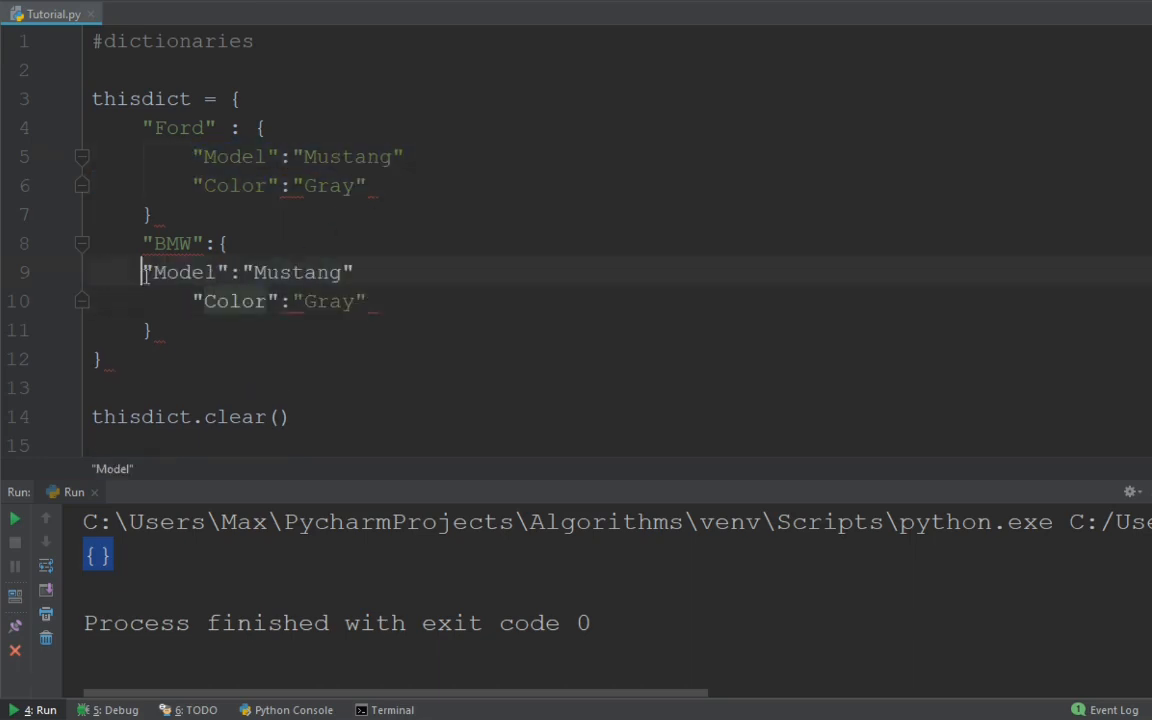
pyautogui.doubleClick(349, 272)
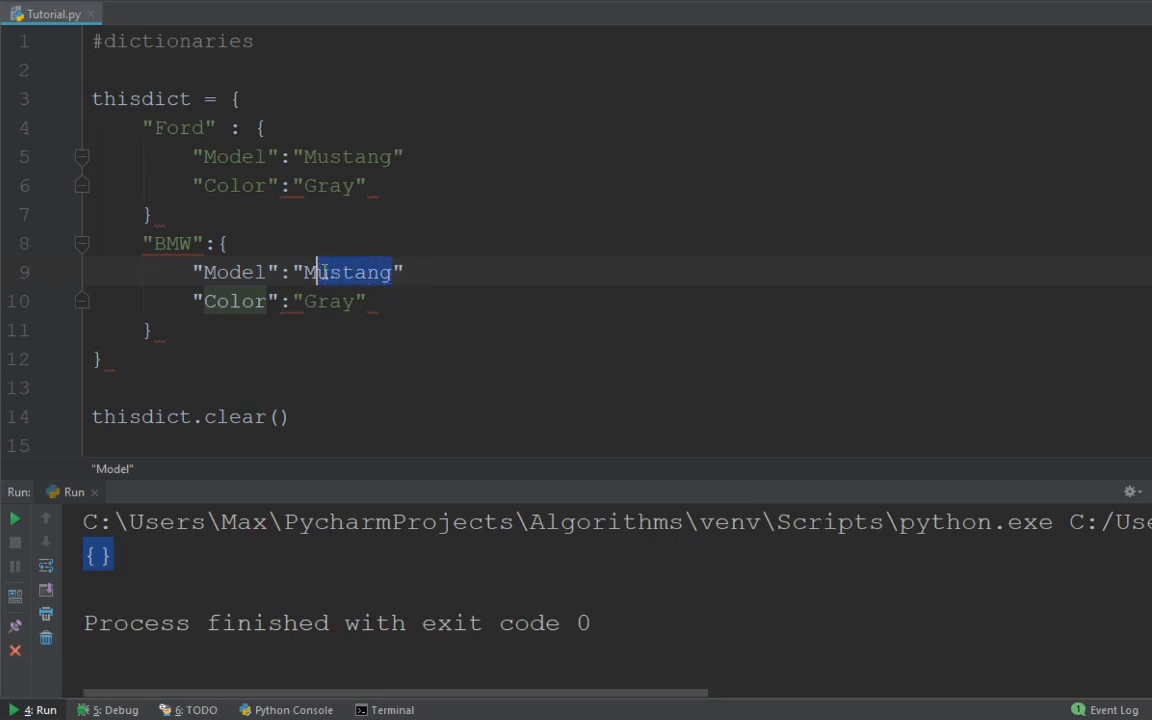
pyautogui.write('i7')
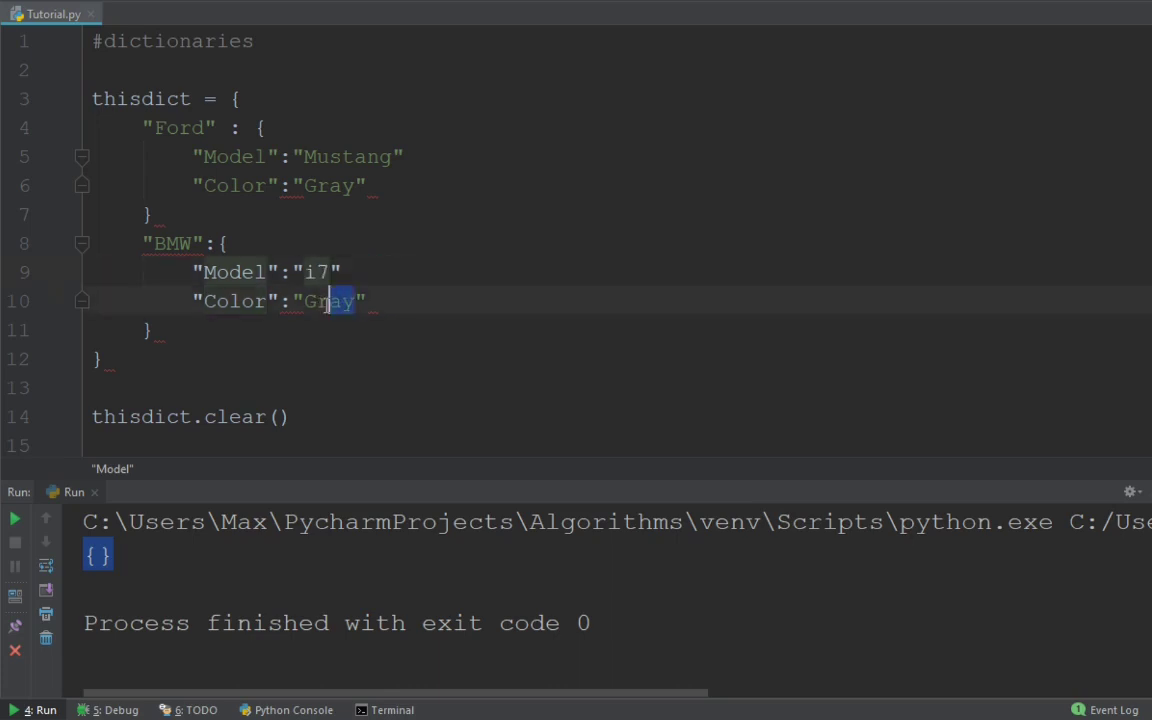
pyautogui.write('Blue')
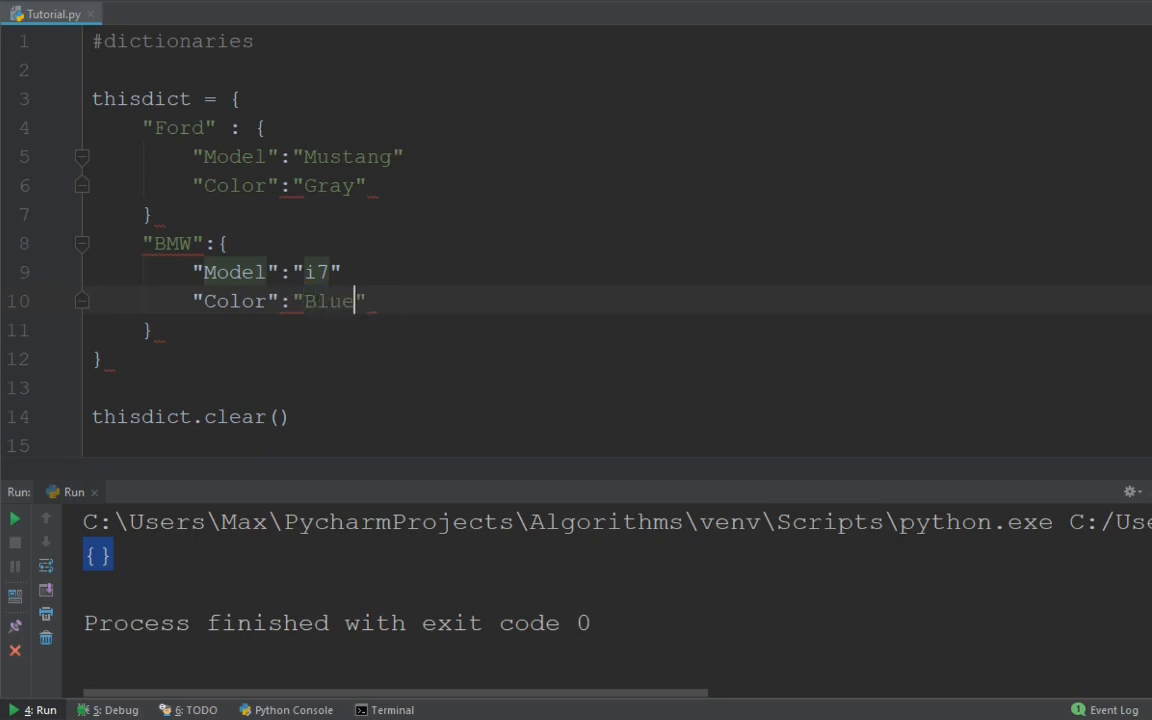
pyautogui.click(408, 156)
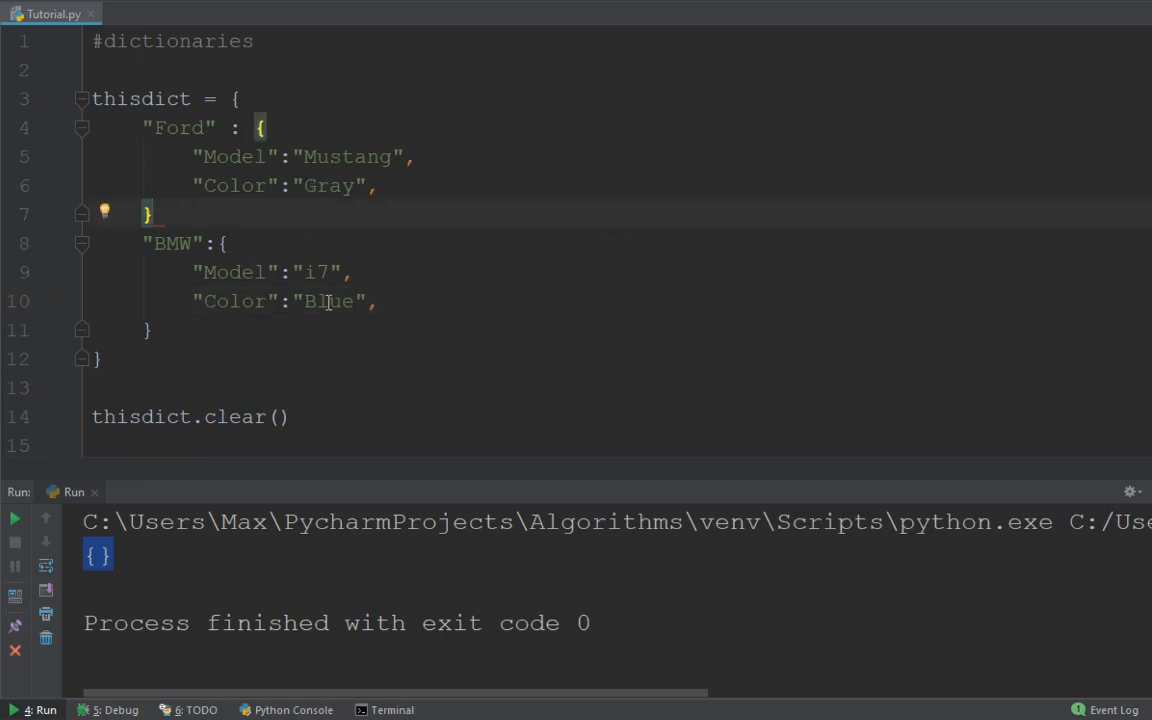
pyautogui.write(',')
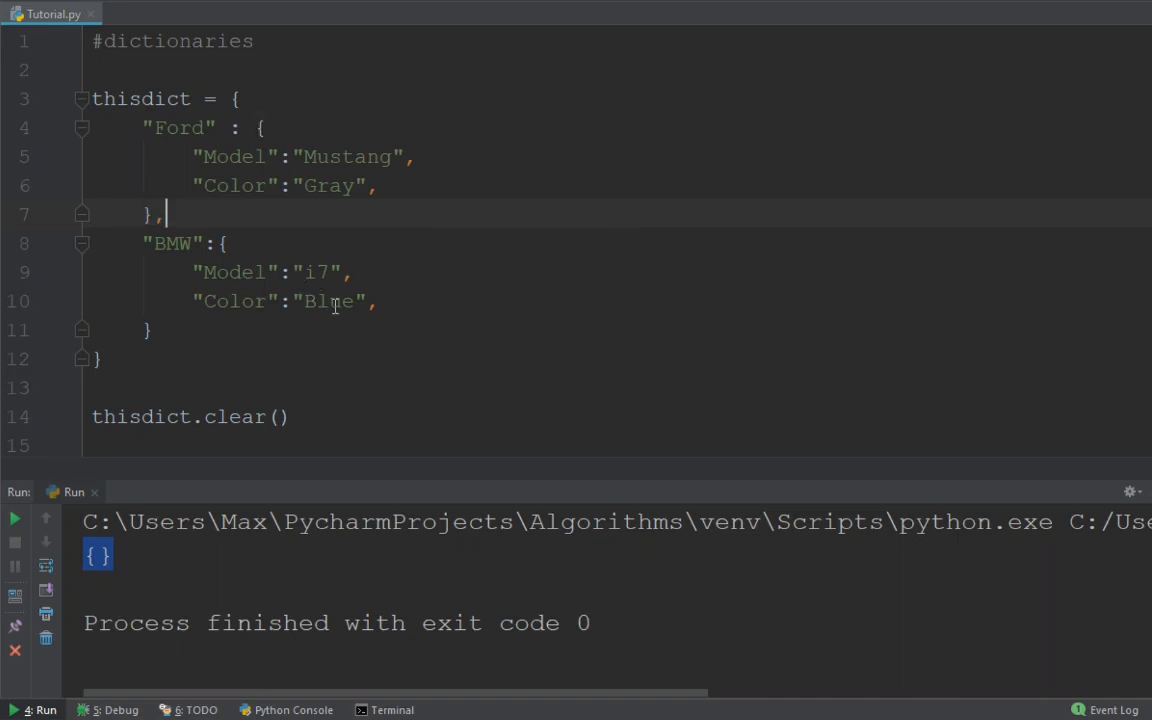
pyautogui.moveTo(677, 352)
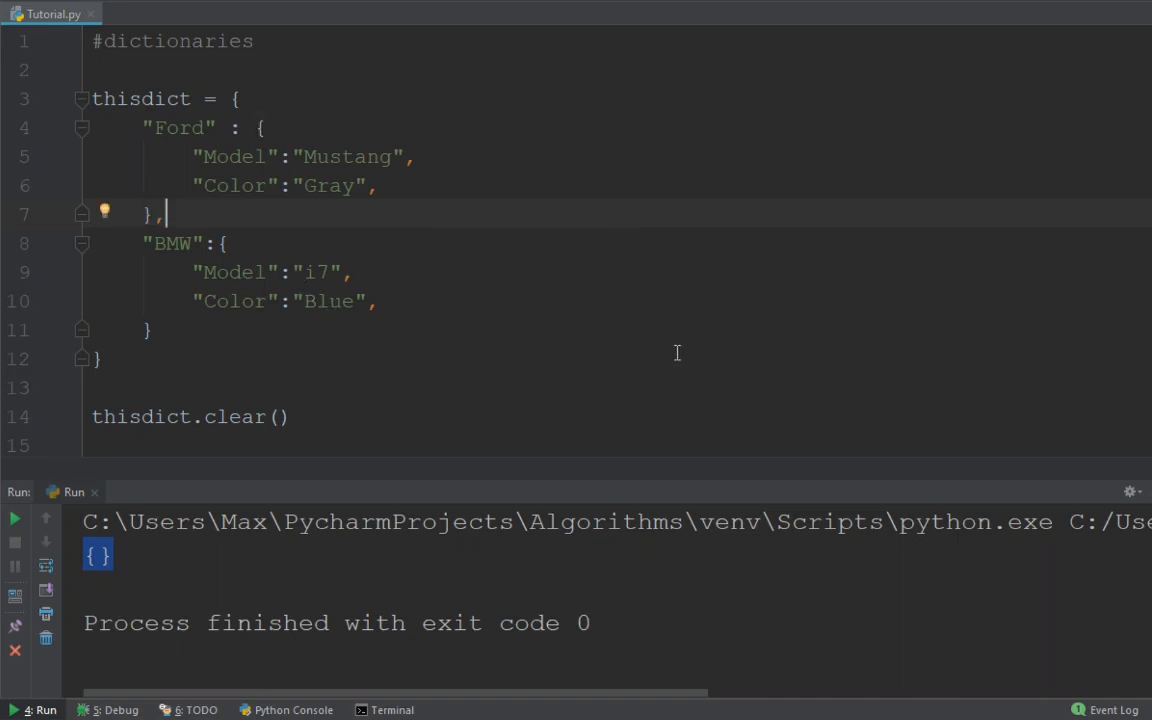
pyautogui.moveTo(370, 324)
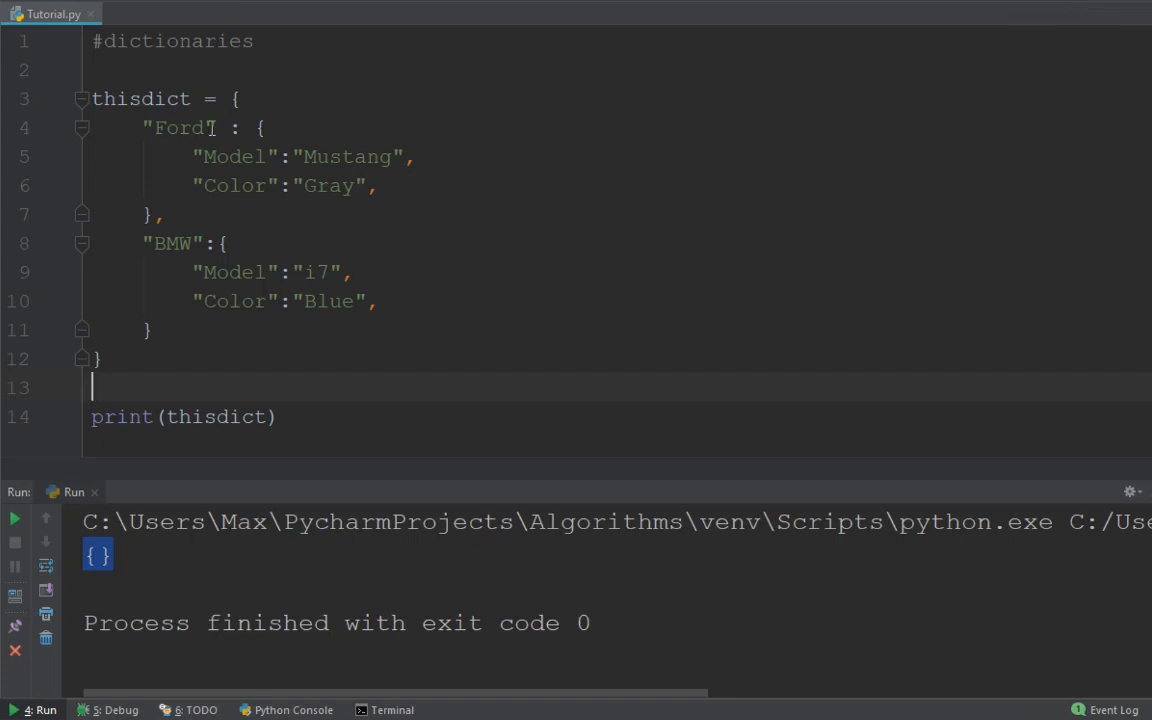
# - Highlight the Ford and BMW keys and scroll the console to read the printed nested dictionary
pyautogui.doubleClick(141, 98)
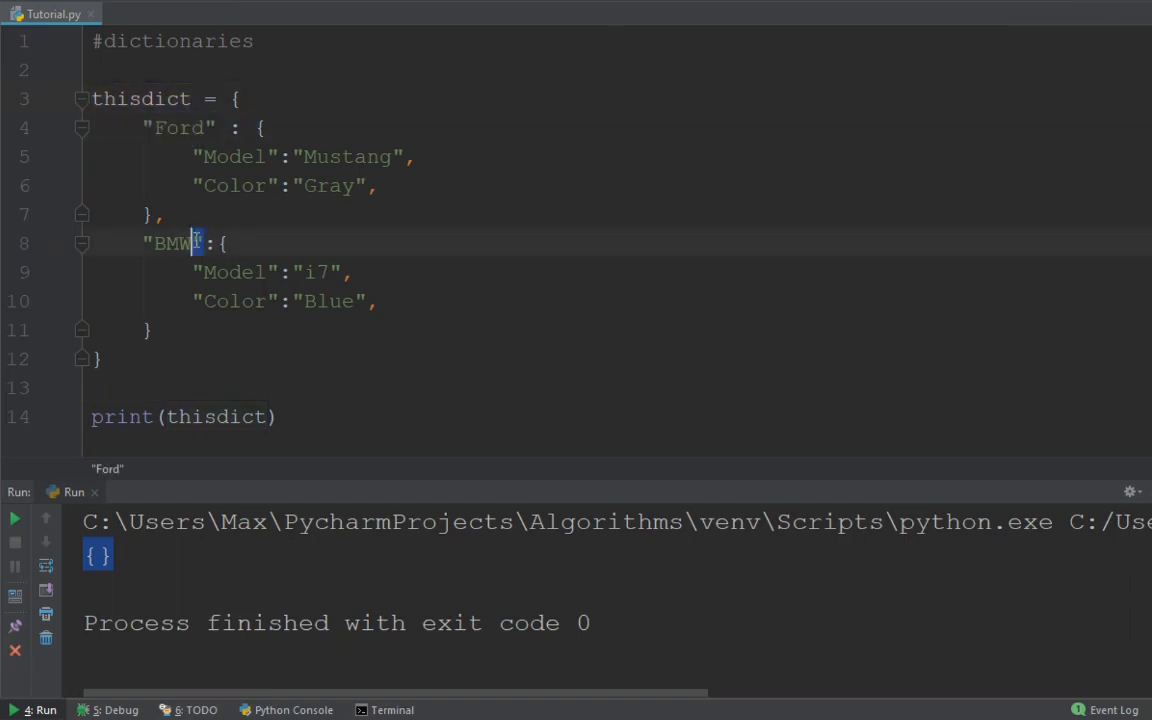
pyautogui.doubleClick(173, 243)
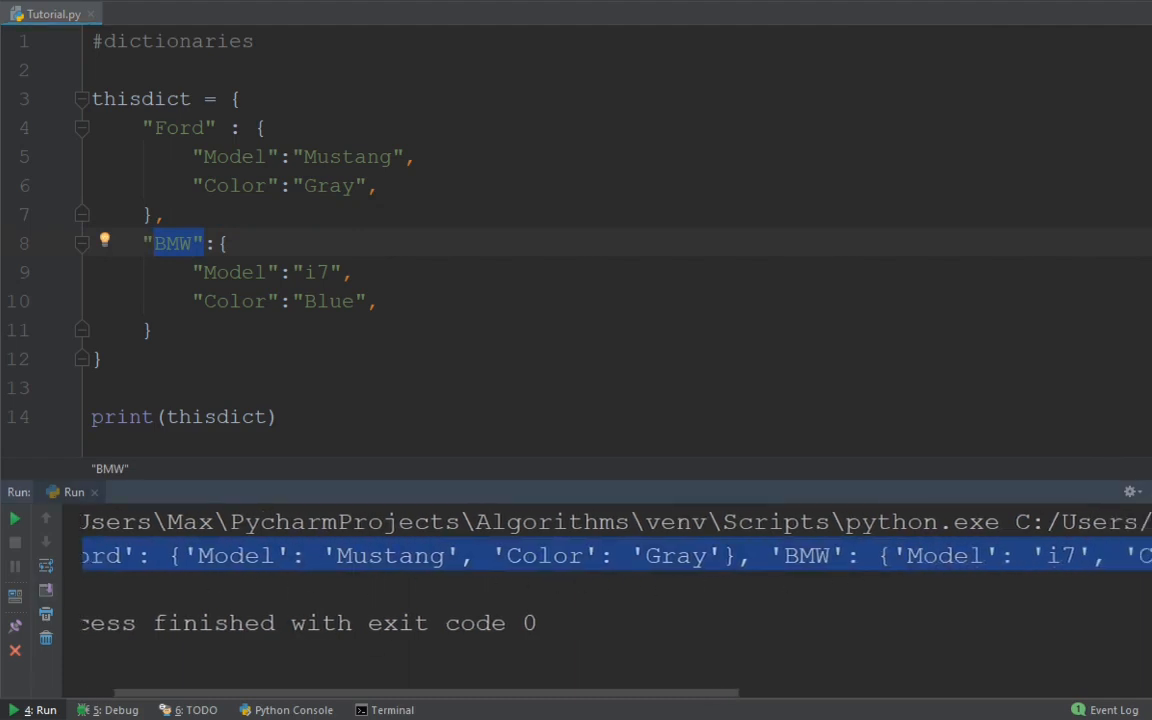
pyautogui.hscroll(3)
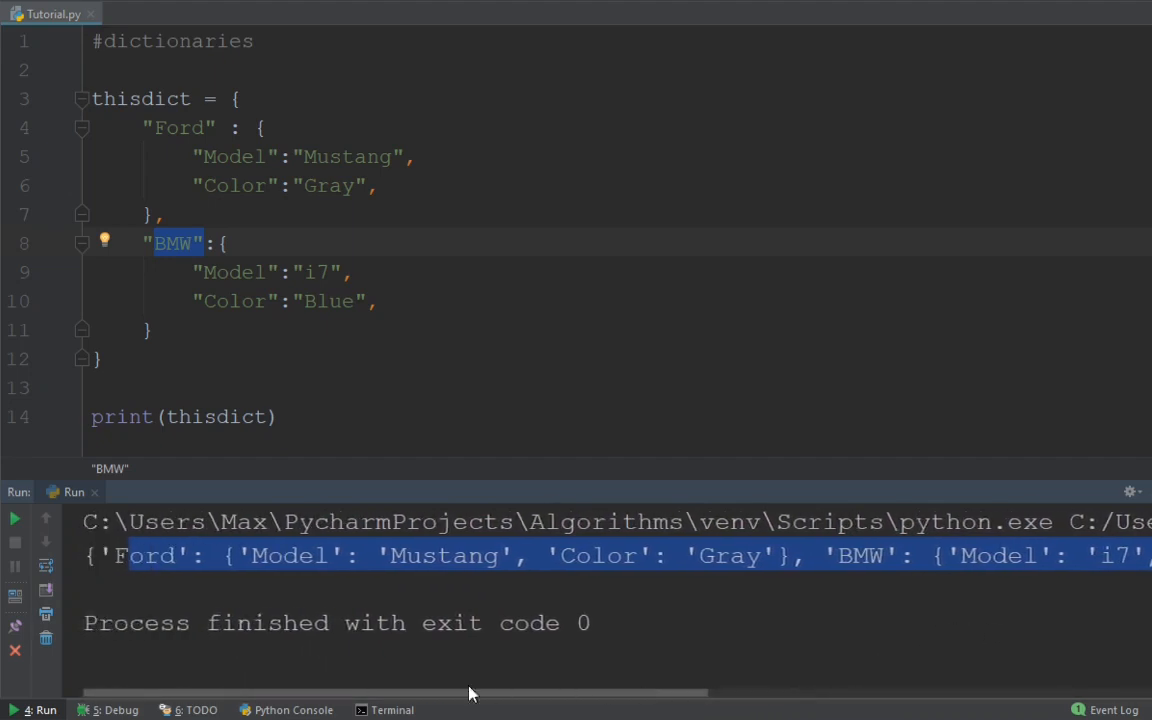
pyautogui.click(439, 416)
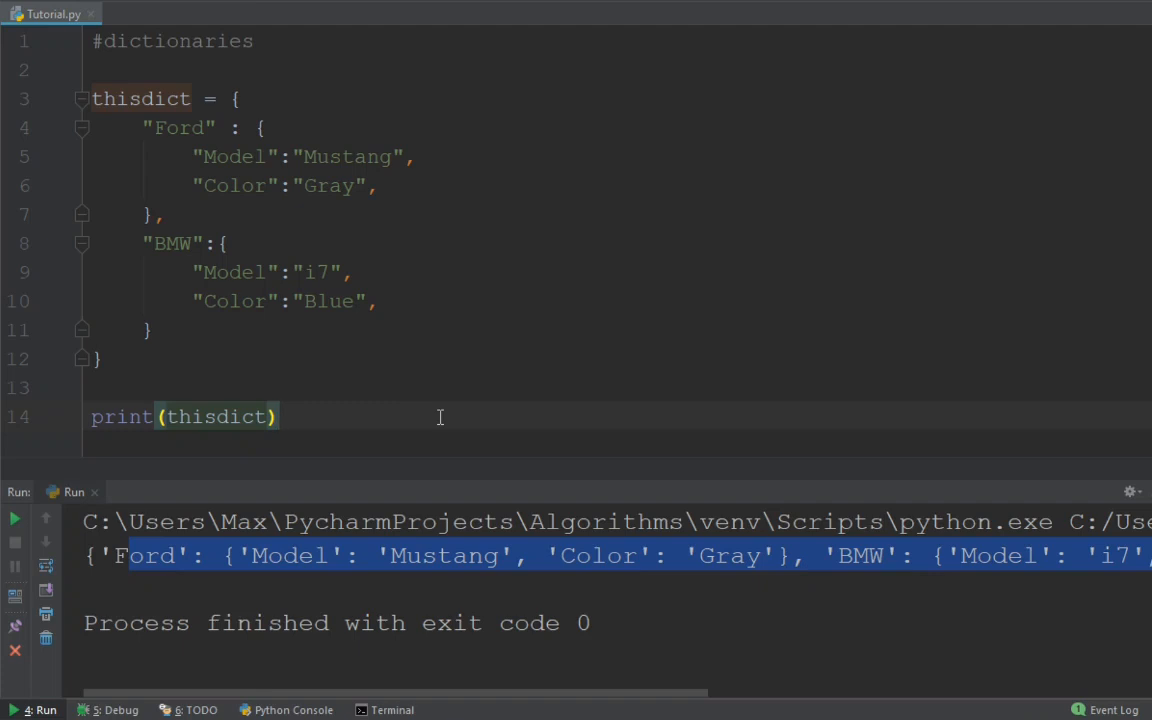
pyautogui.moveTo(593, 18)
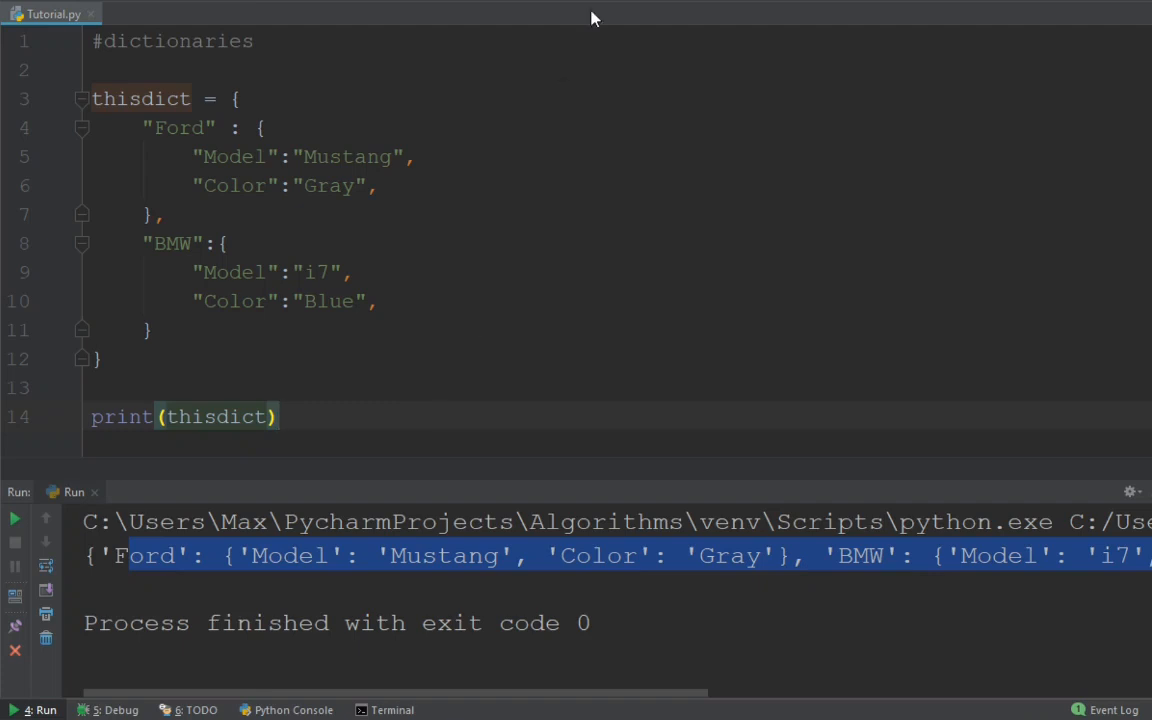